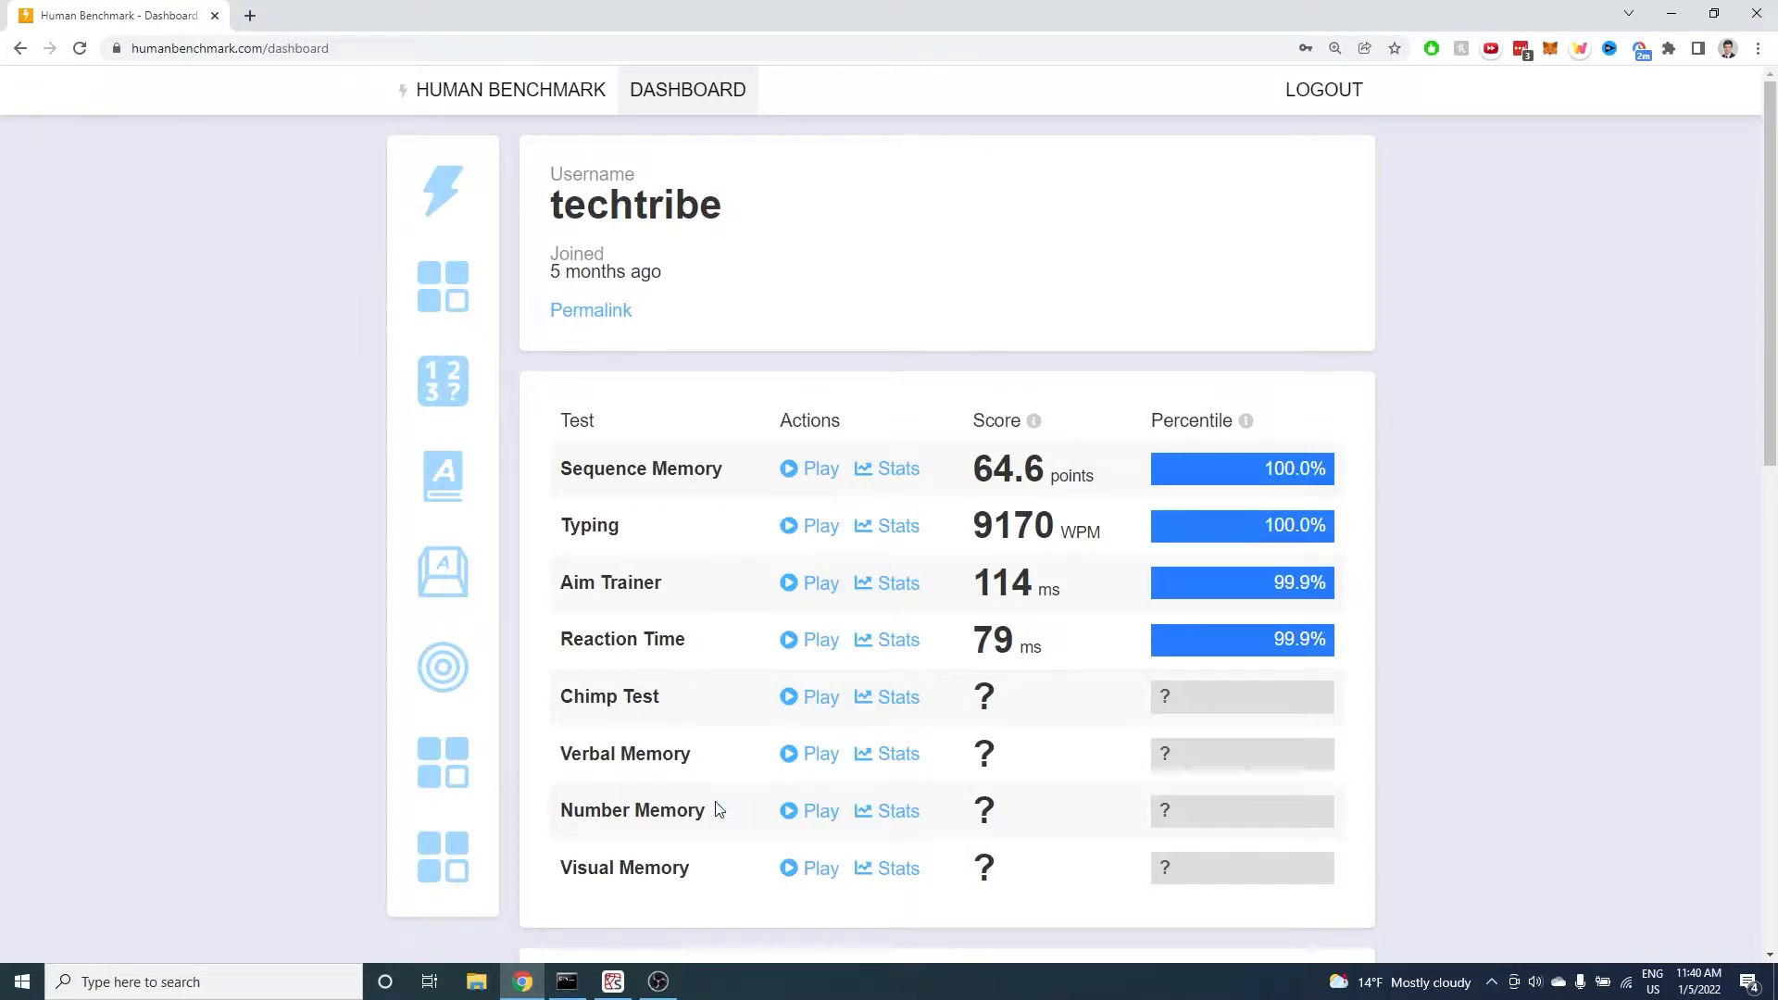
{"action": "mouse_move", "coordinate": [700, 765]}
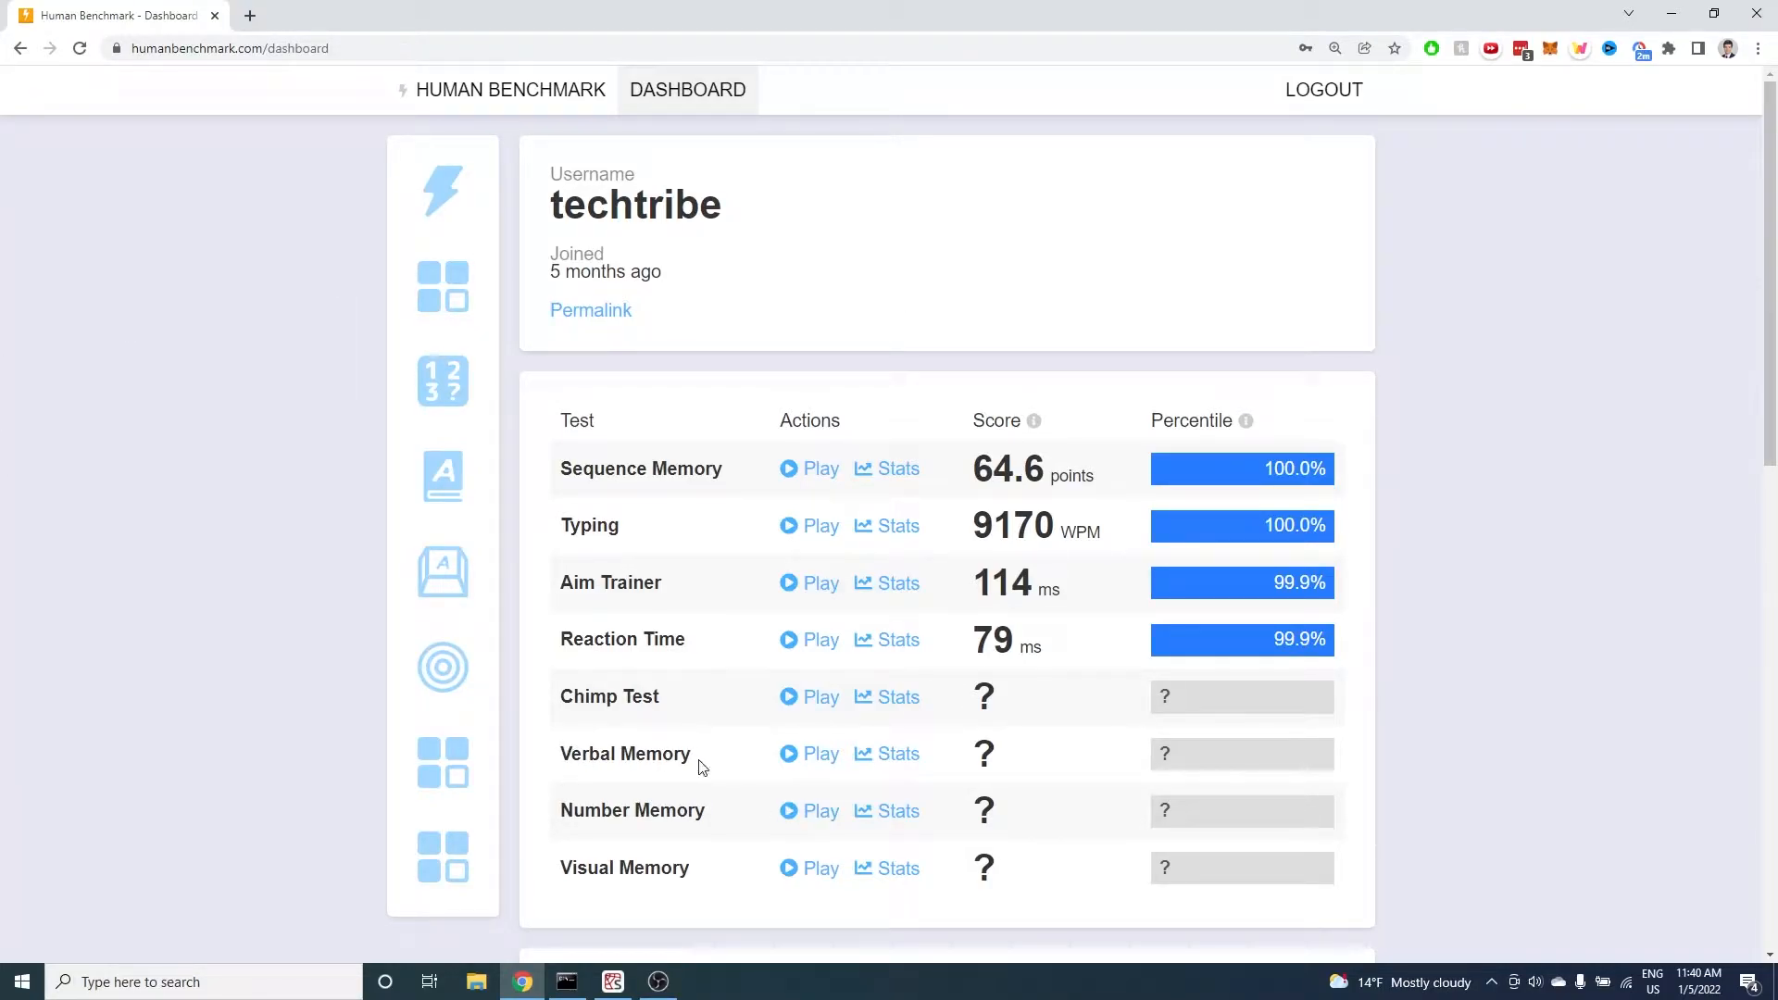
Start Verbal Memory from the dashboard and answer NEW or SEEN for each word by hand
{"action": "left_click", "coordinate": [810, 754]}
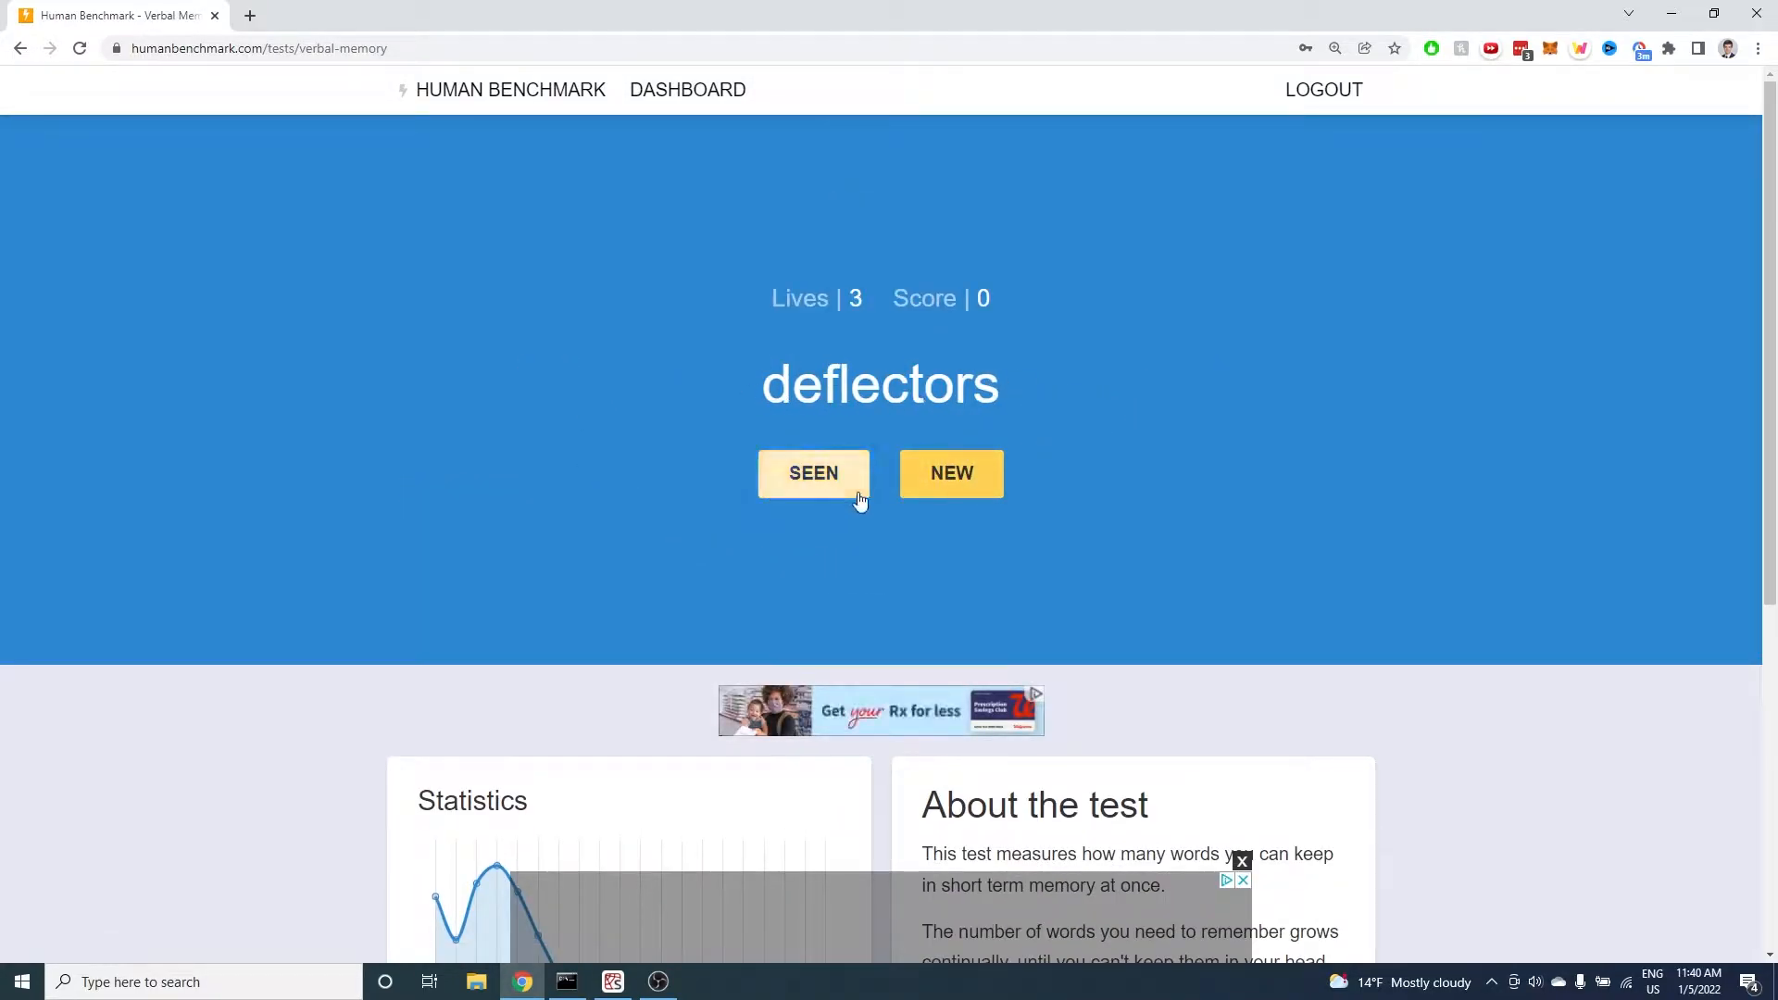
{"action": "left_click", "coordinate": [952, 472]}
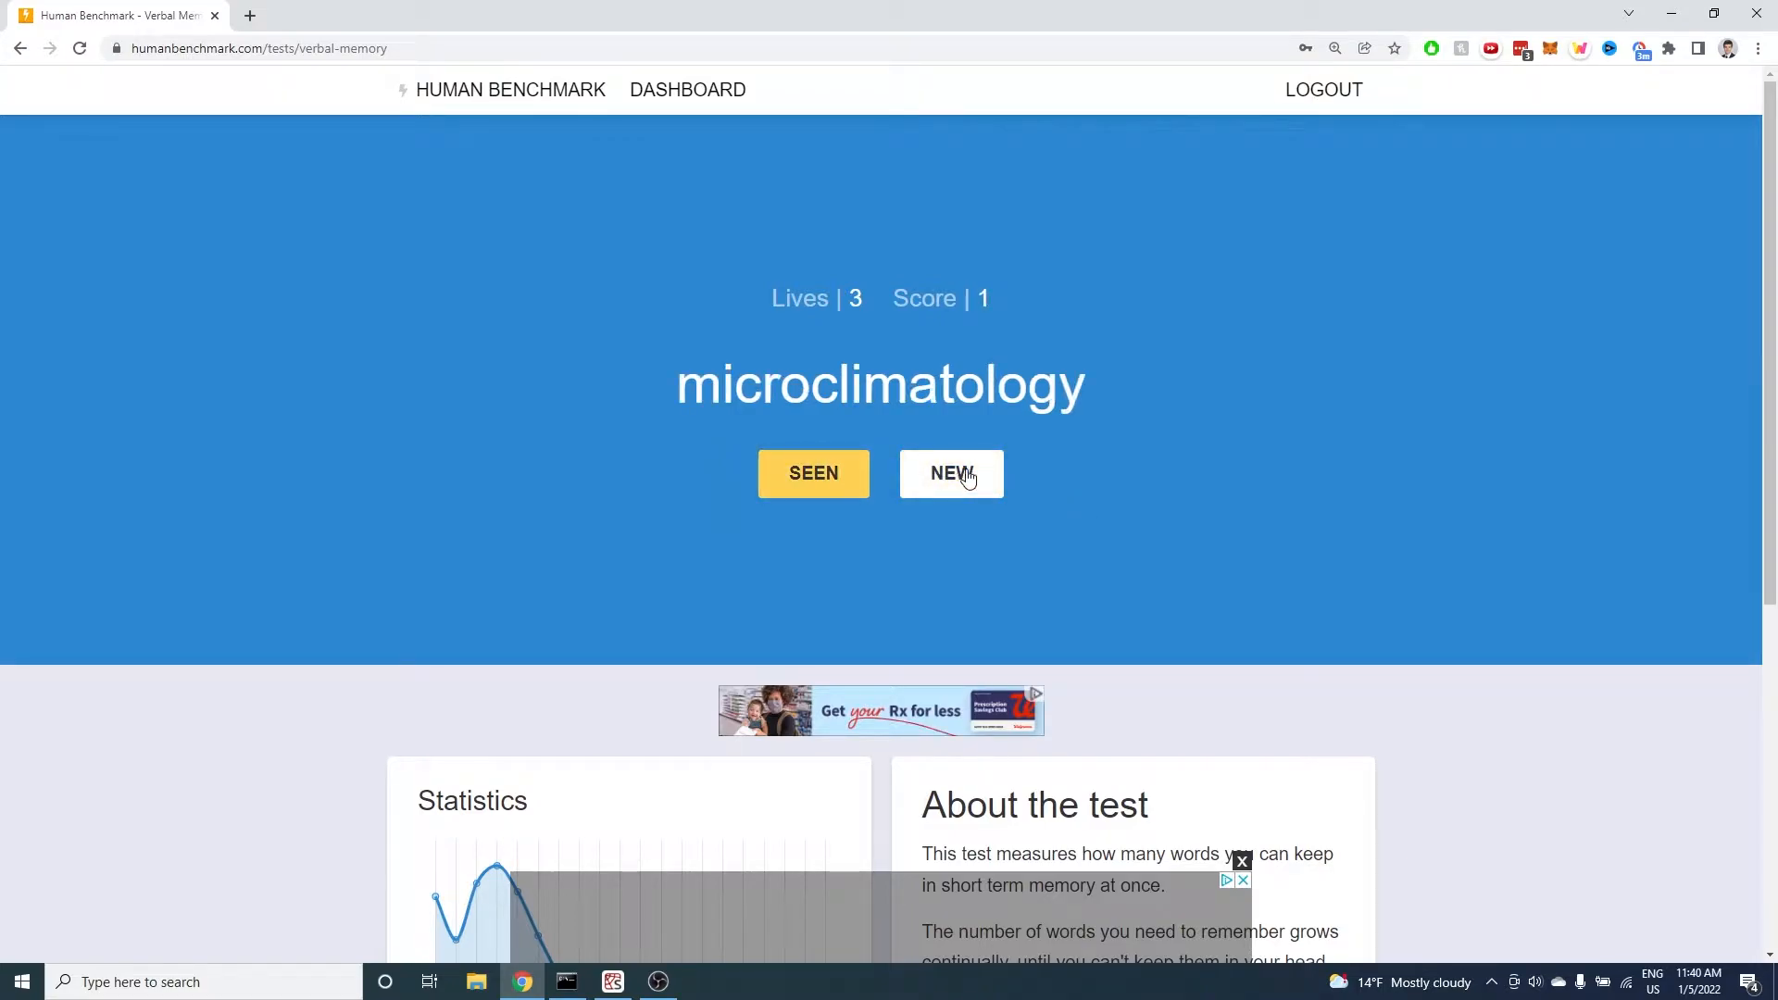
{"action": "left_click", "coordinate": [950, 472]}
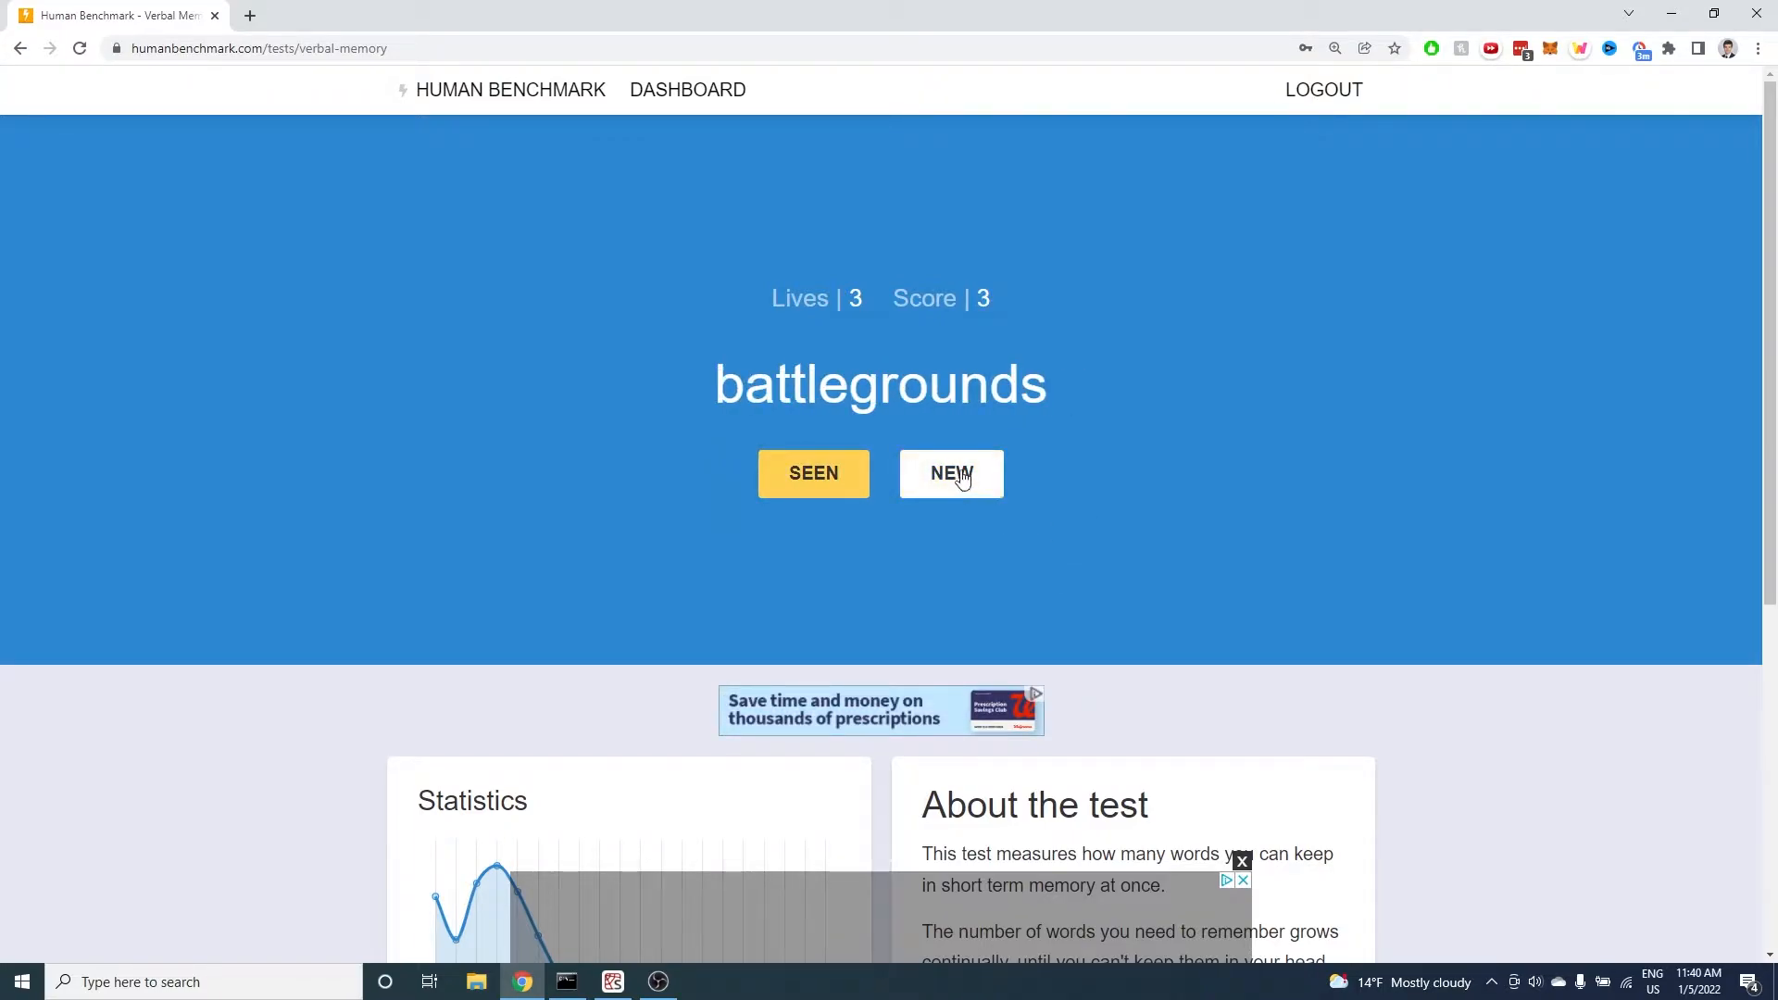
{"action": "left_click", "coordinate": [950, 472]}
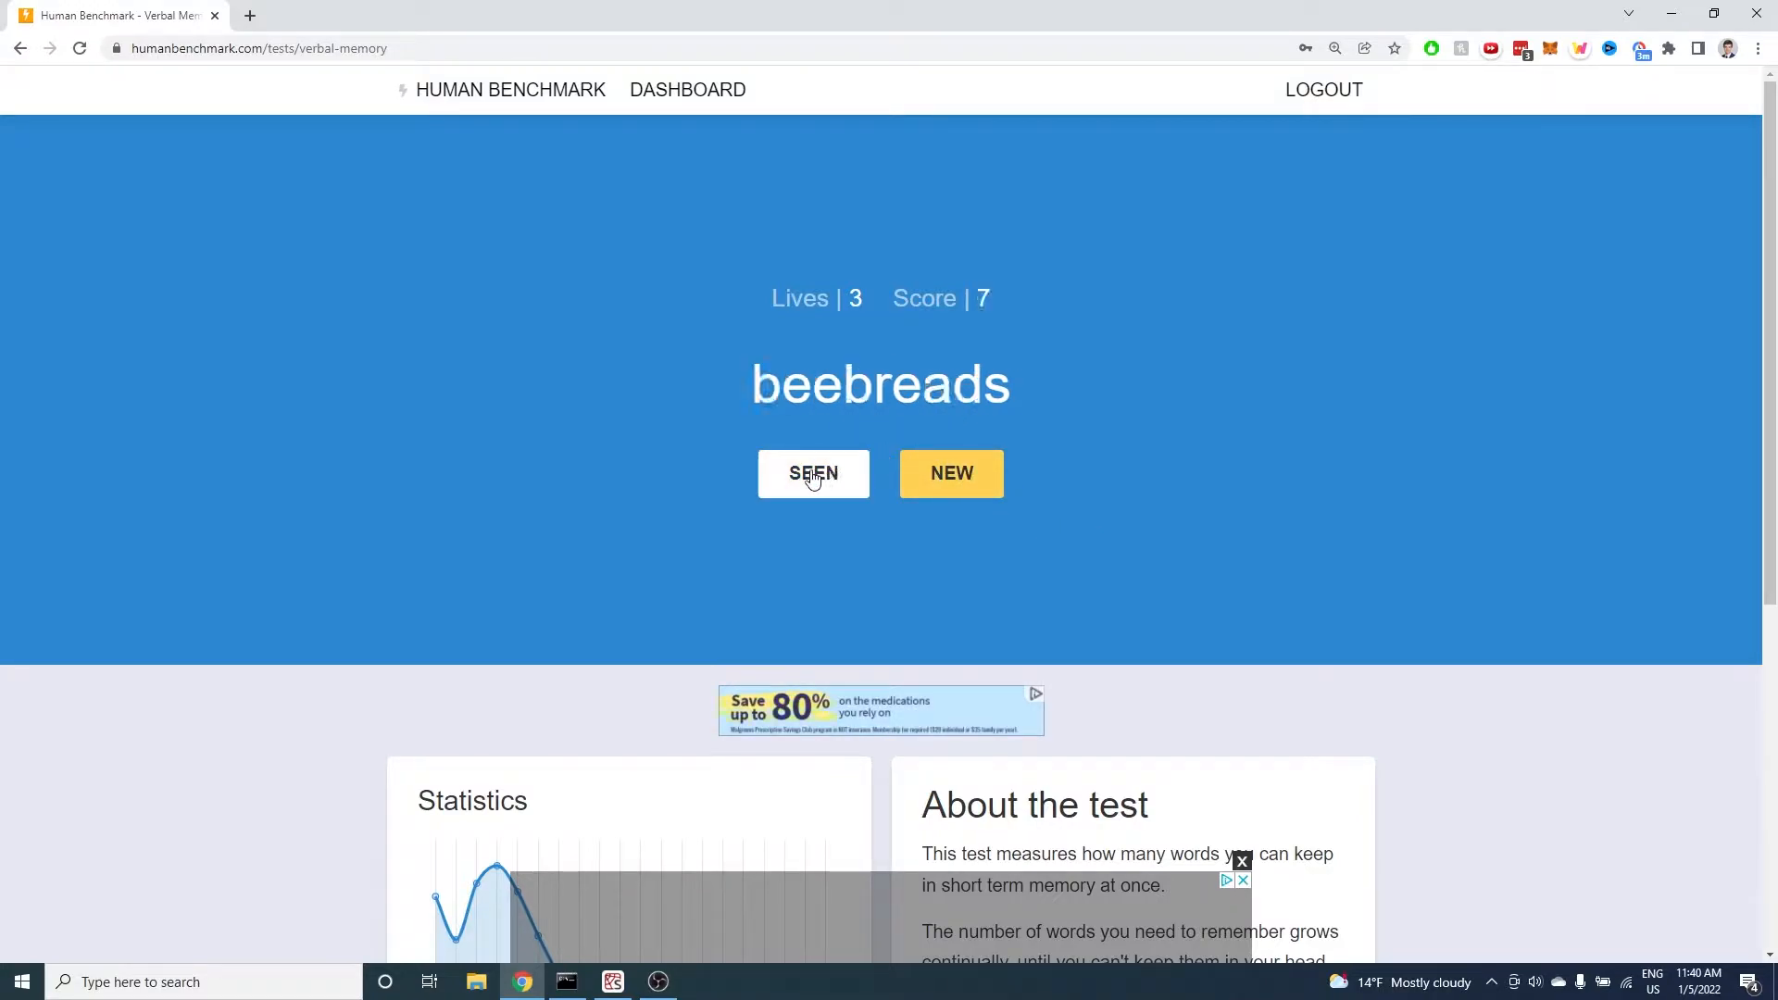
{"action": "left_click", "coordinate": [813, 472]}
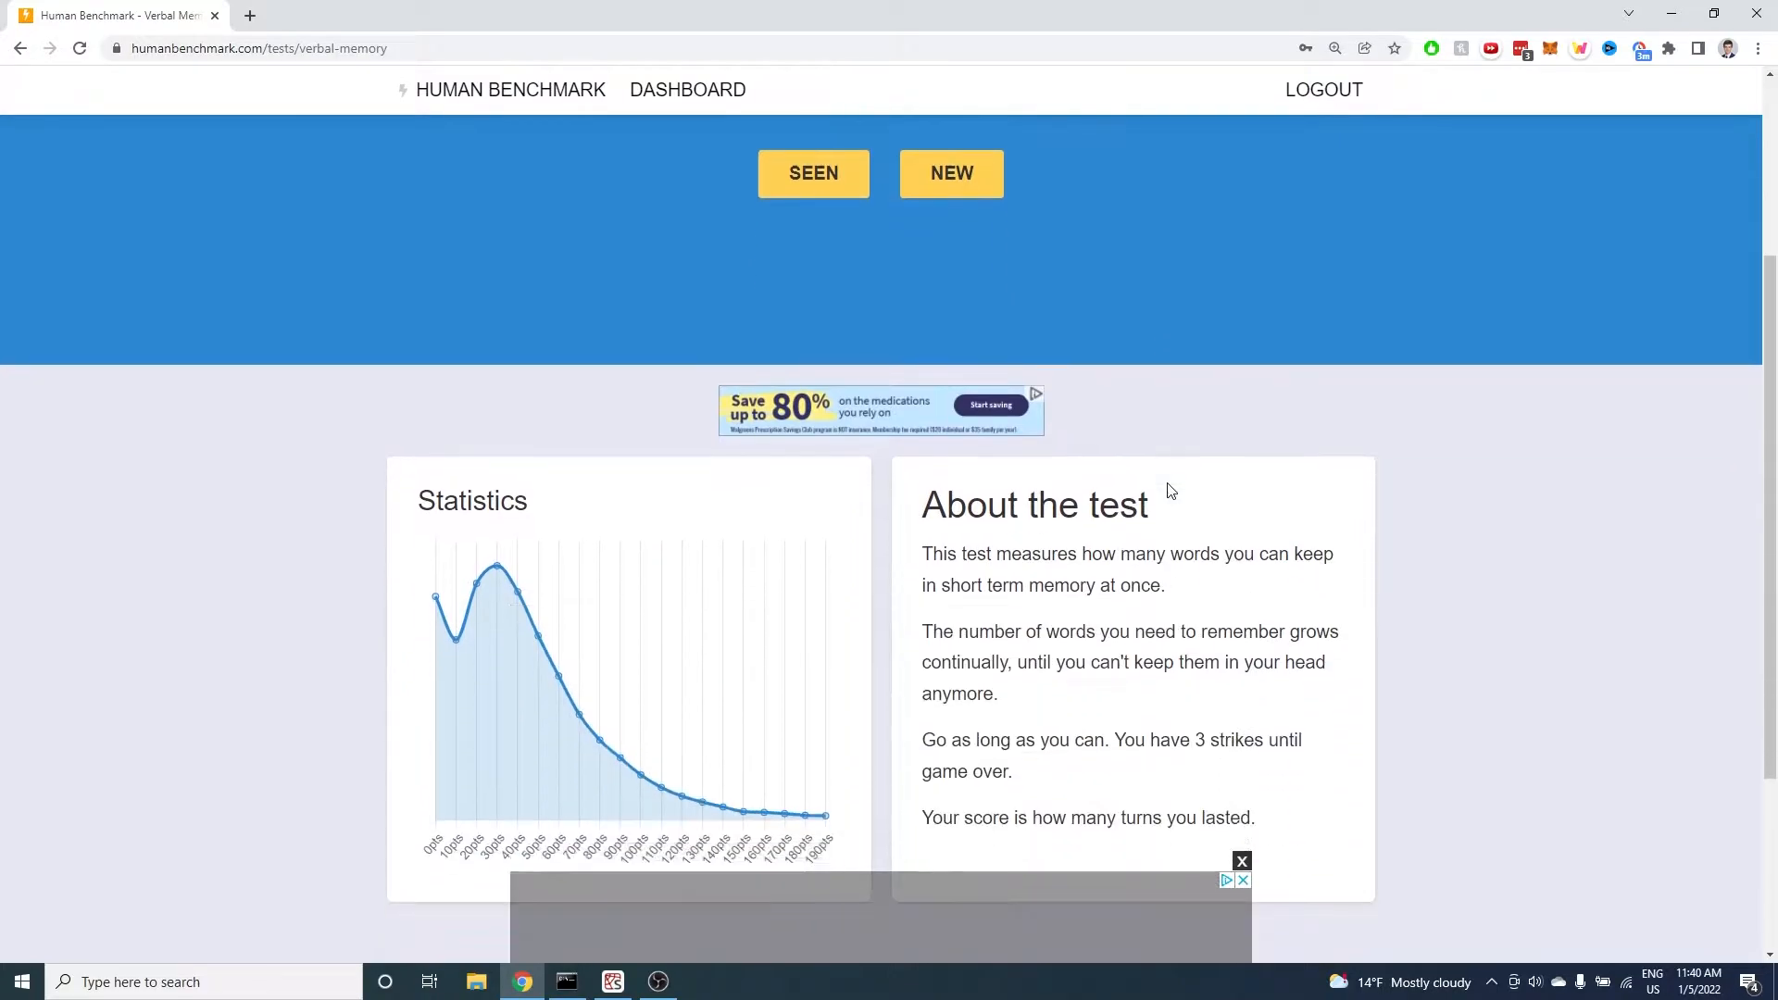
{"action": "scroll", "scroll_direction": "down", "scroll_amount": 3}
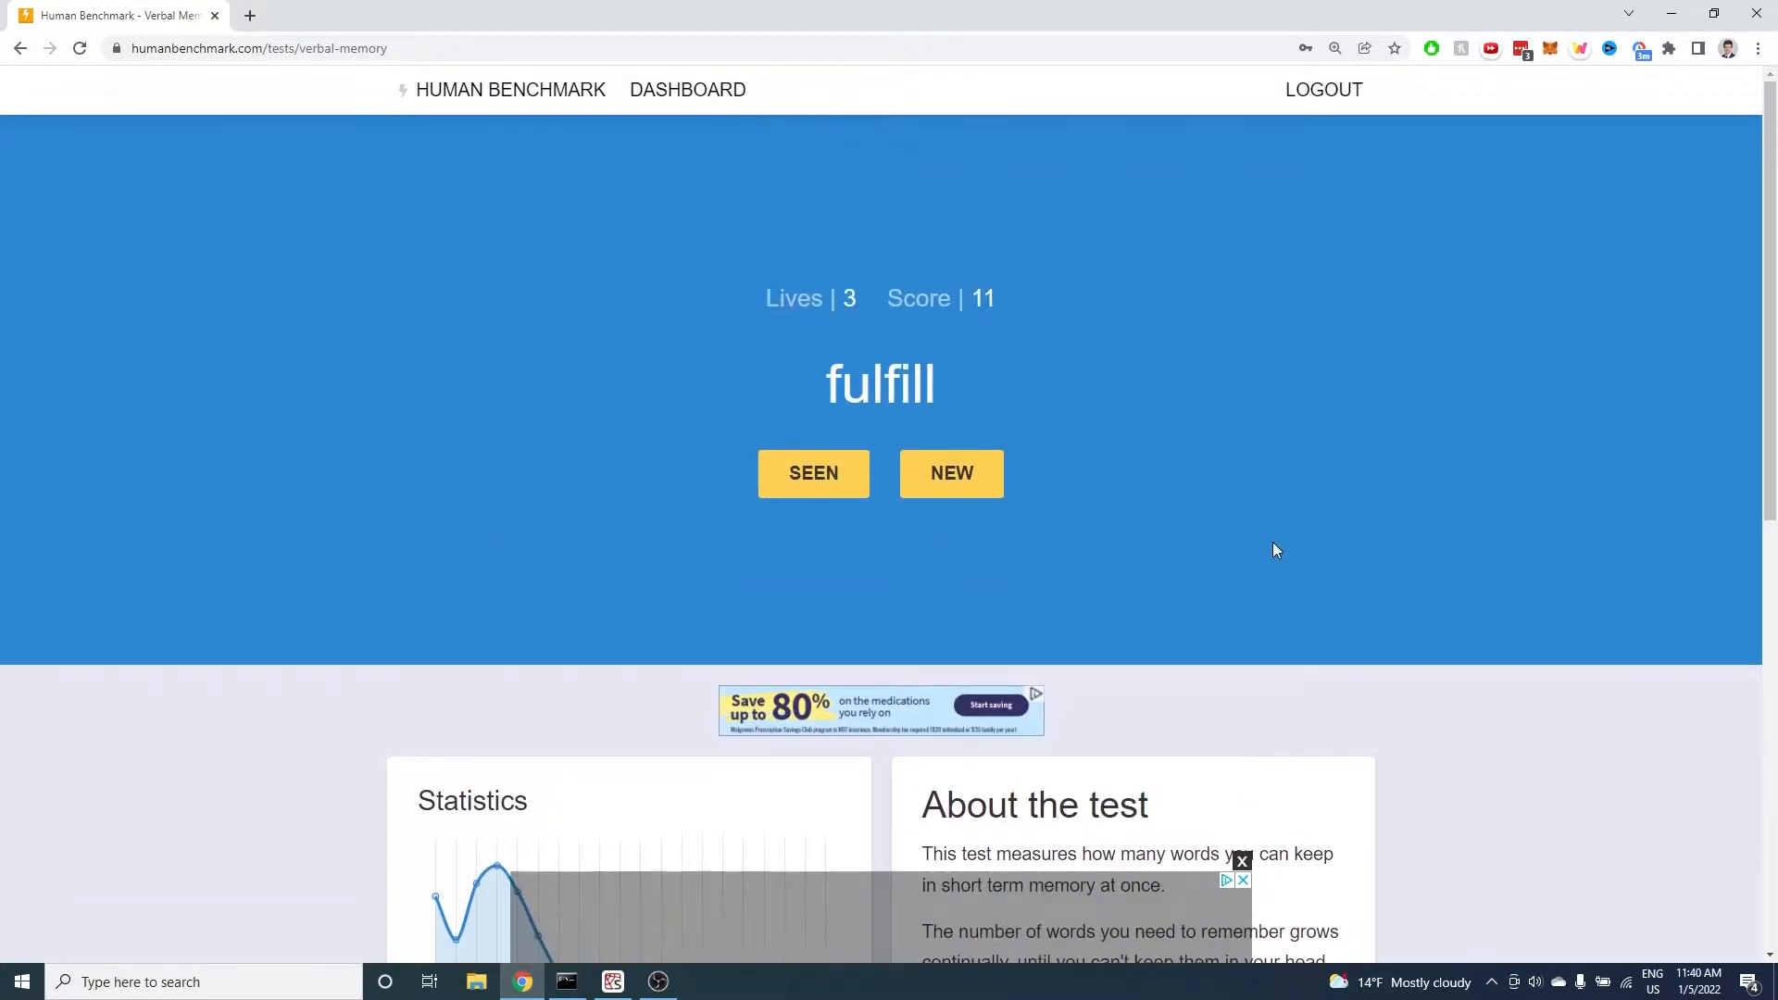
Show the page's HTML in DevTools with the word element and the SEEN and NEW buttons
{"action": "key", "text": "F12"}
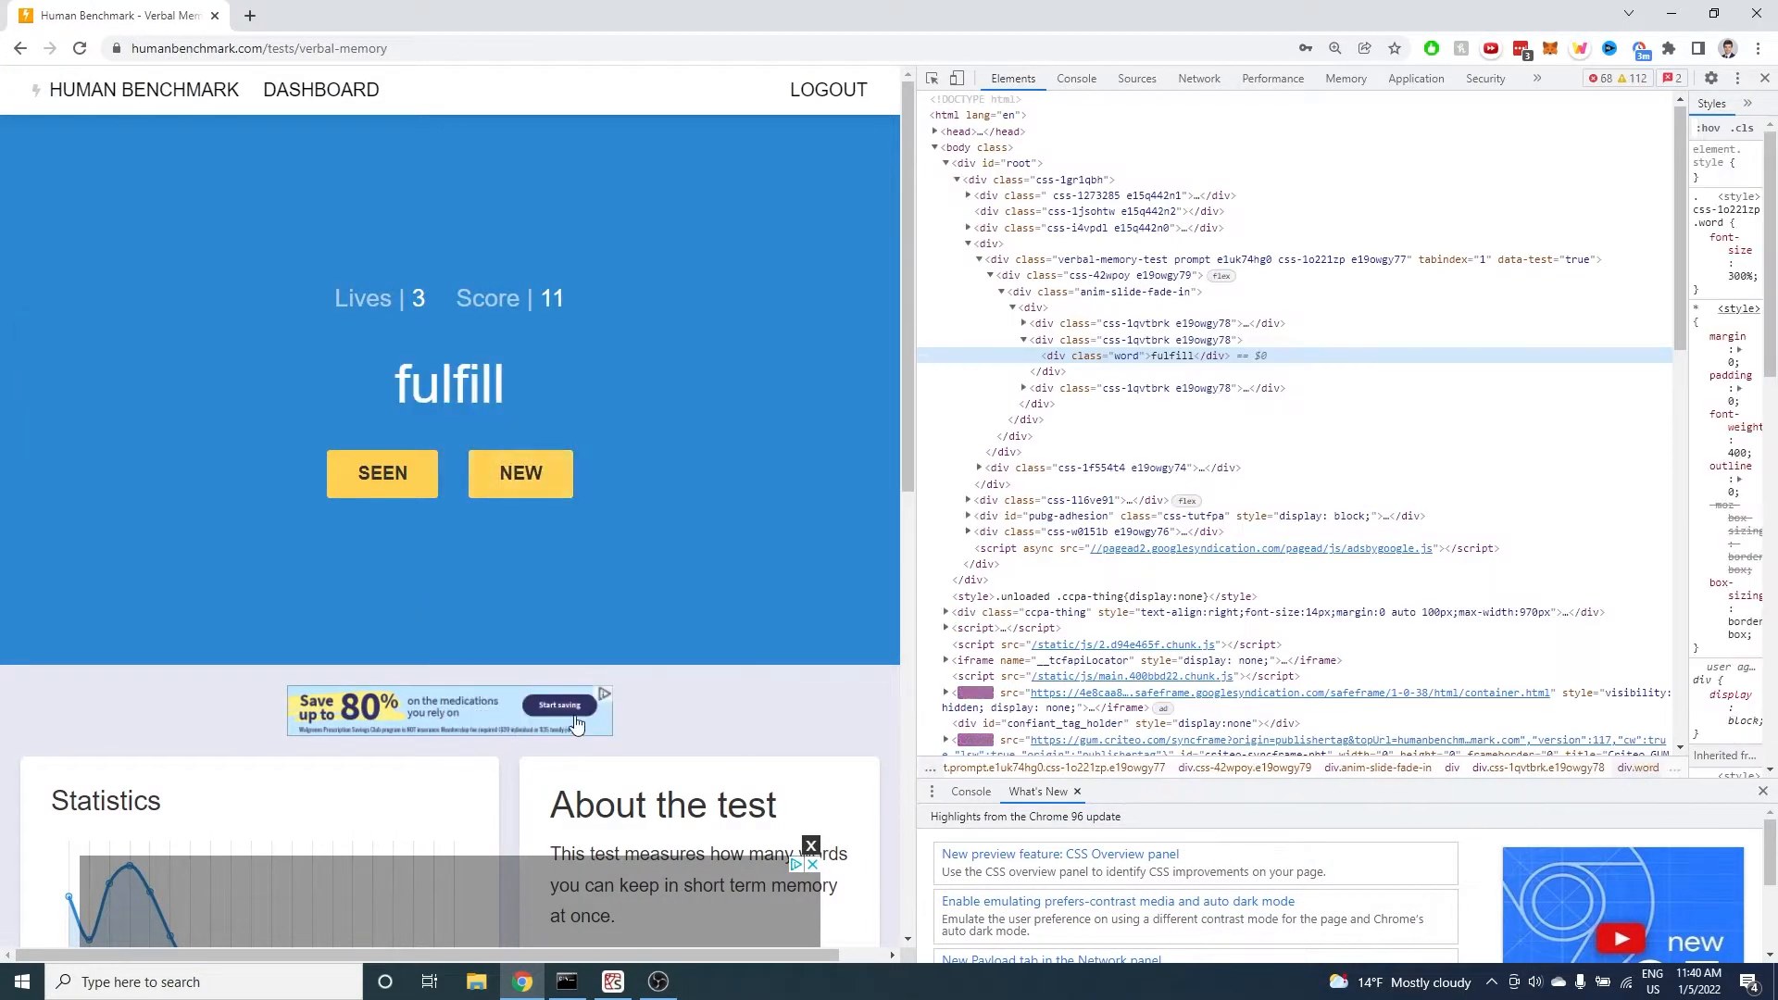
{"action": "mouse_move", "coordinate": [1165, 356]}
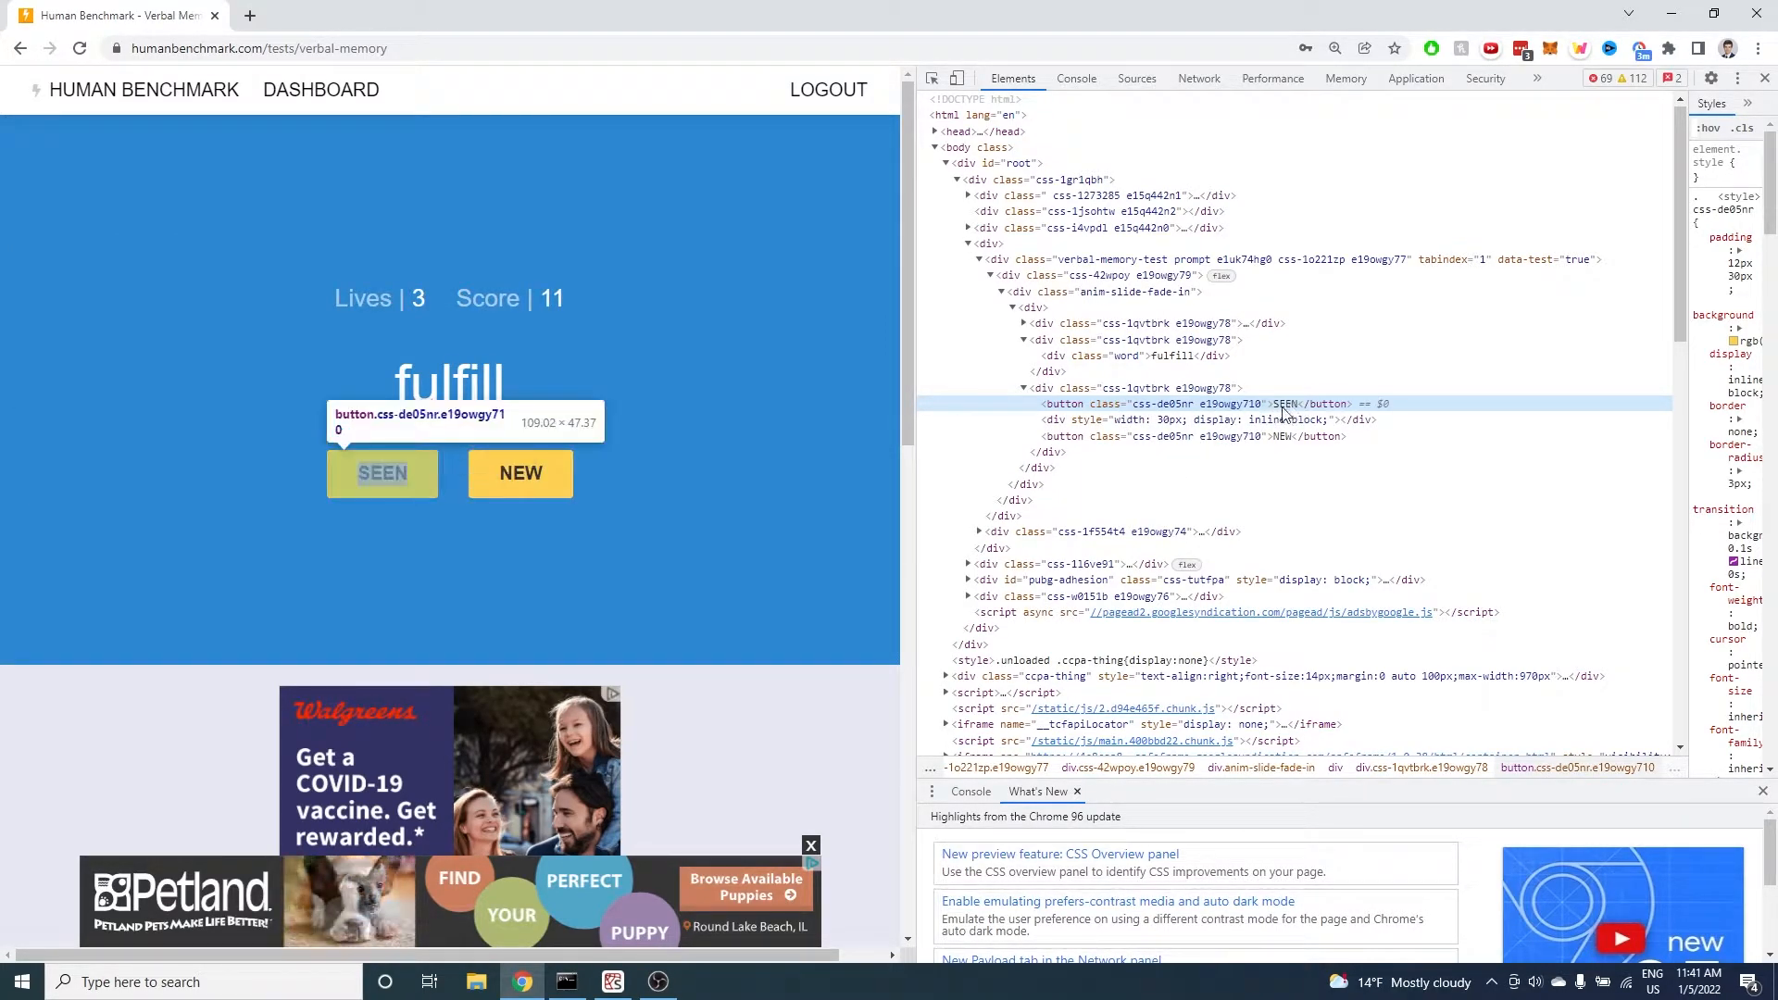
{"action": "mouse_move", "coordinate": [519, 473]}
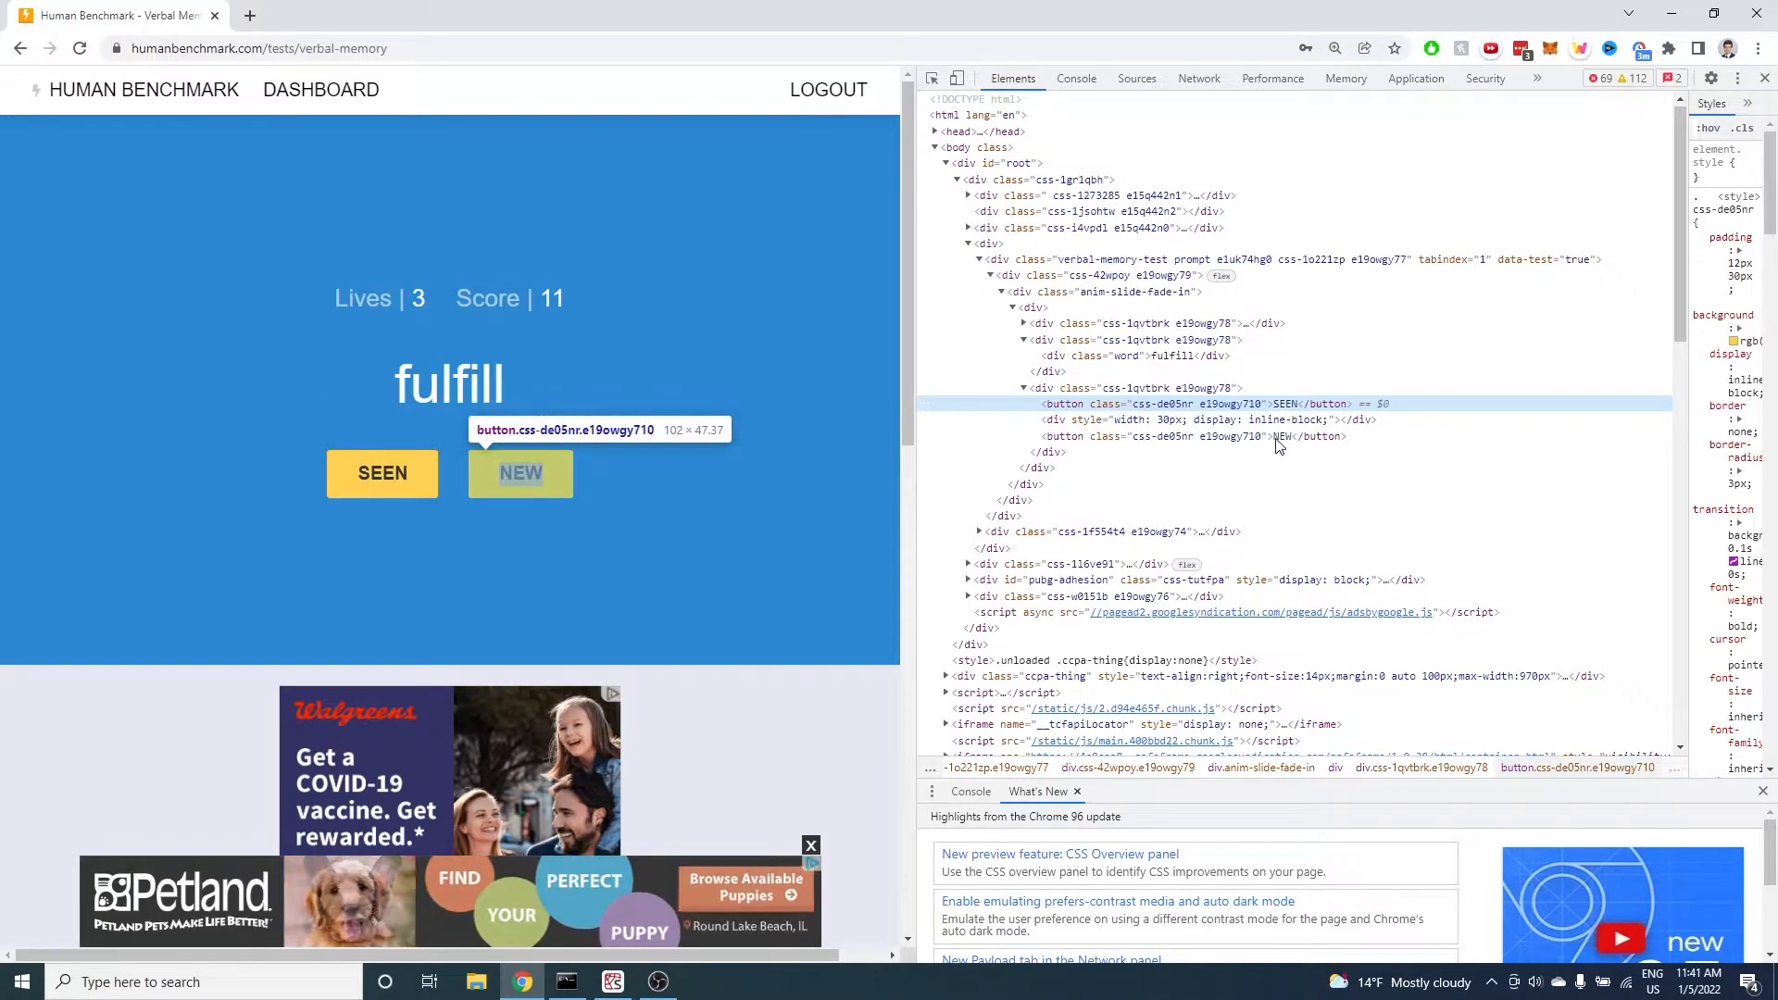
Write the selenium imports, start_button = 'p', and the Selenium browser setup for the test page
{"action": "left_click", "coordinate": [613, 982]}
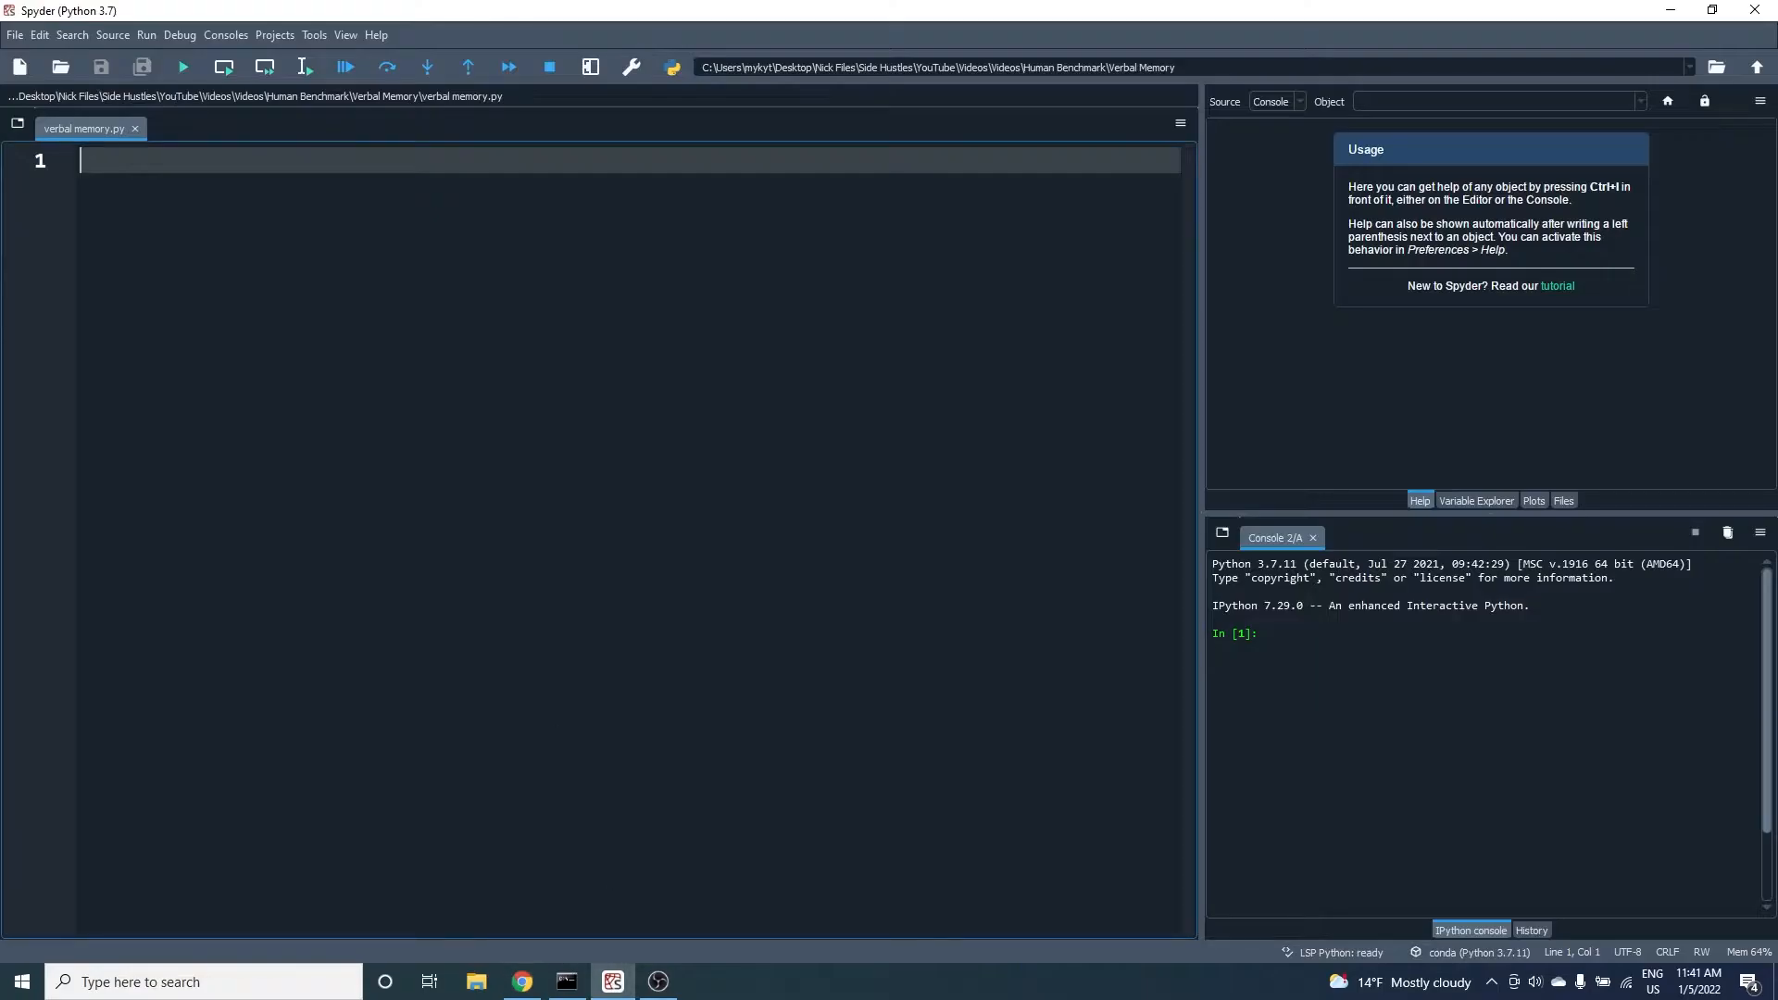
{"action": "type", "text": "from selenium import webdriver"}
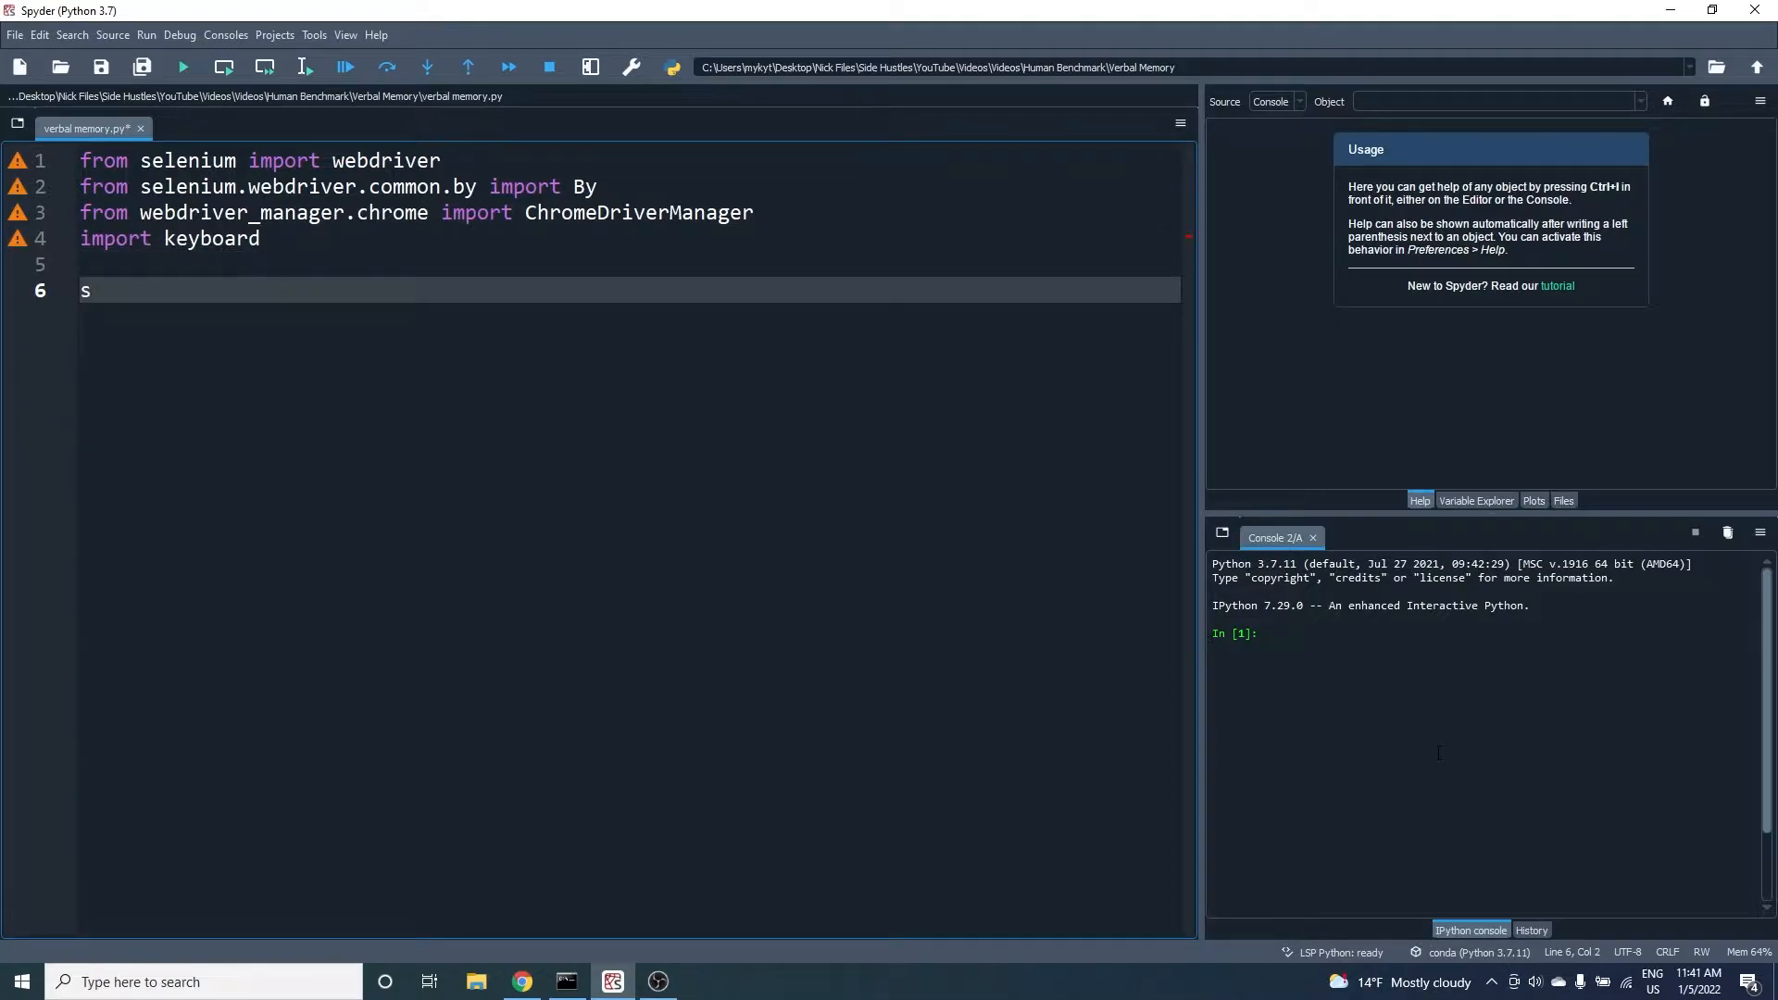
{"action": "type", "text": "tart_button"}
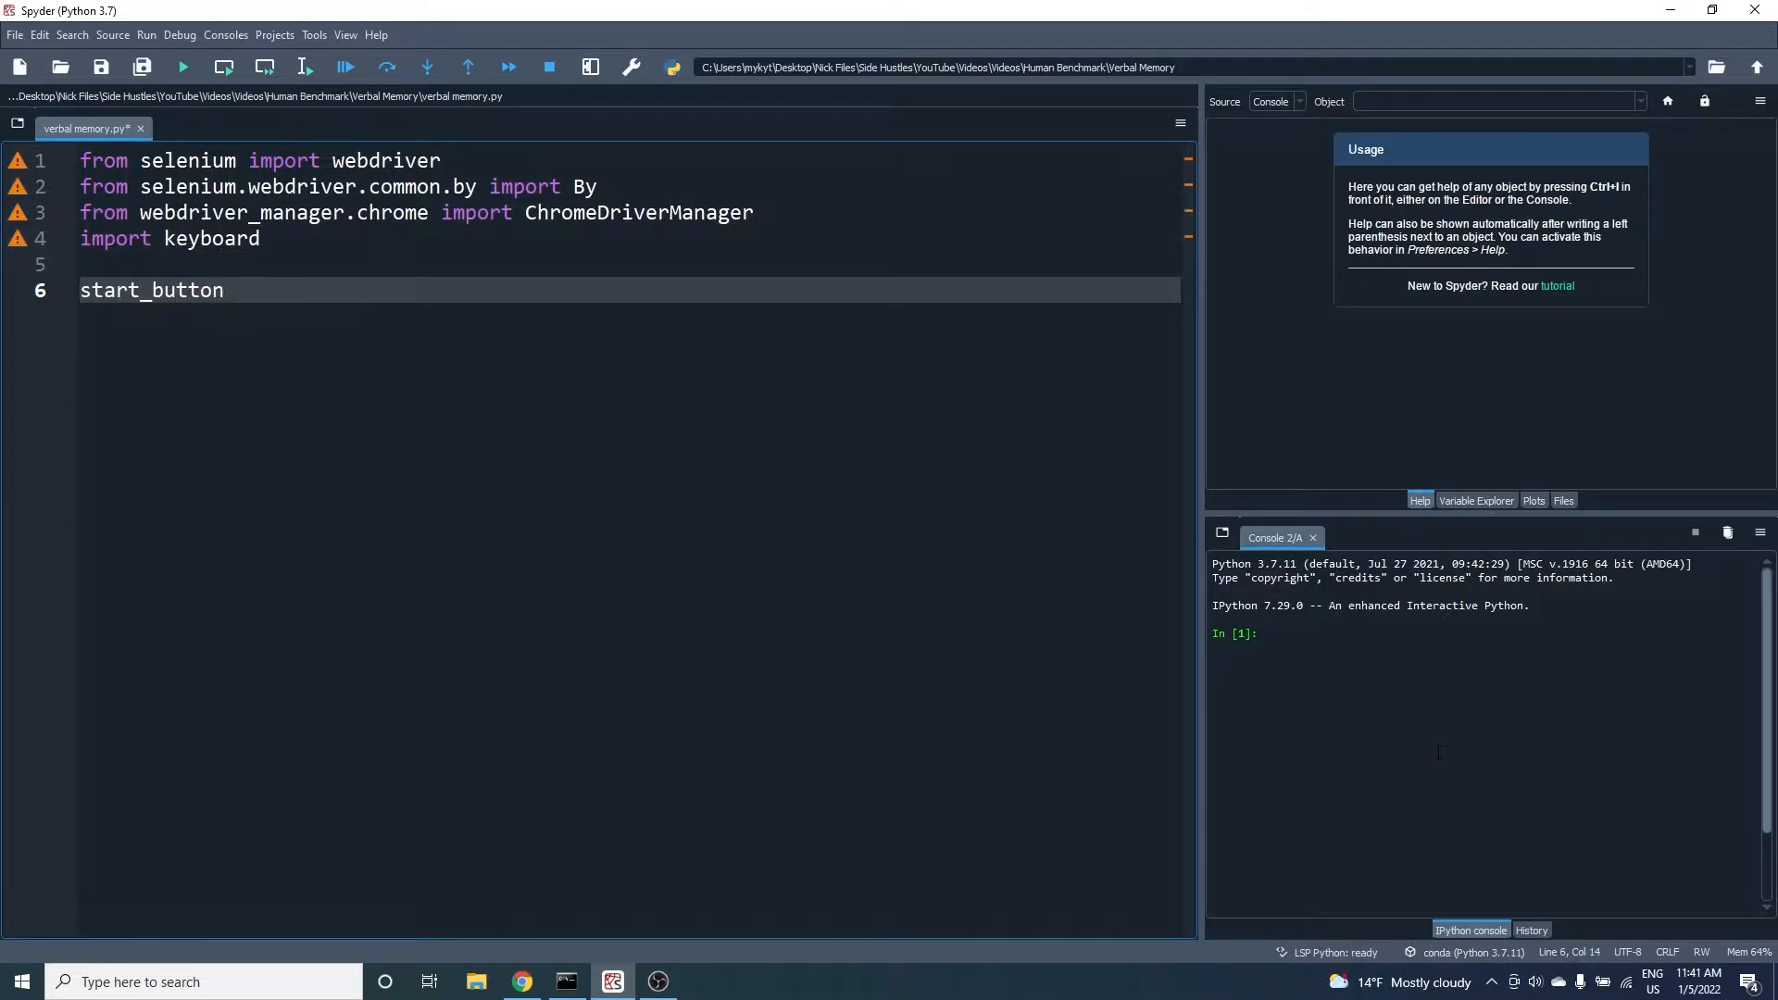
{"action": "type", "text": "= 'p'"}
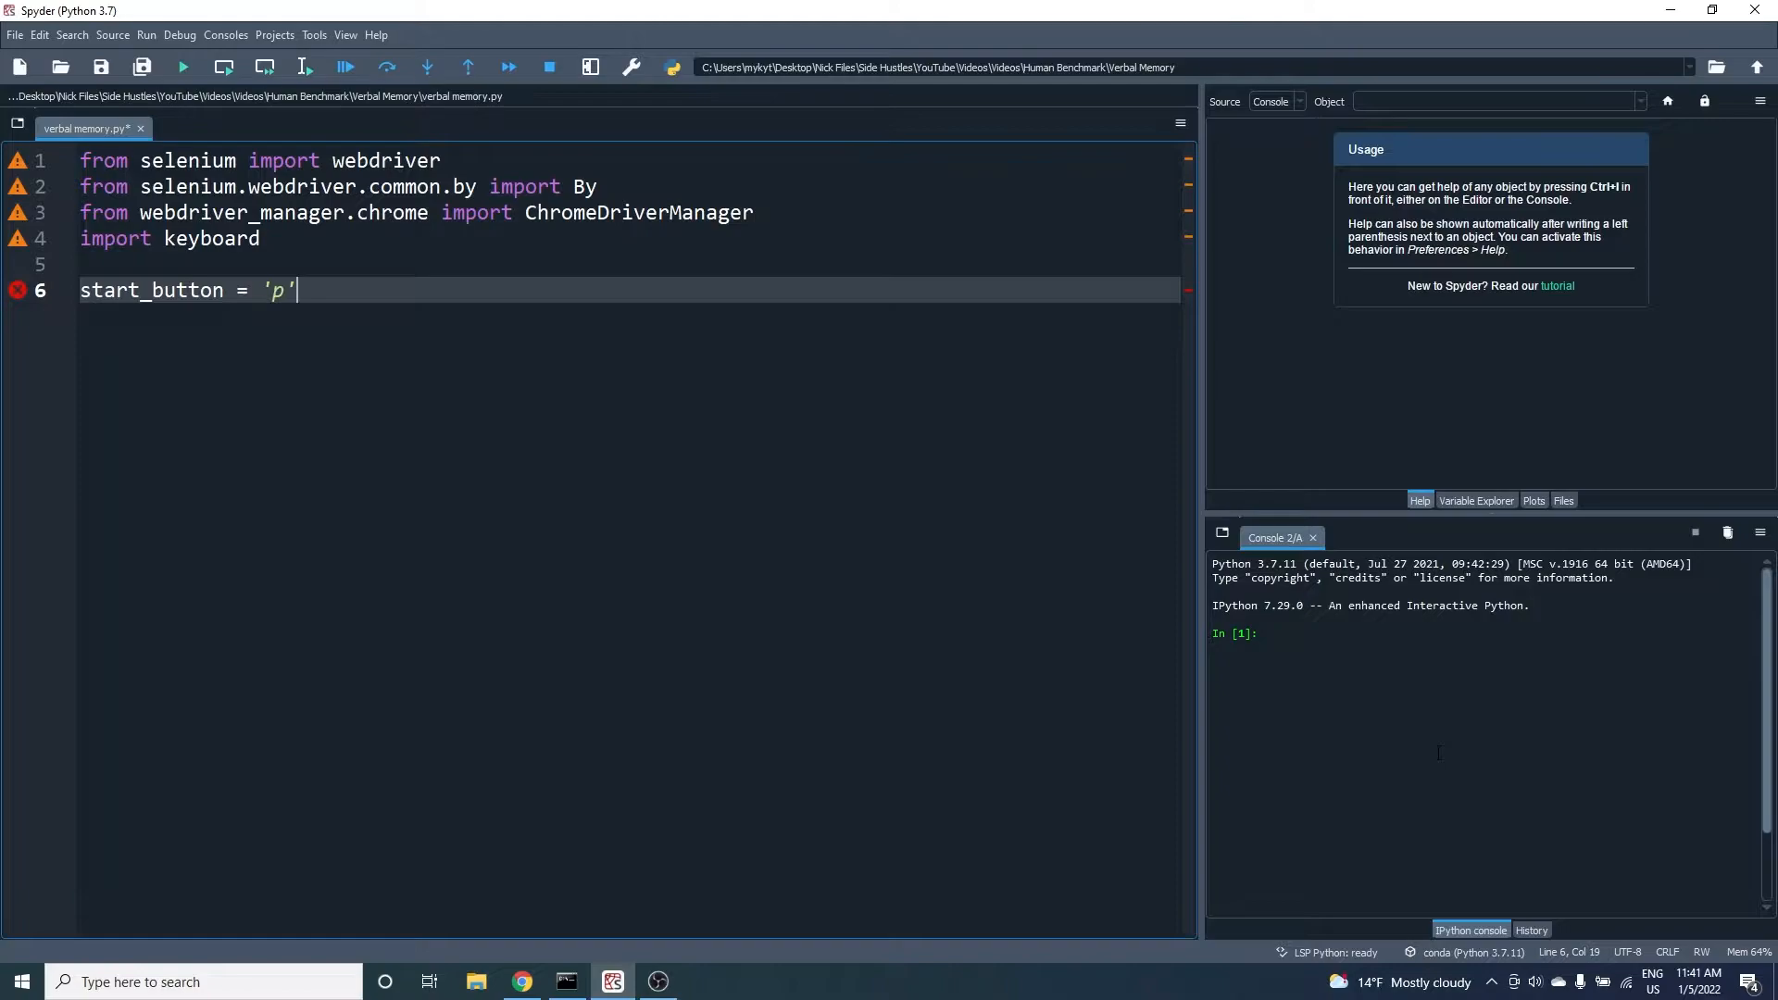
{"action": "type", "text": "# set up Selenium browser"}
{"action": "type", "text": "# get"}
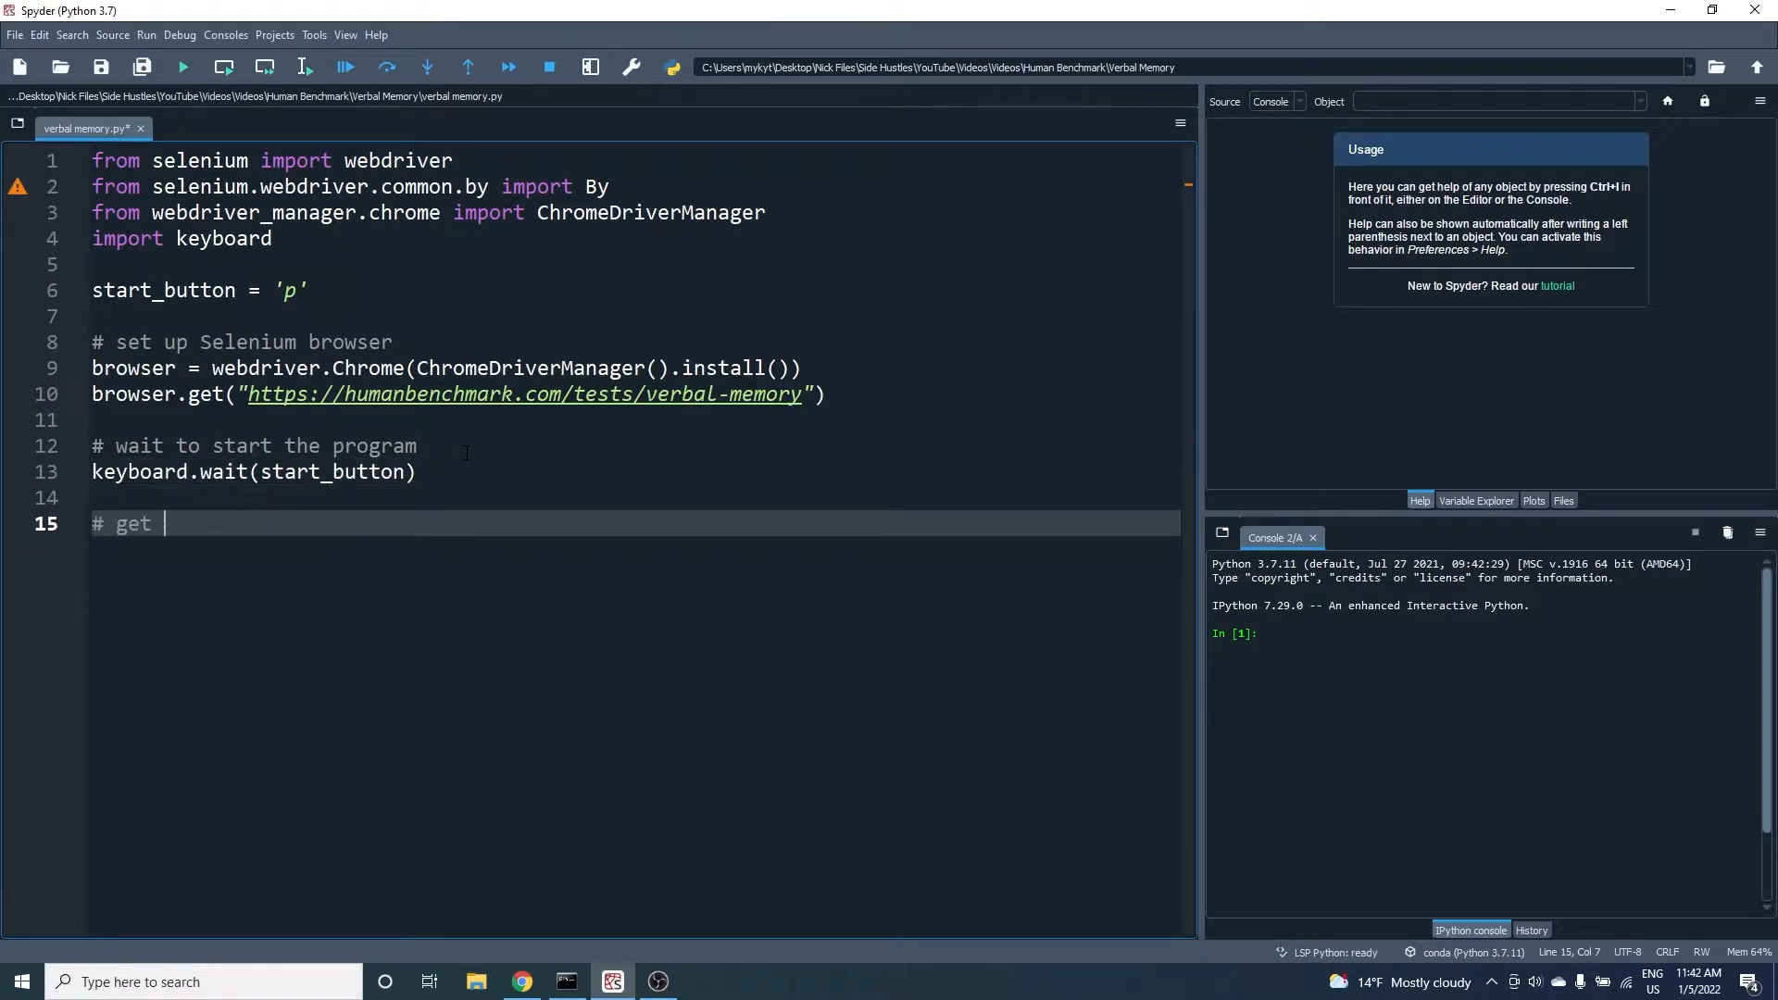
Locate seen_button via browser.find_element(By.XPATH, '//button[text()="SEEN"]') and likewise NEW
{"action": "type", "text": "seen and new buttons"}
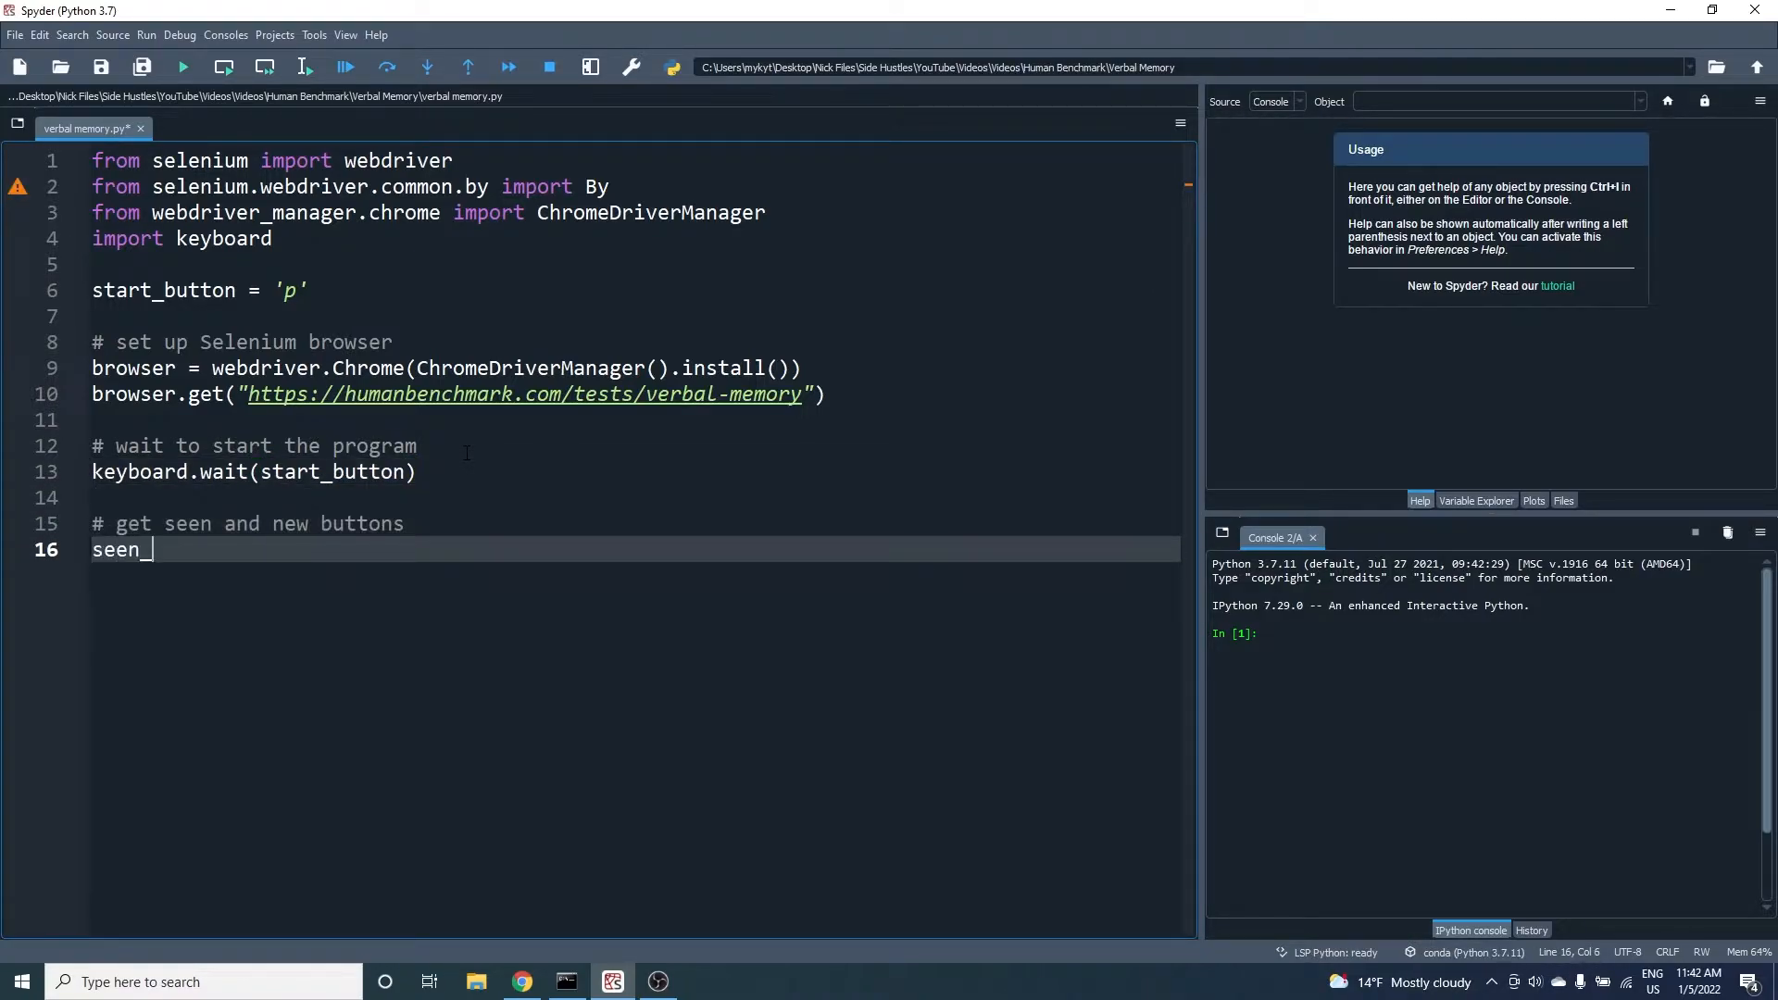
{"action": "type", "text": "button = brow"}
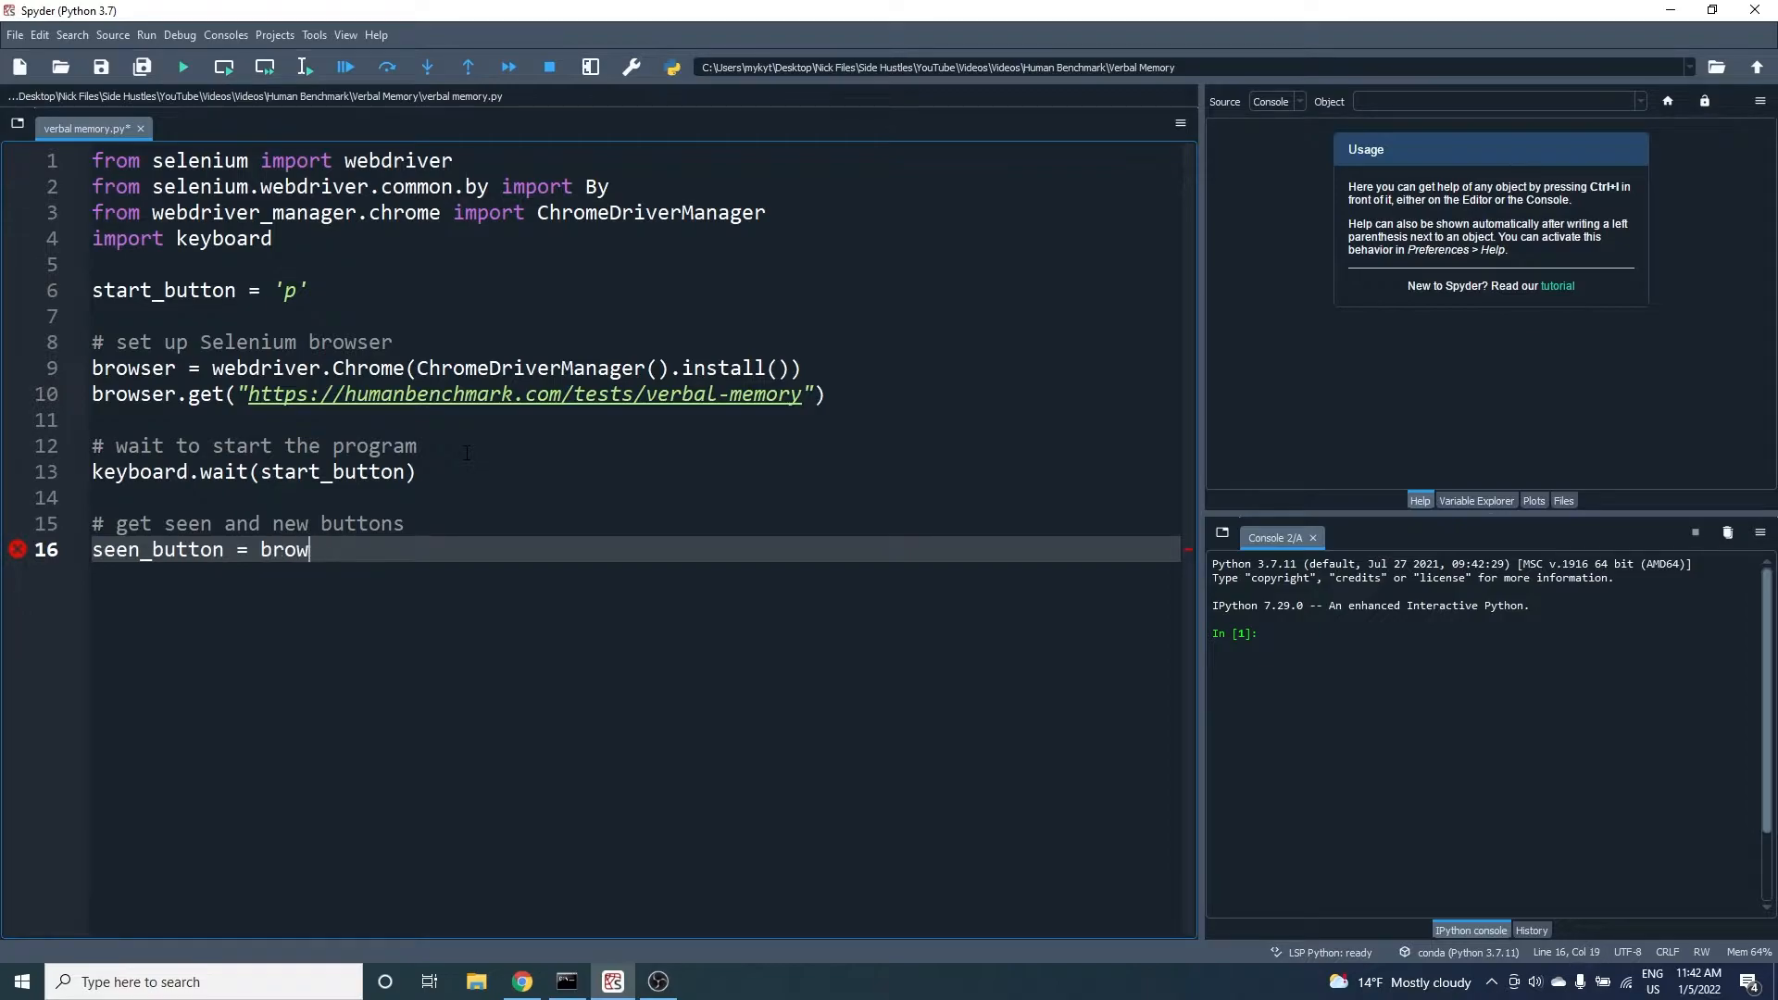
{"action": "type", "text": "ser.find_element"}
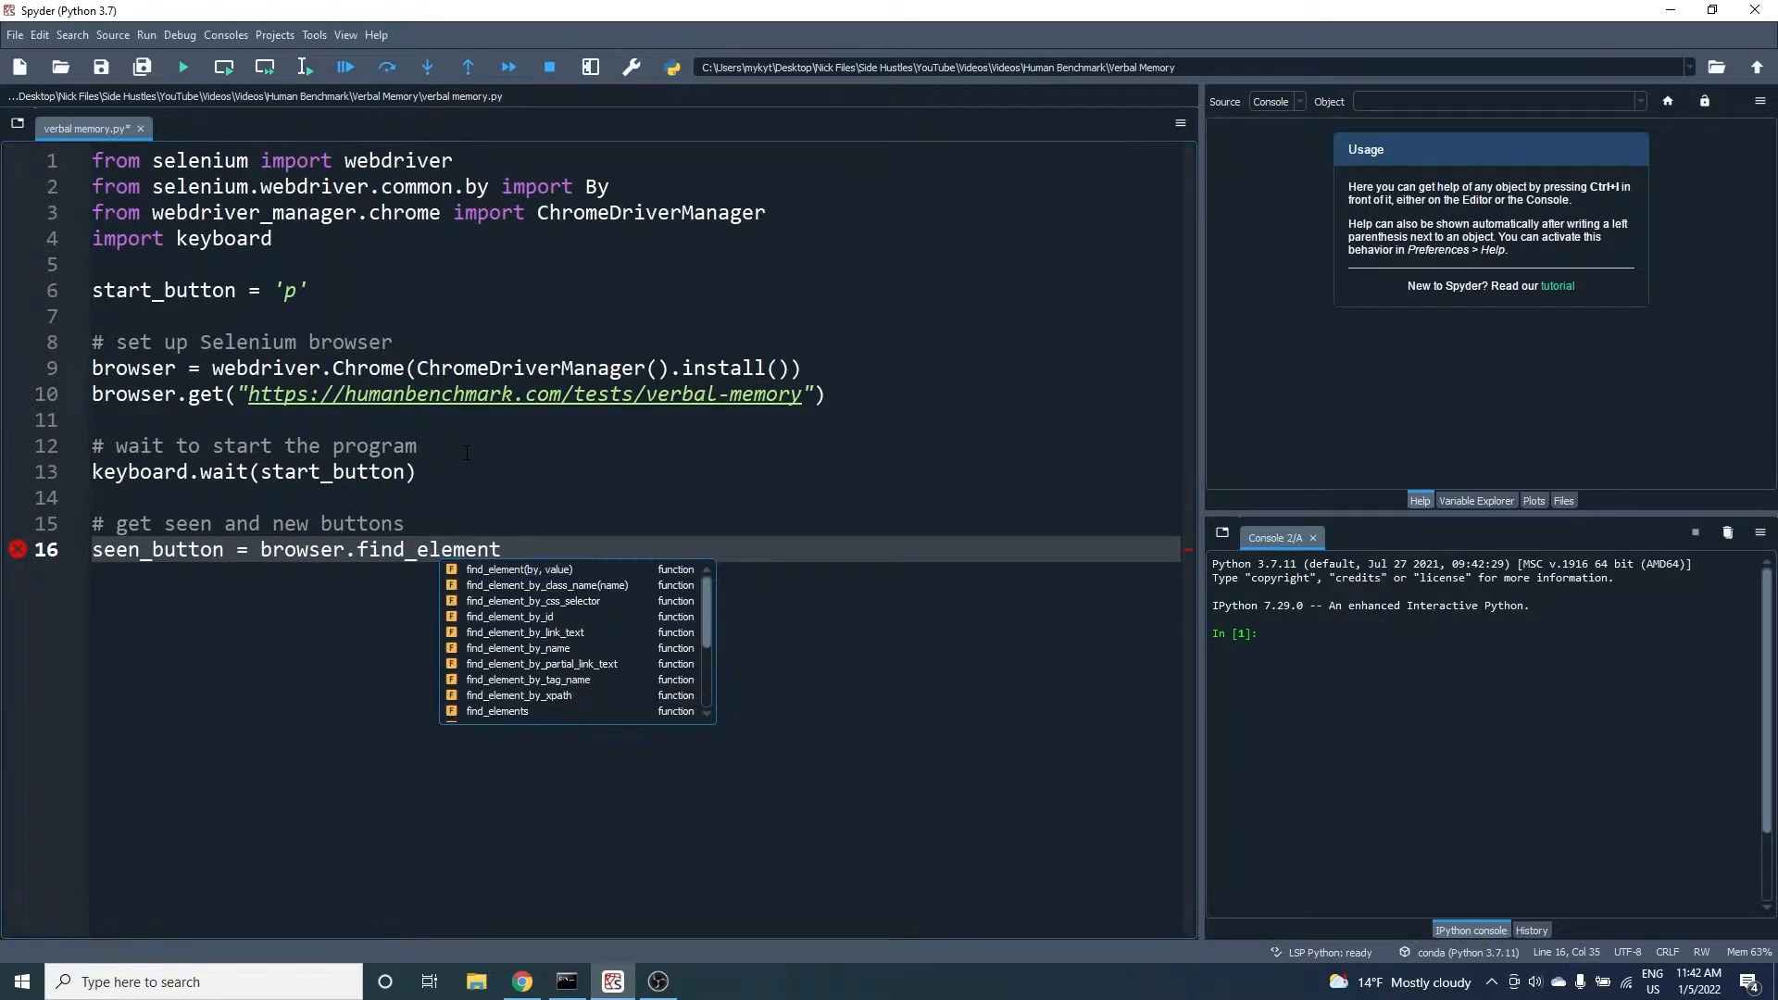
{"action": "type", "text": "(By.XPAT"}
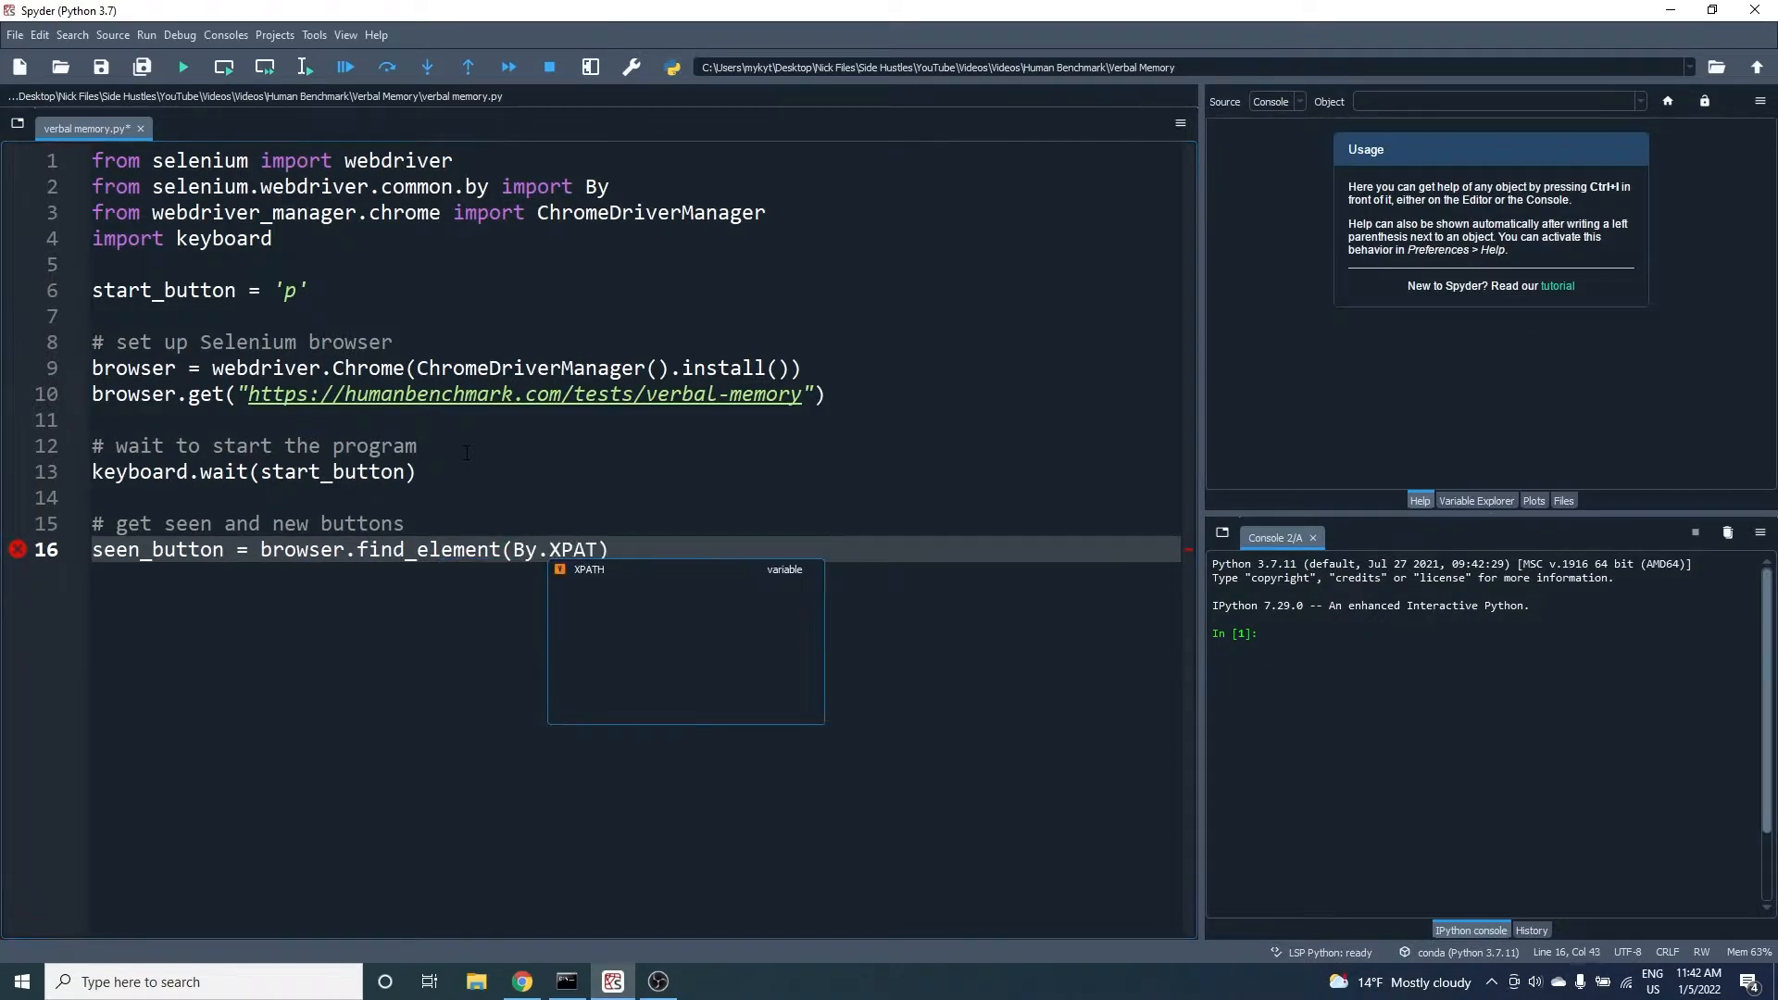
{"action": "type", "text": "H, '//button'"}
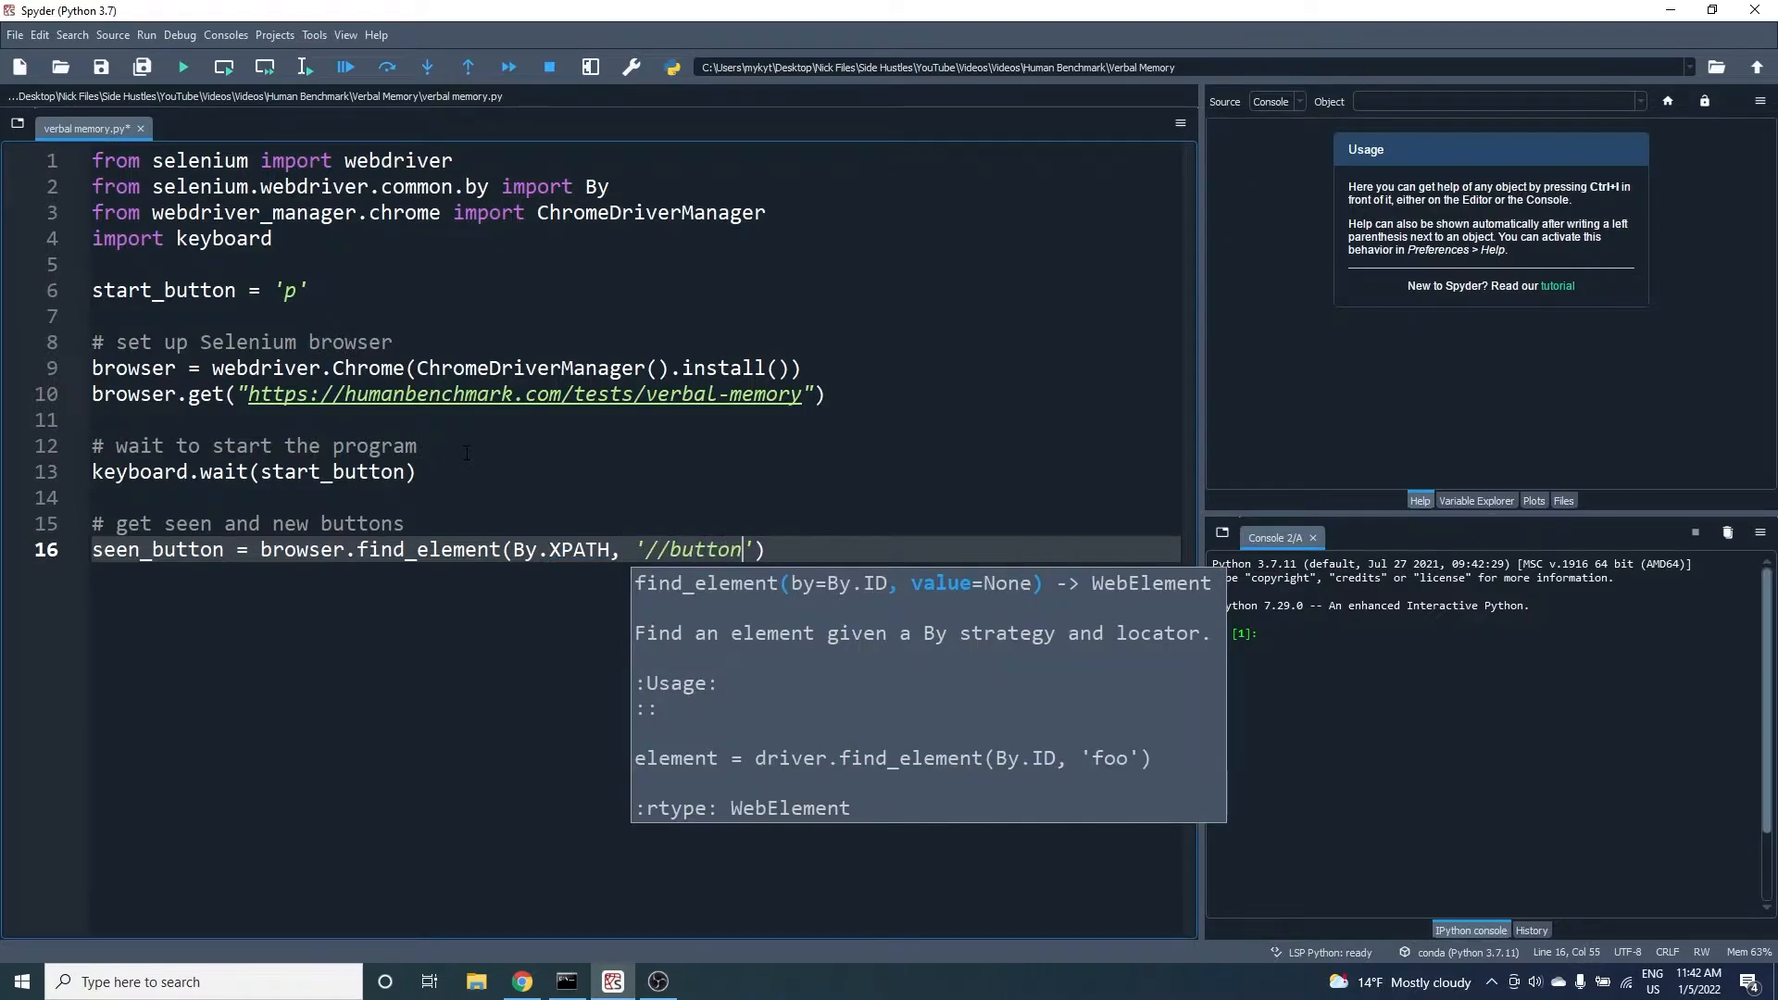
{"action": "type", "text": "[text()=\""}
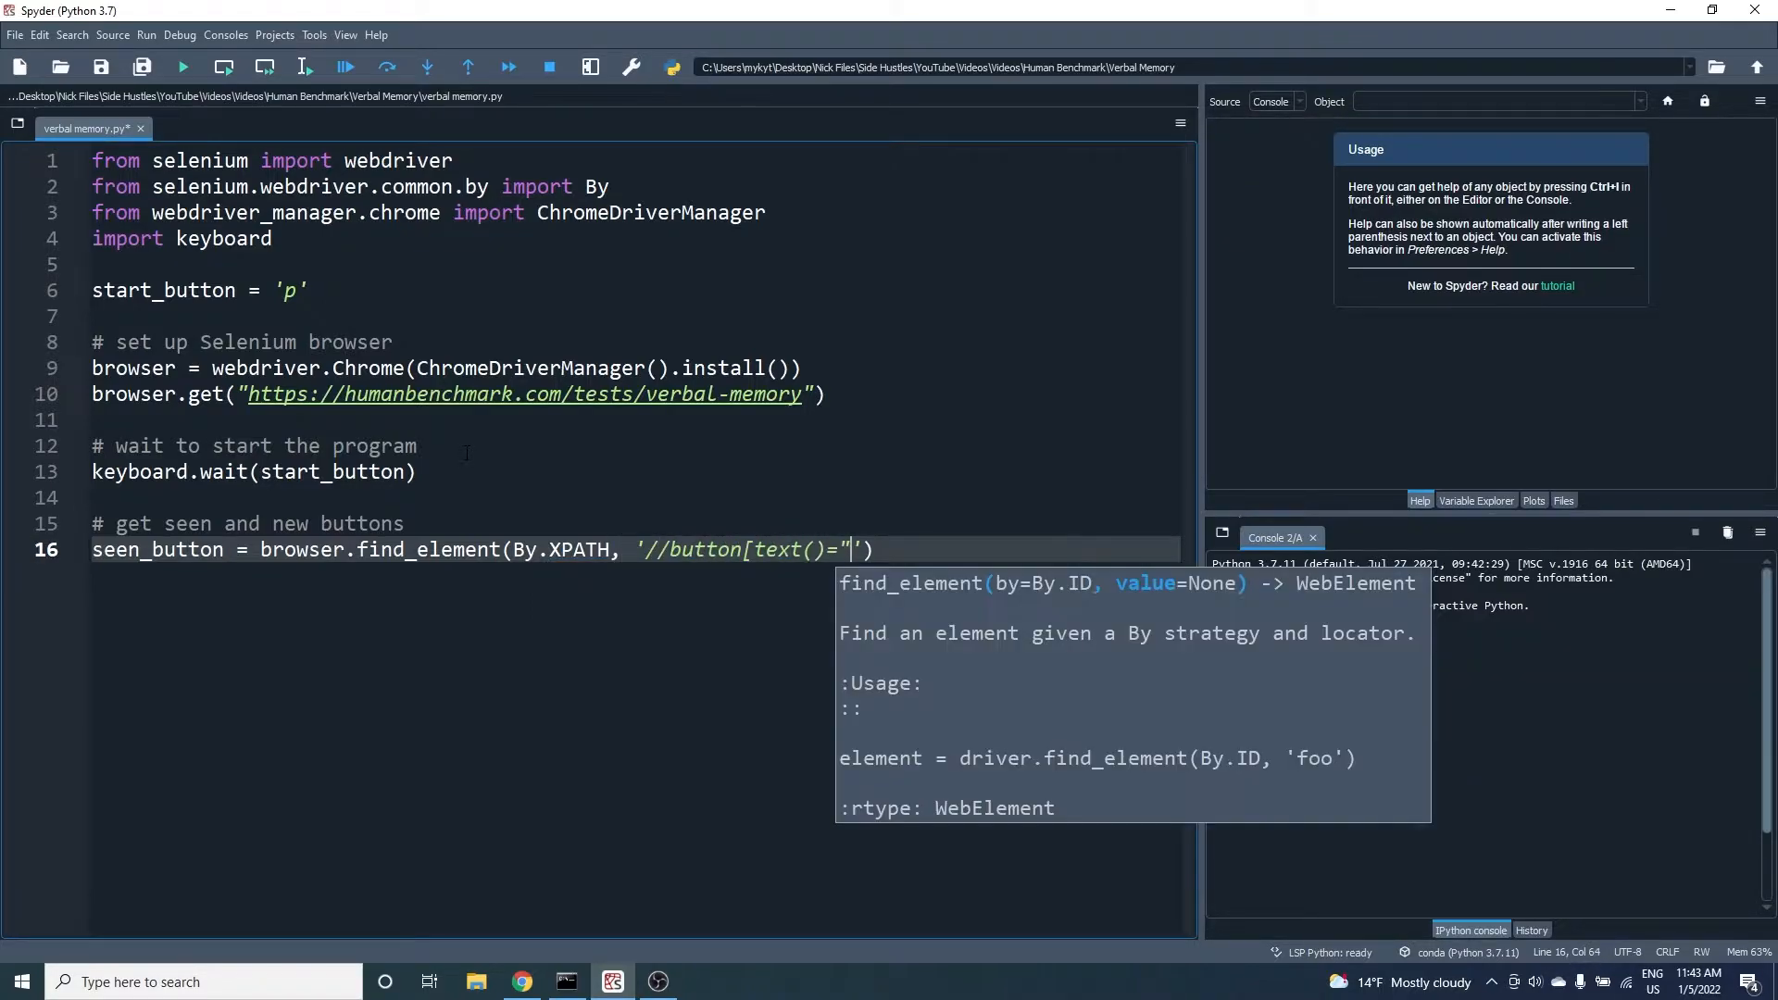
{"action": "type", "text": "SEEN"}
{"action": "type", "text": "words"}
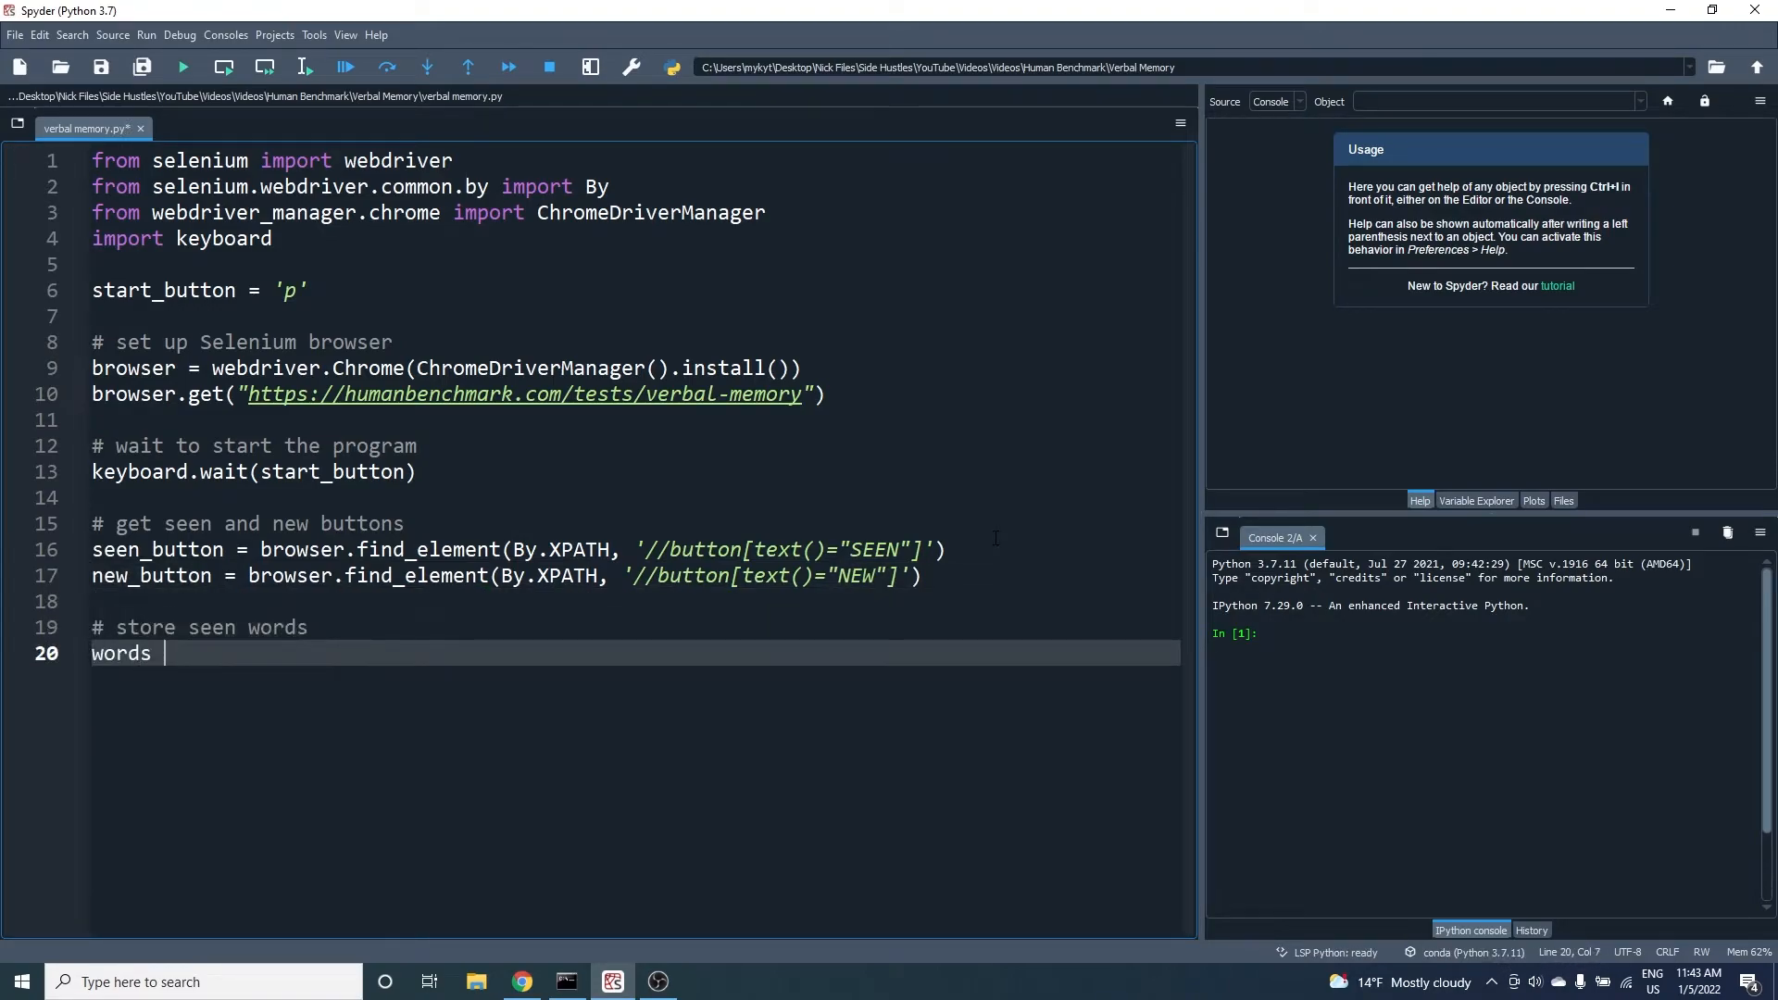
Create words = set(), read the 'word' element's text, and branch on 'if word in words:'
{"action": "type", "text": "= set()"}
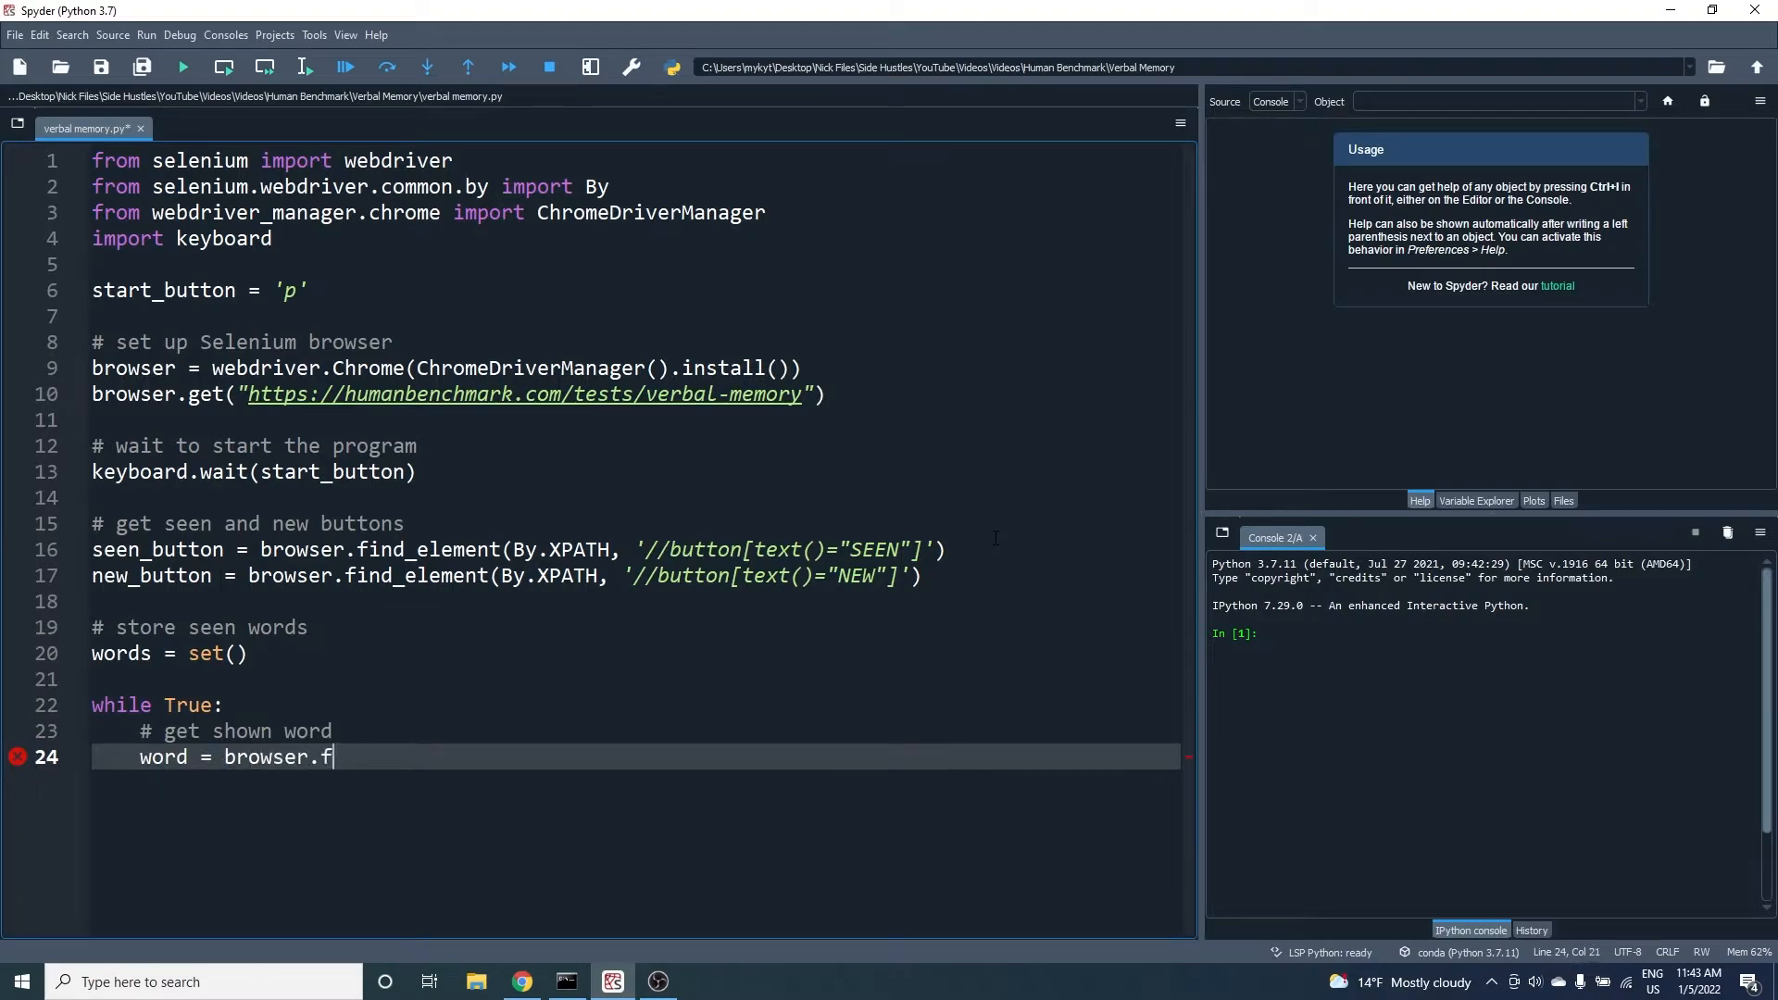
{"action": "type", "text": "ind_element(By.CLASS"}
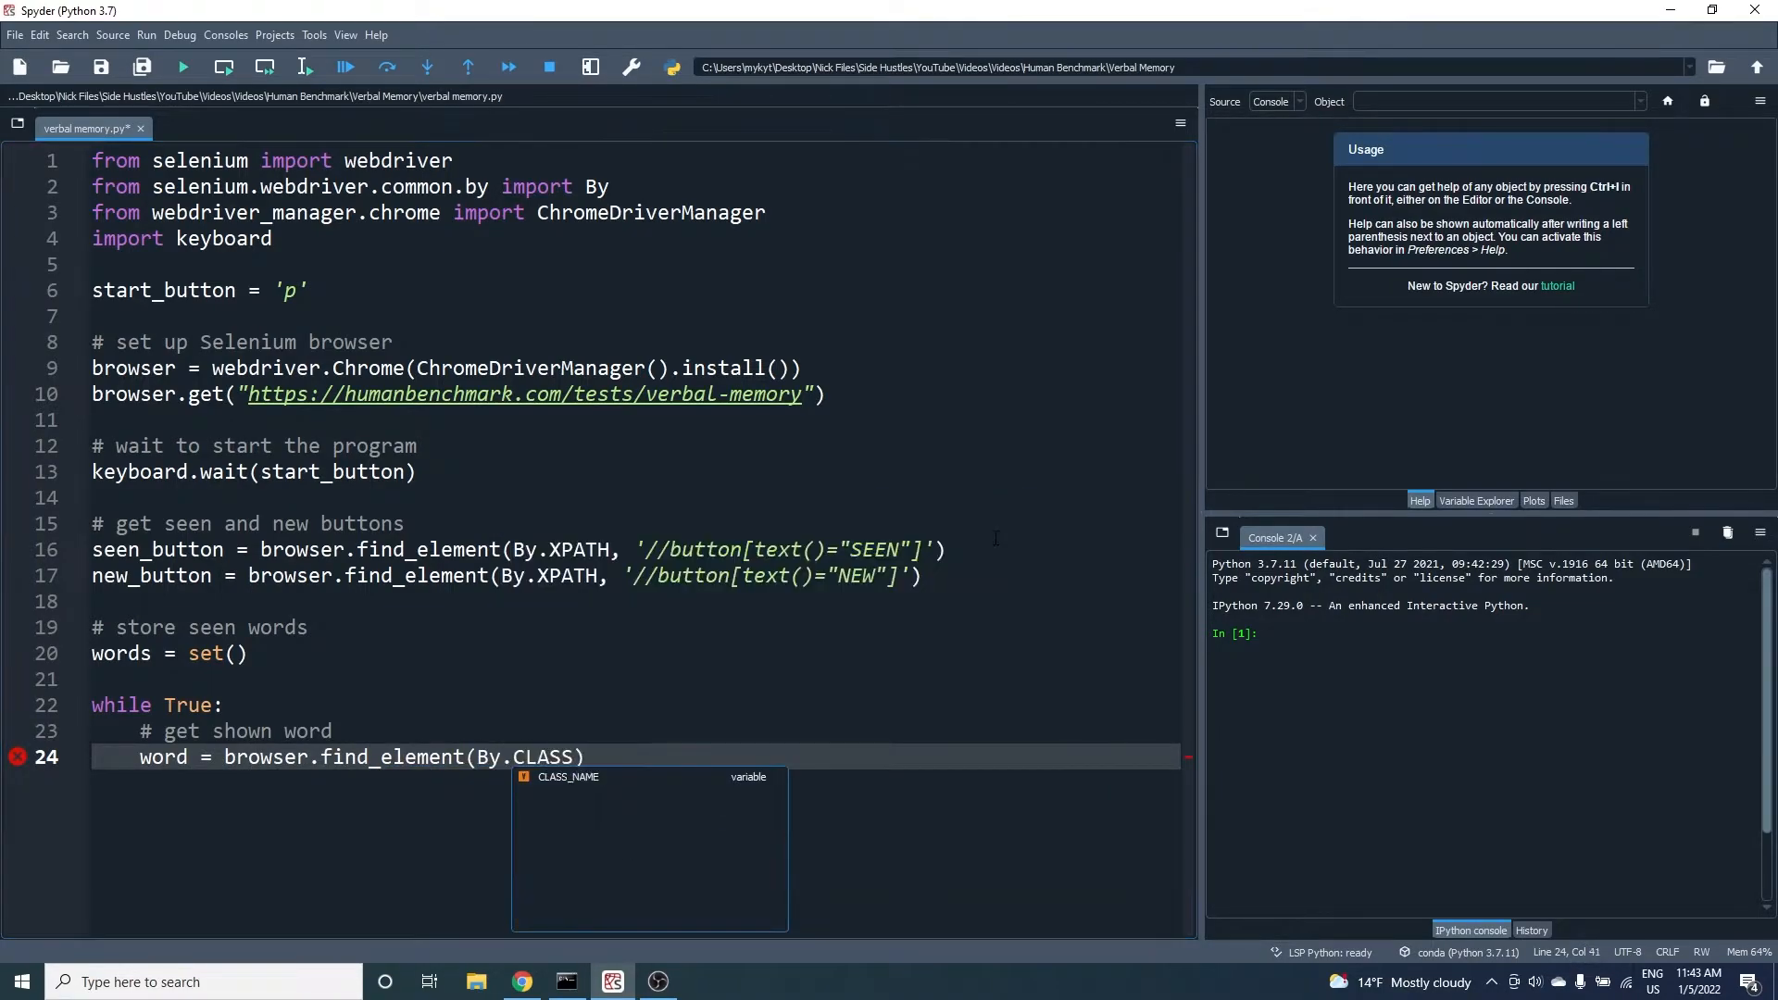
{"action": "type", "text": "_NAME, 'word').text"}
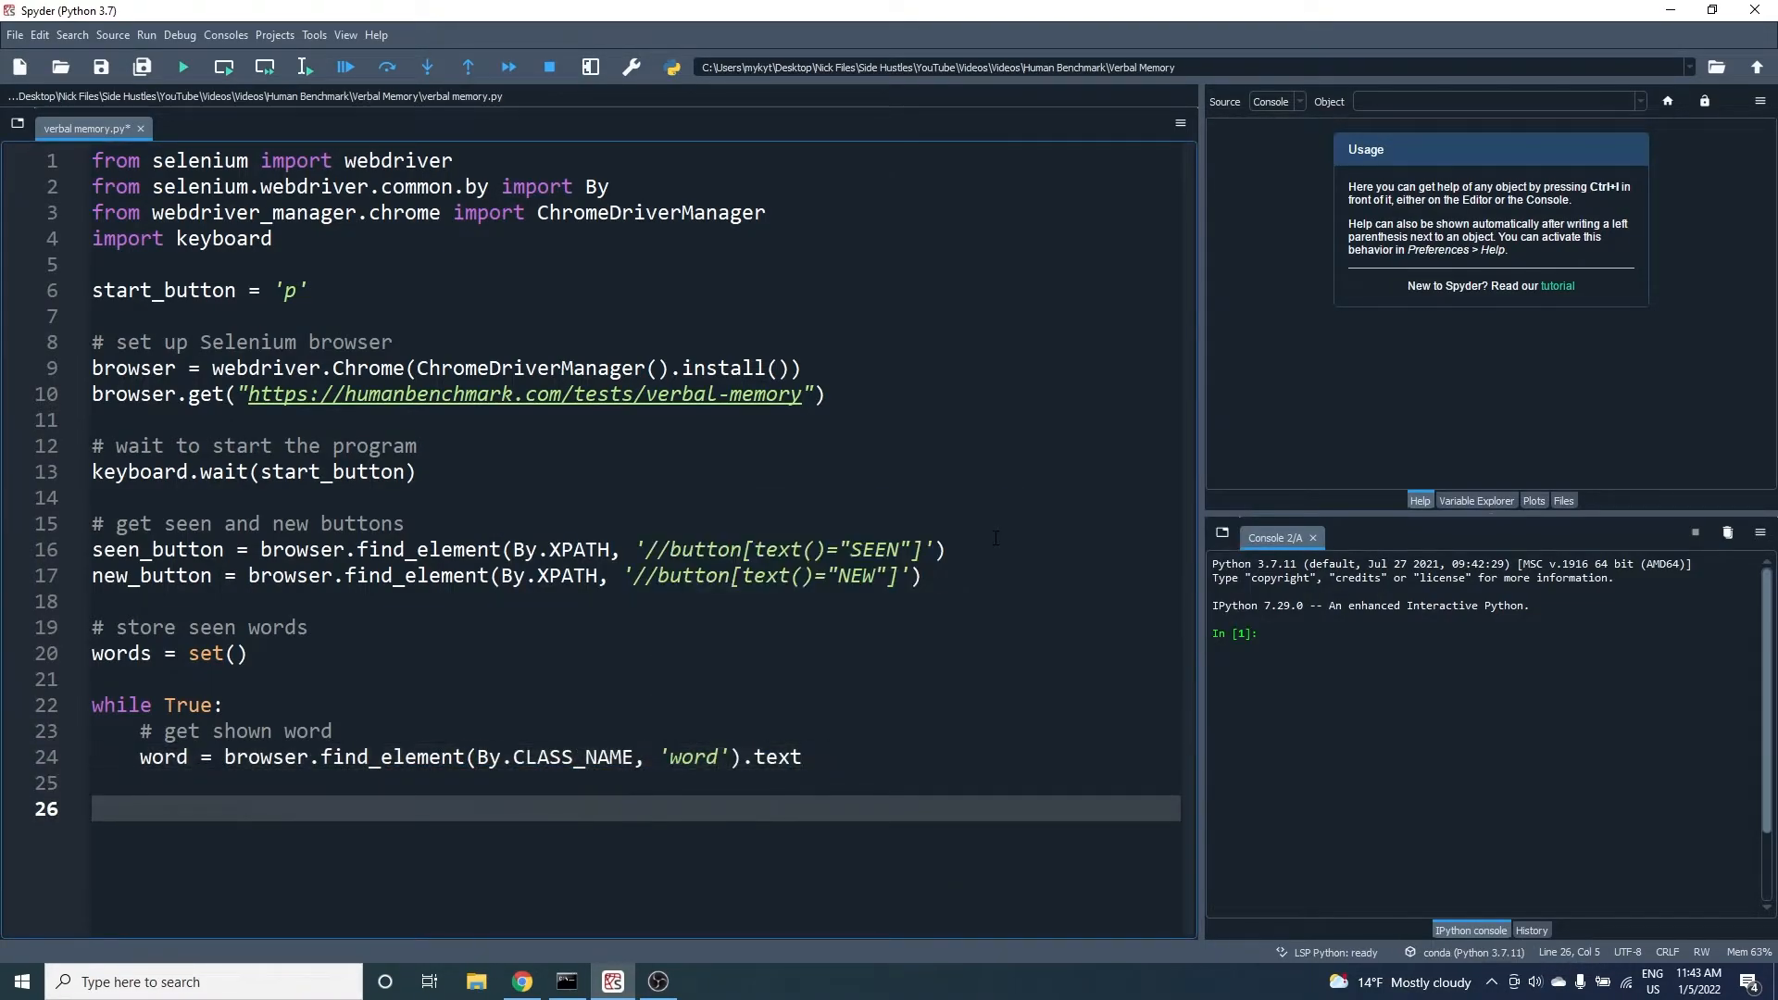
{"action": "type", "text": "if word in"}
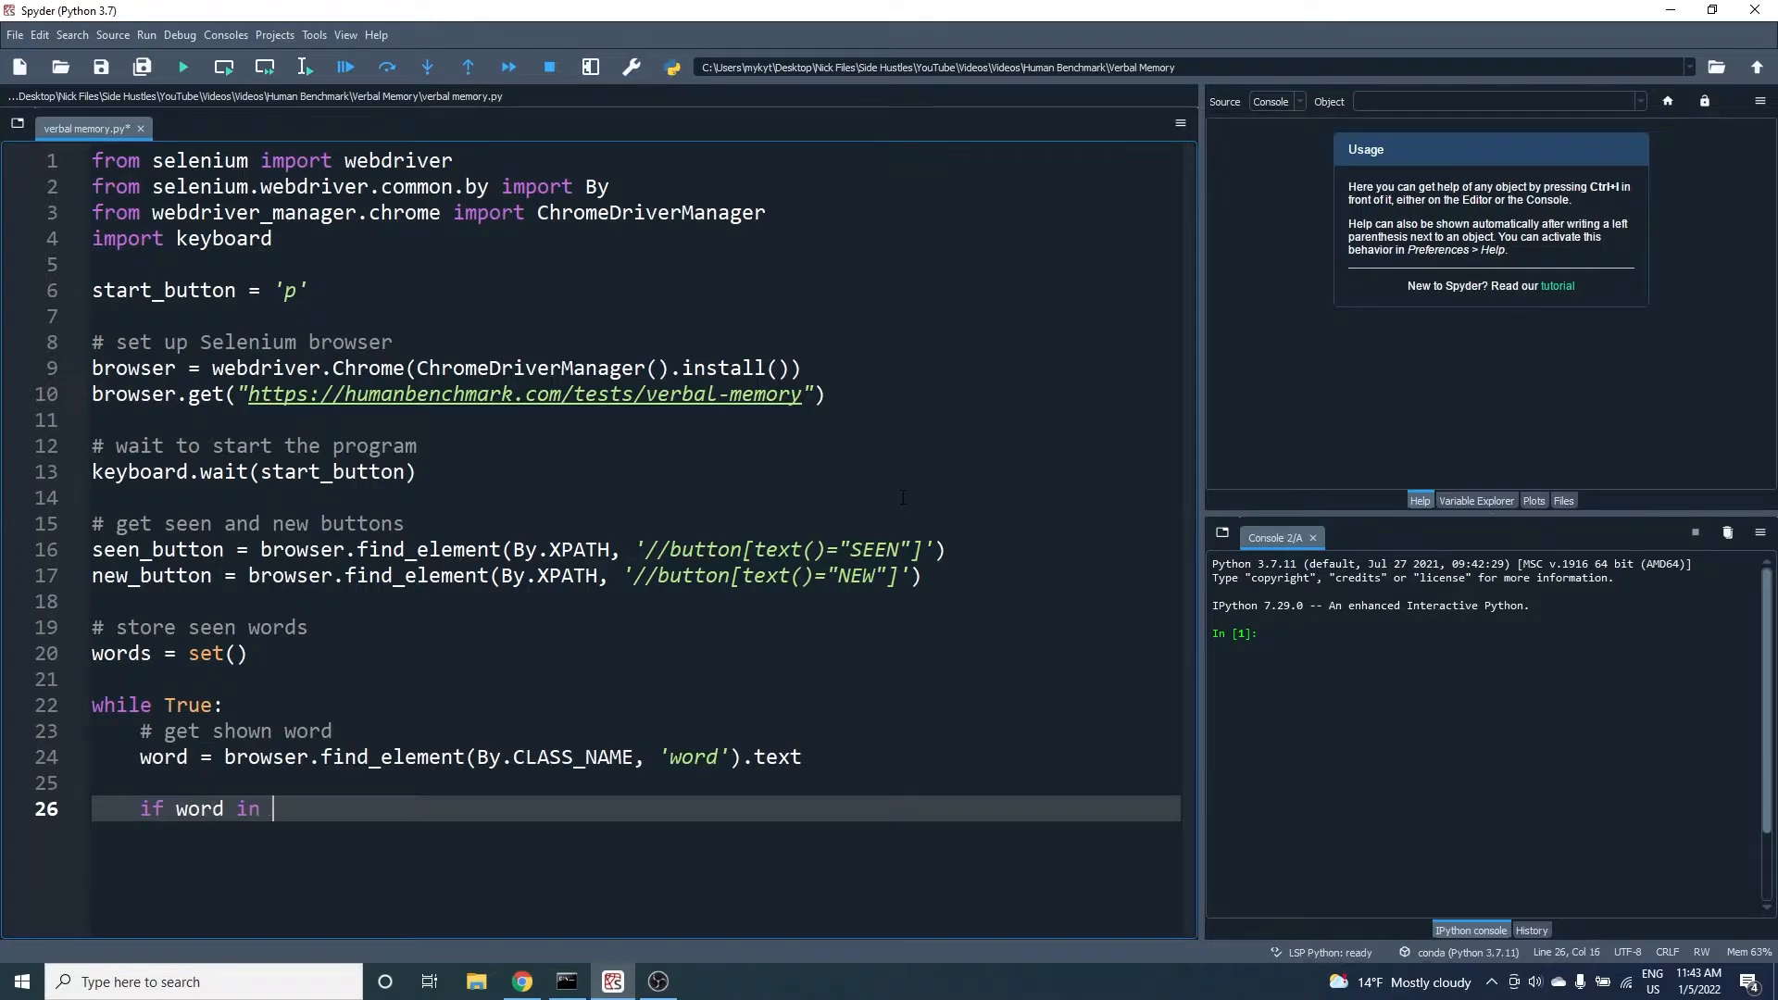
{"action": "type", "text": "words:"}
{"action": "type", "text": "new_button.click"}
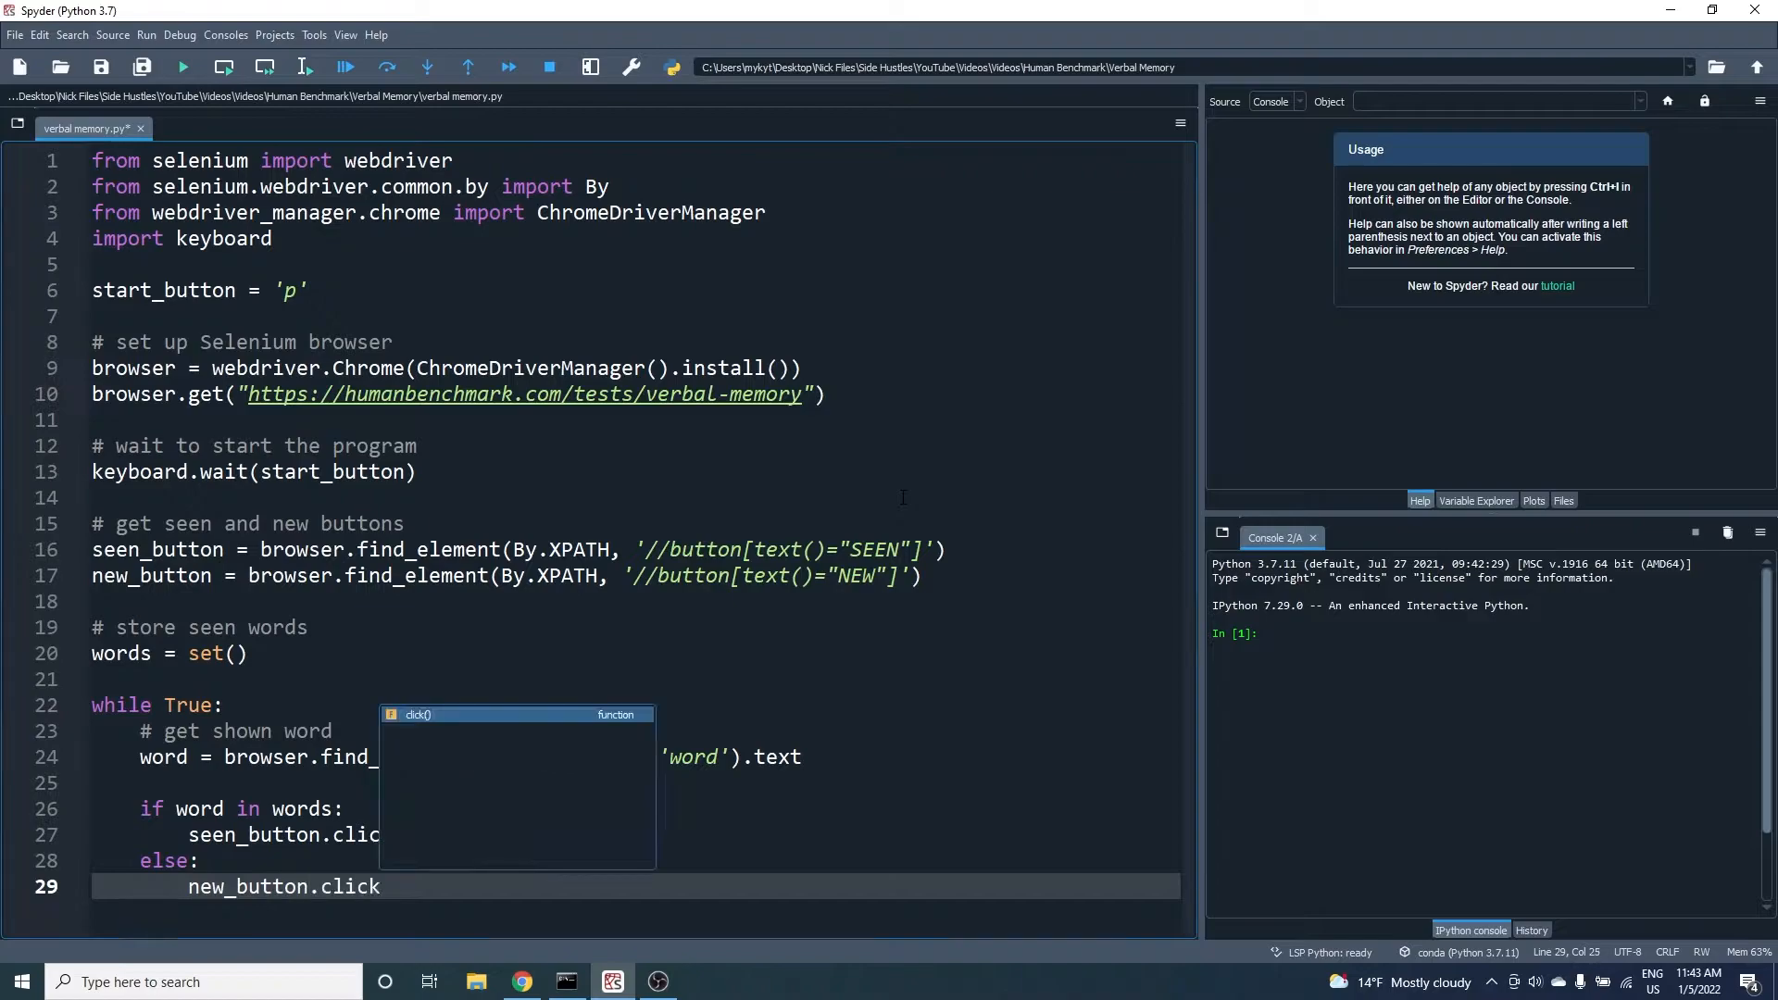
{"action": "type", "text": "words.add(word"}
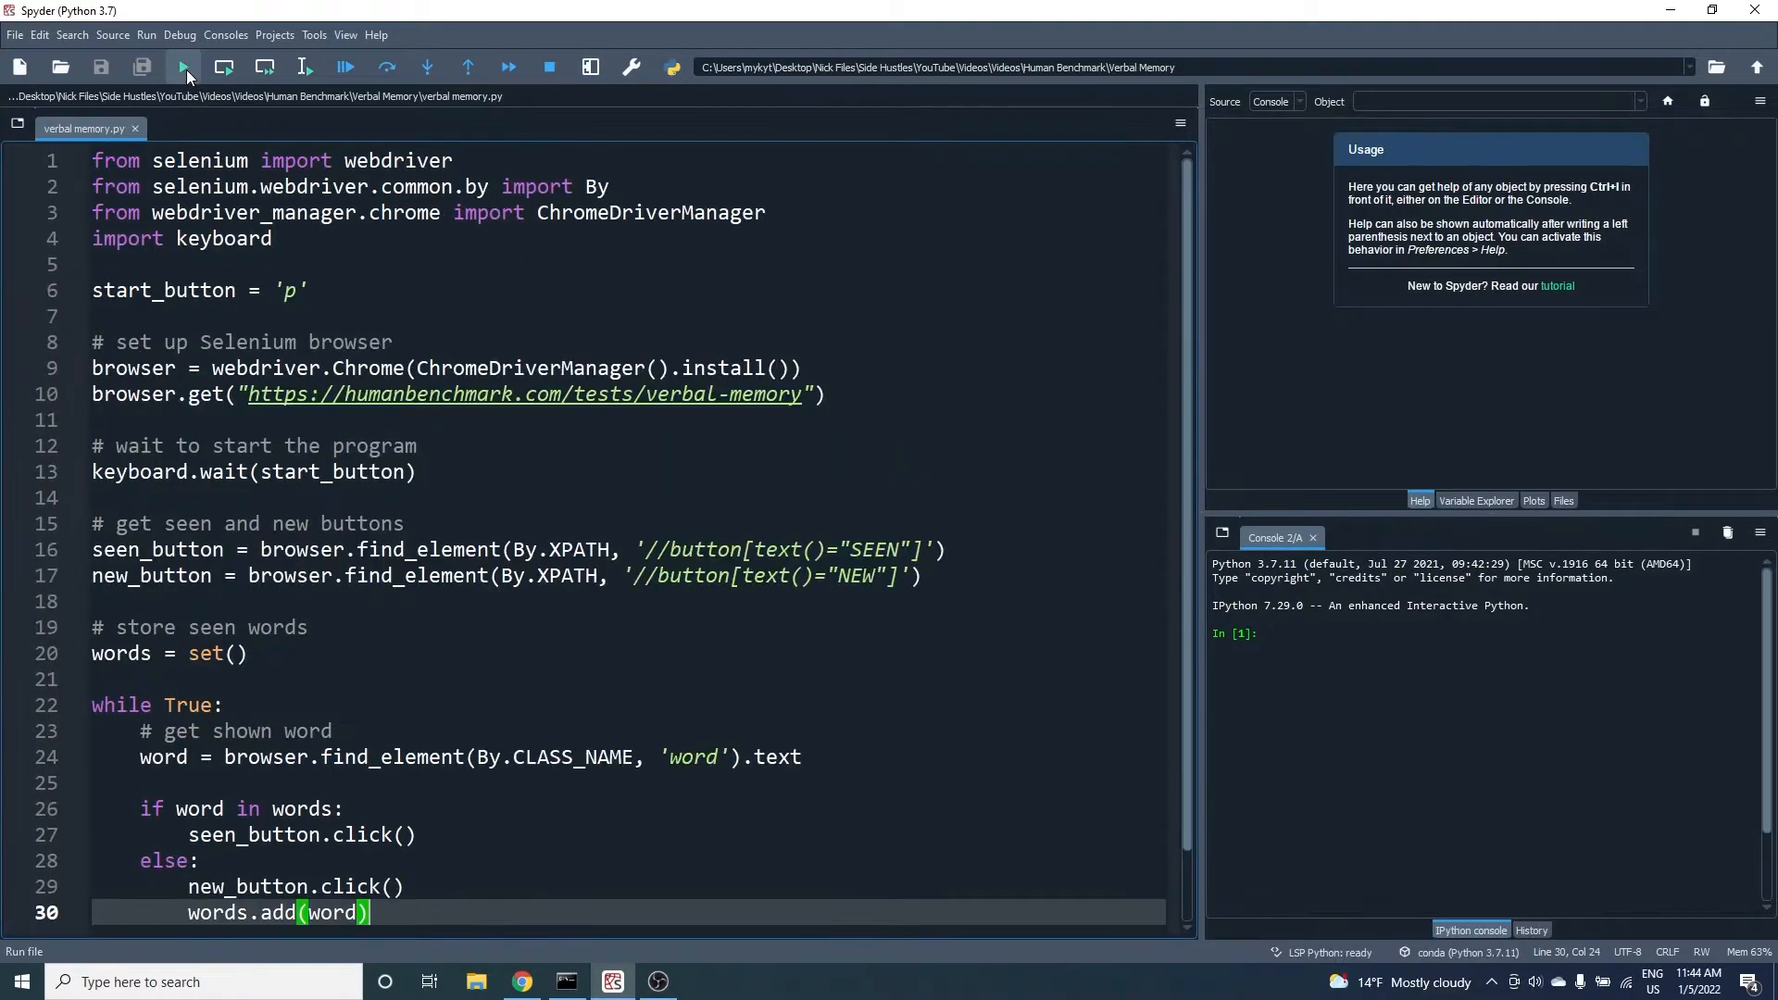
Run the bot script so Selenium opens Chrome on the Human Benchmark dashboard
{"action": "left_click", "coordinate": [181, 67]}
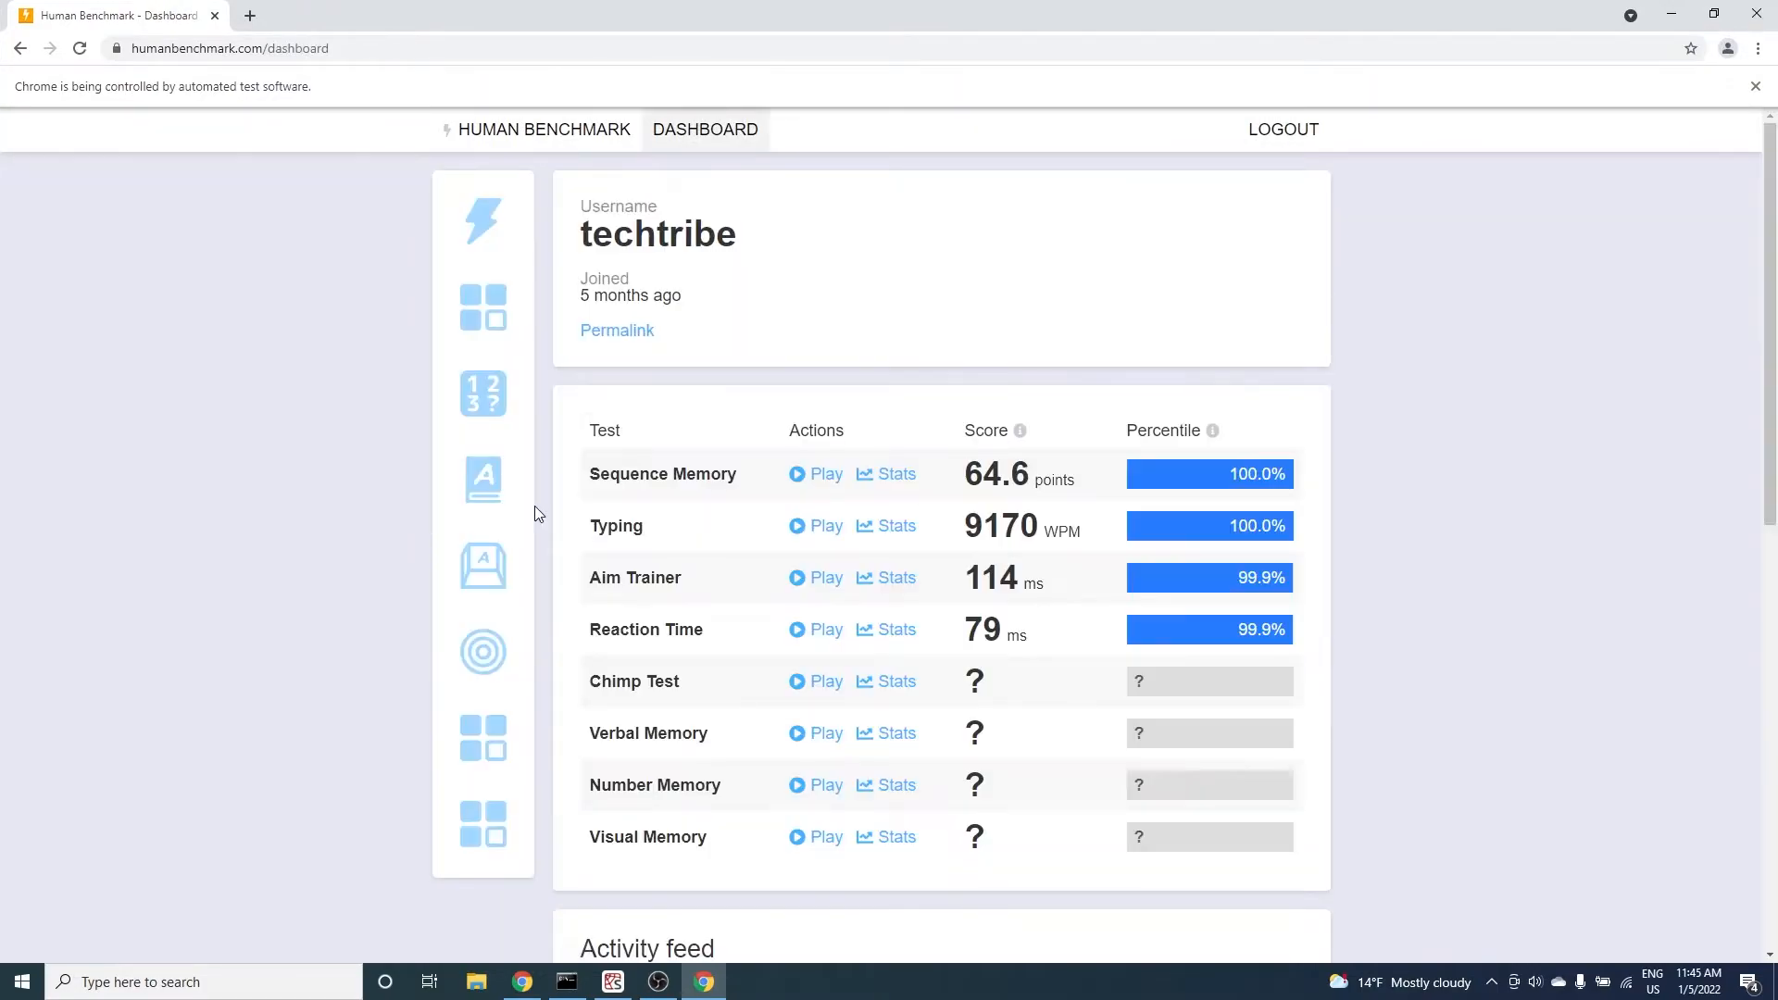
{"action": "mouse_move", "coordinate": [845, 726]}
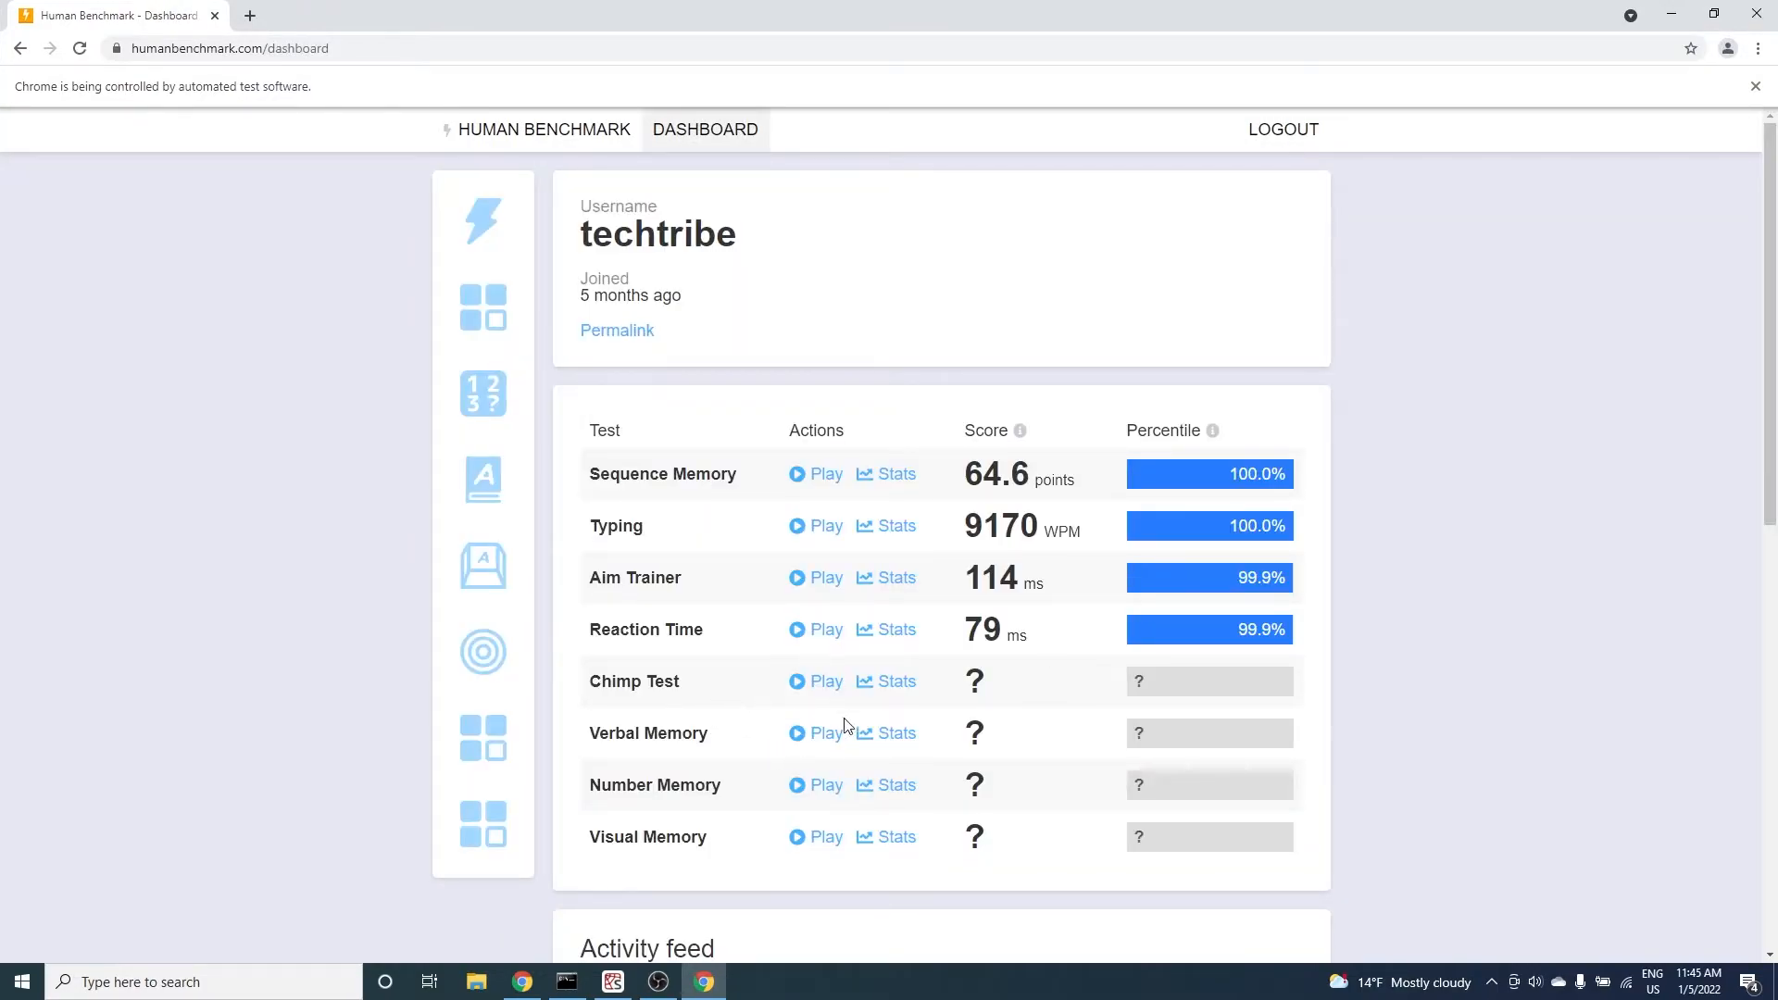
Open Verbal Memory and let the bot answer SEEN/NEW until the score passes 10,000
{"action": "left_click", "coordinate": [826, 733]}
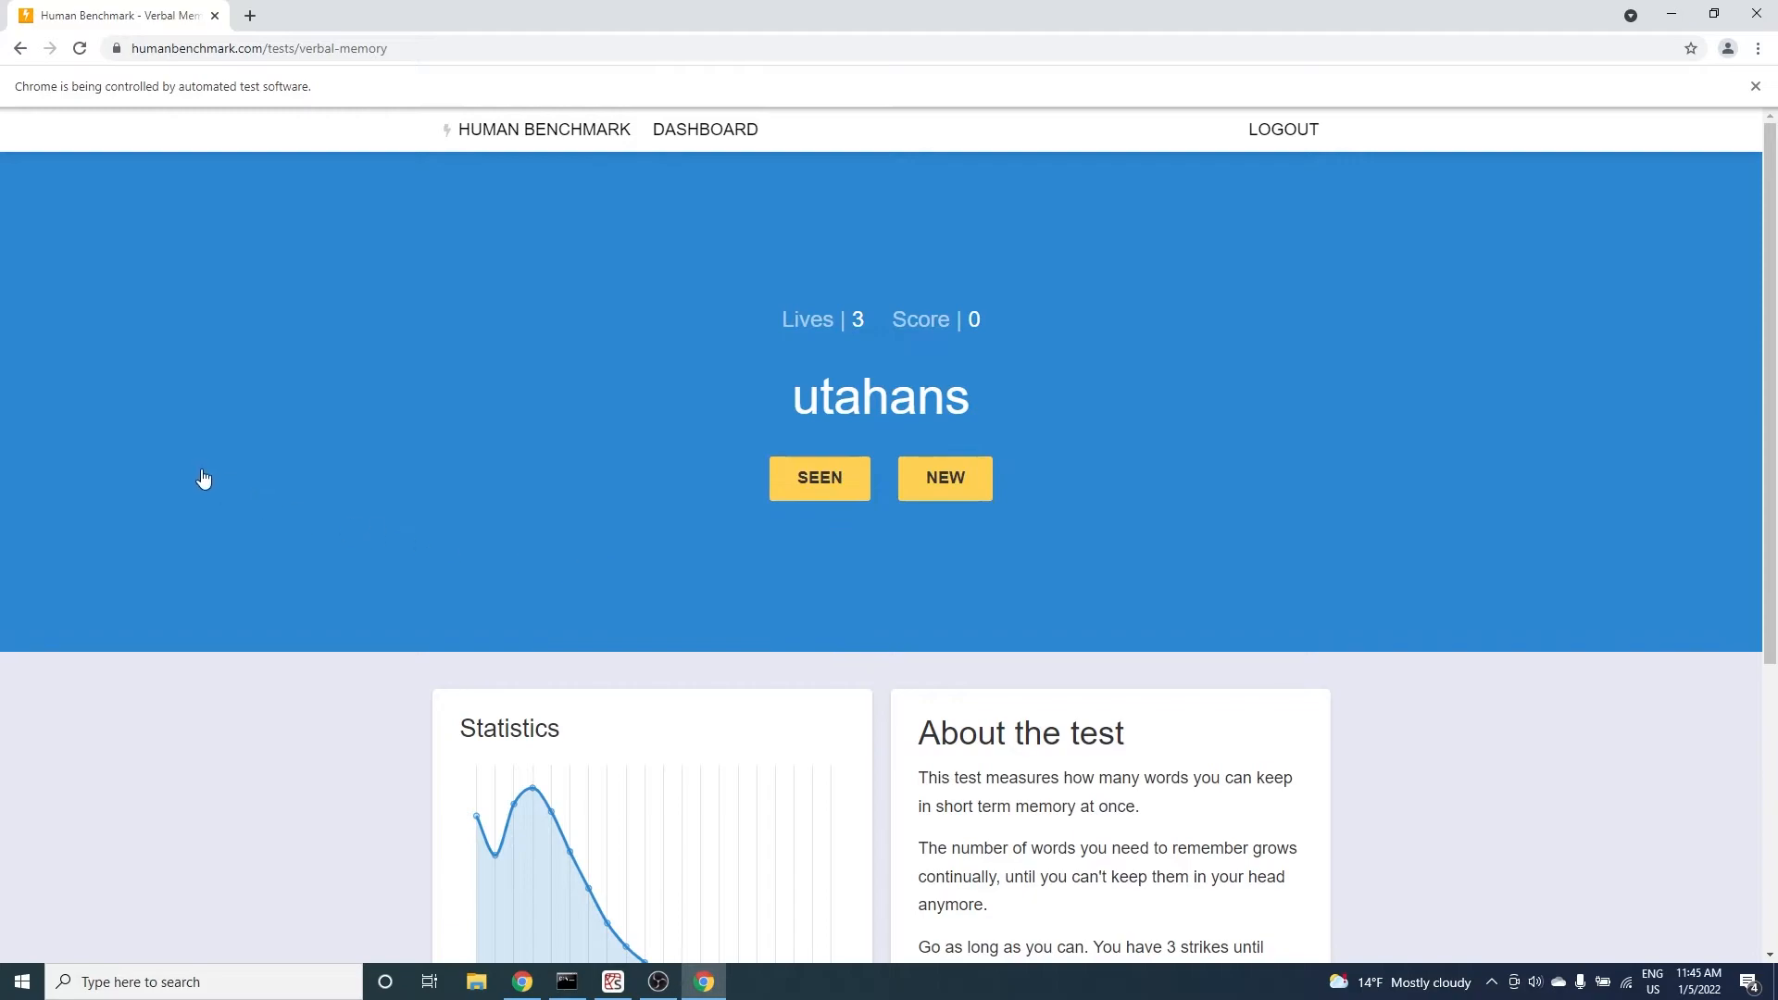
{"action": "left_click", "coordinate": [943, 478]}
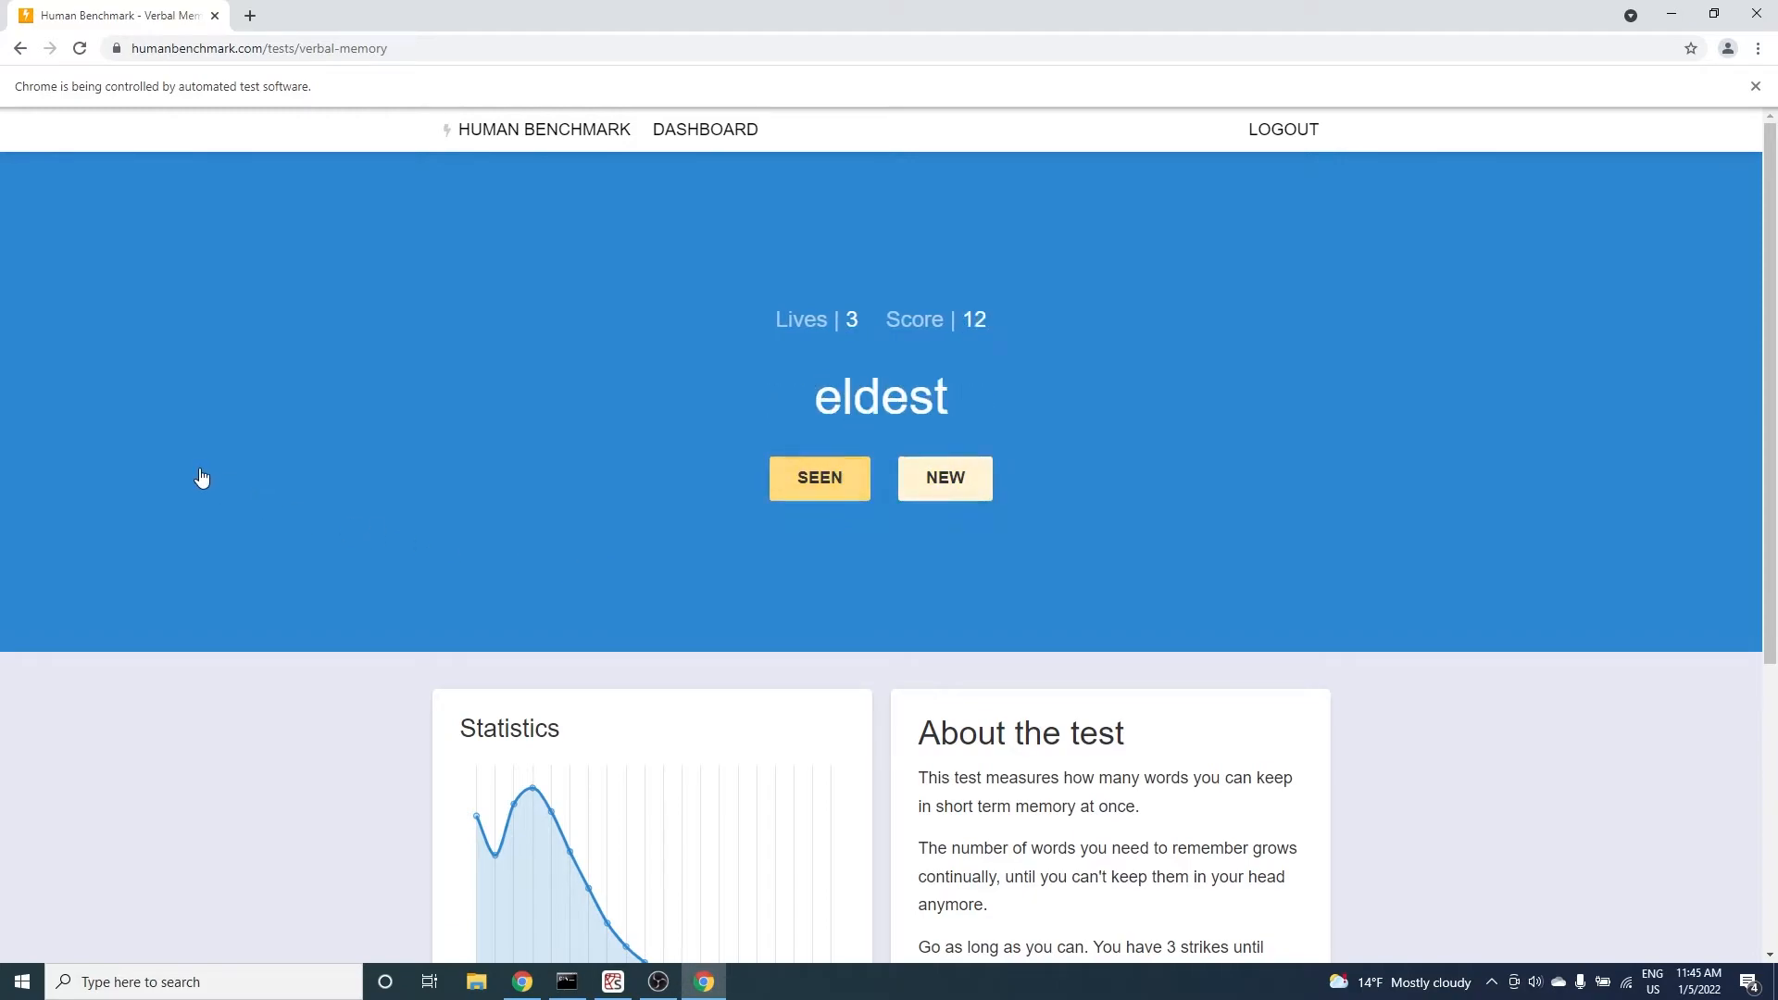
{"action": "left_click", "coordinate": [945, 478]}
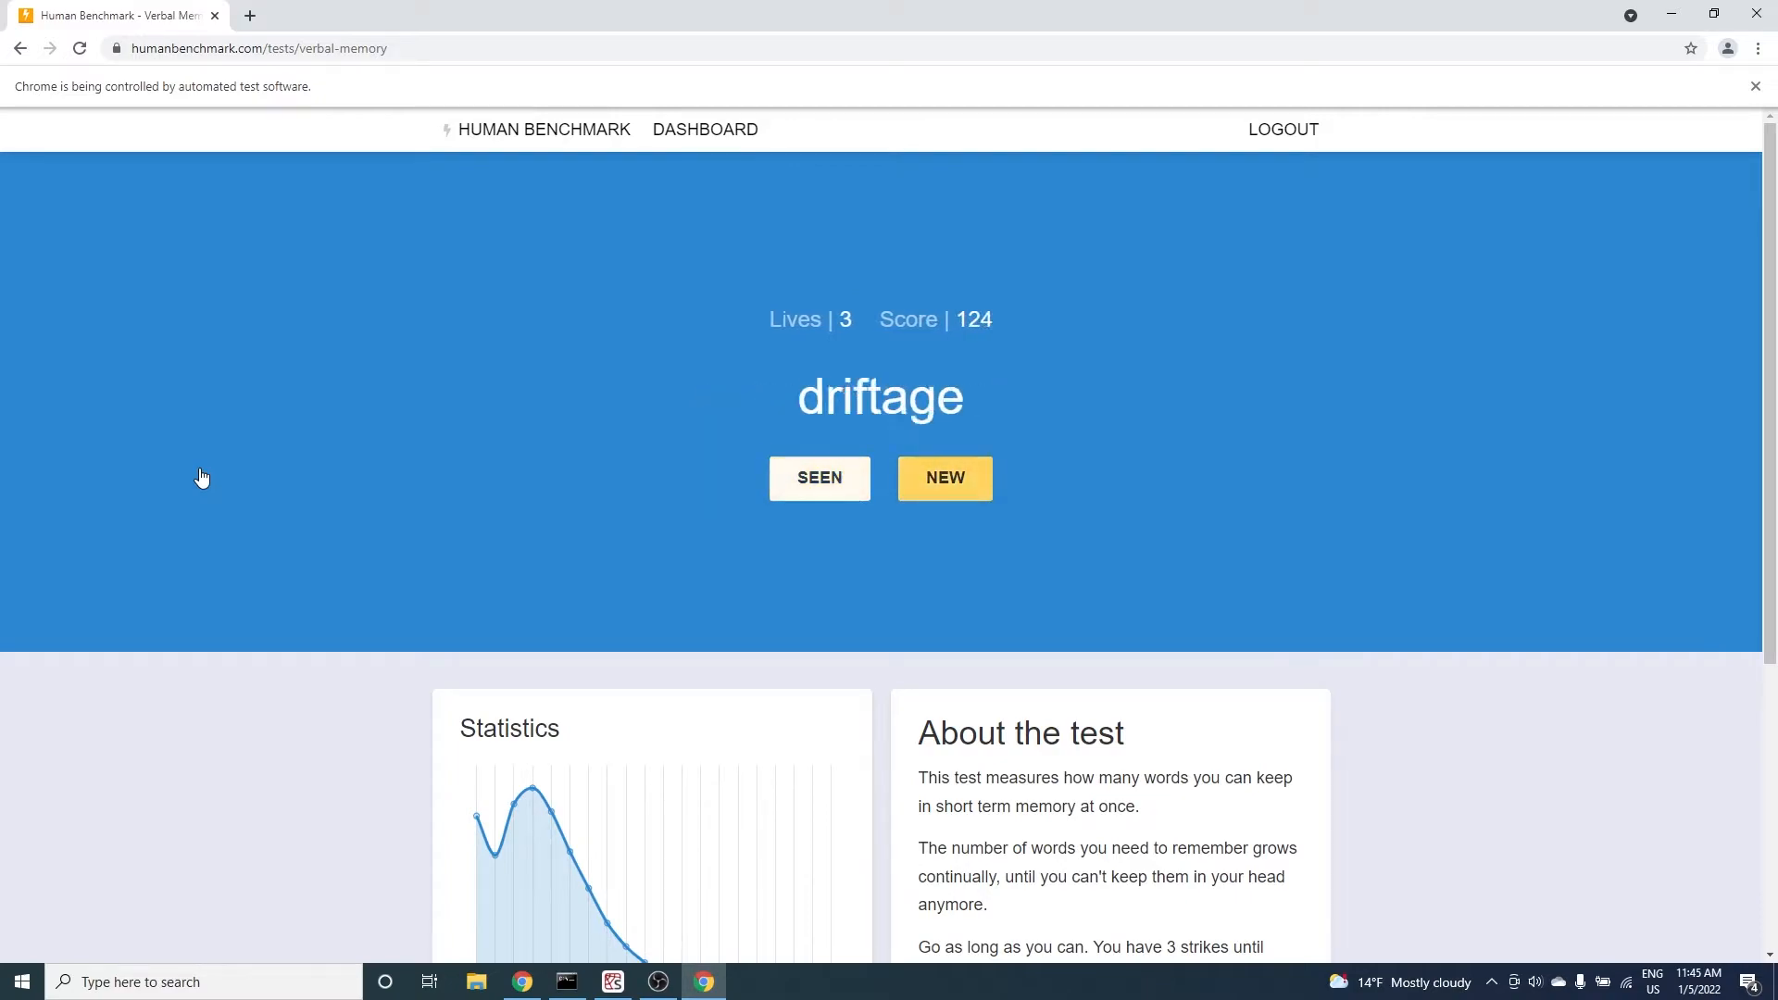
{"action": "left_click", "coordinate": [943, 478]}
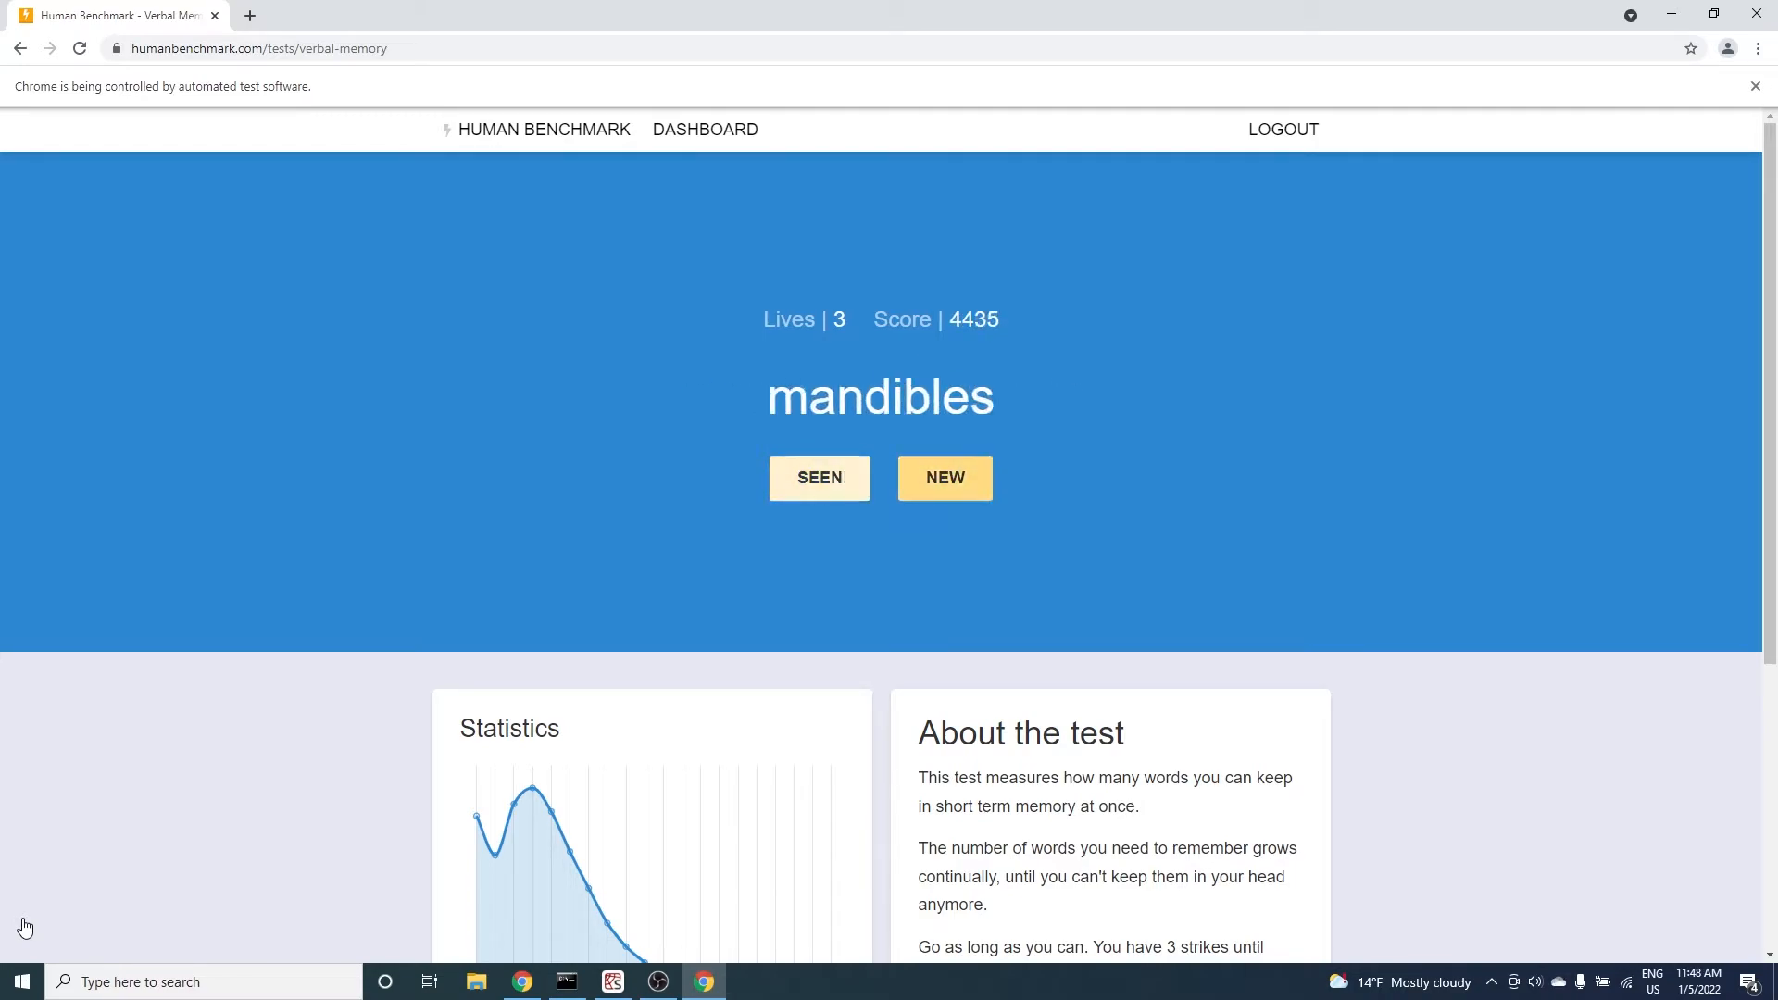
{"action": "left_click", "coordinate": [945, 478]}
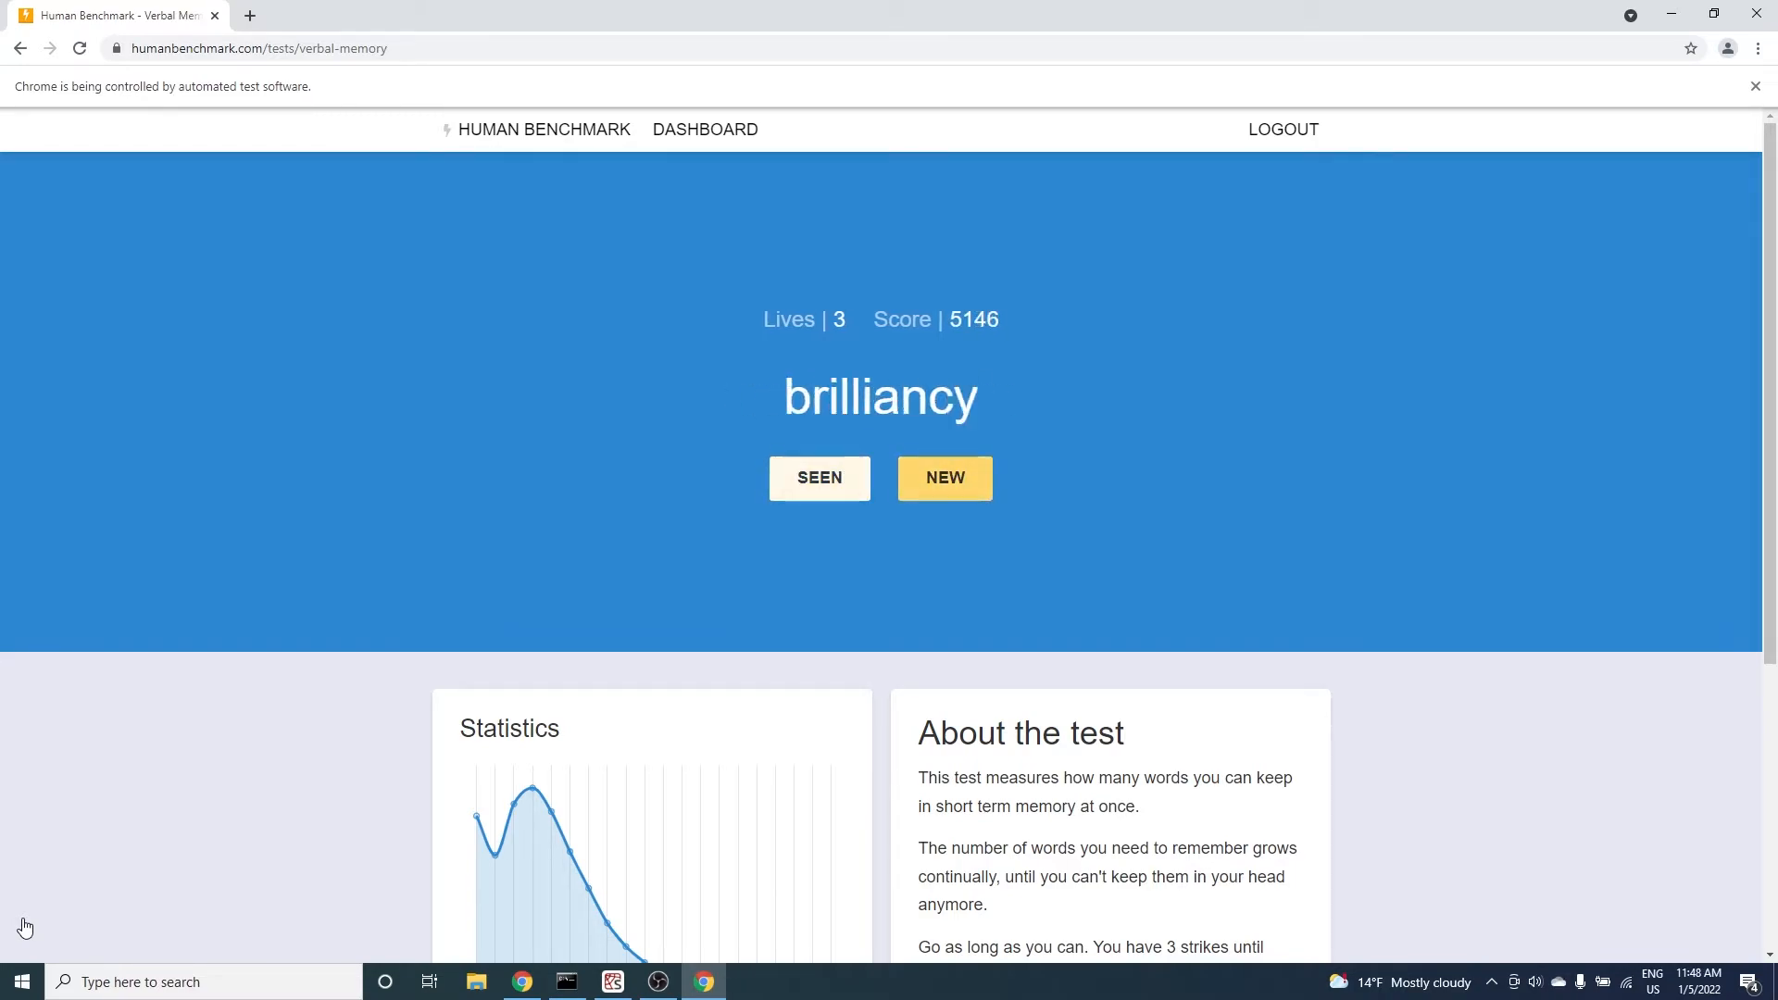
{"action": "left_click", "coordinate": [943, 478]}
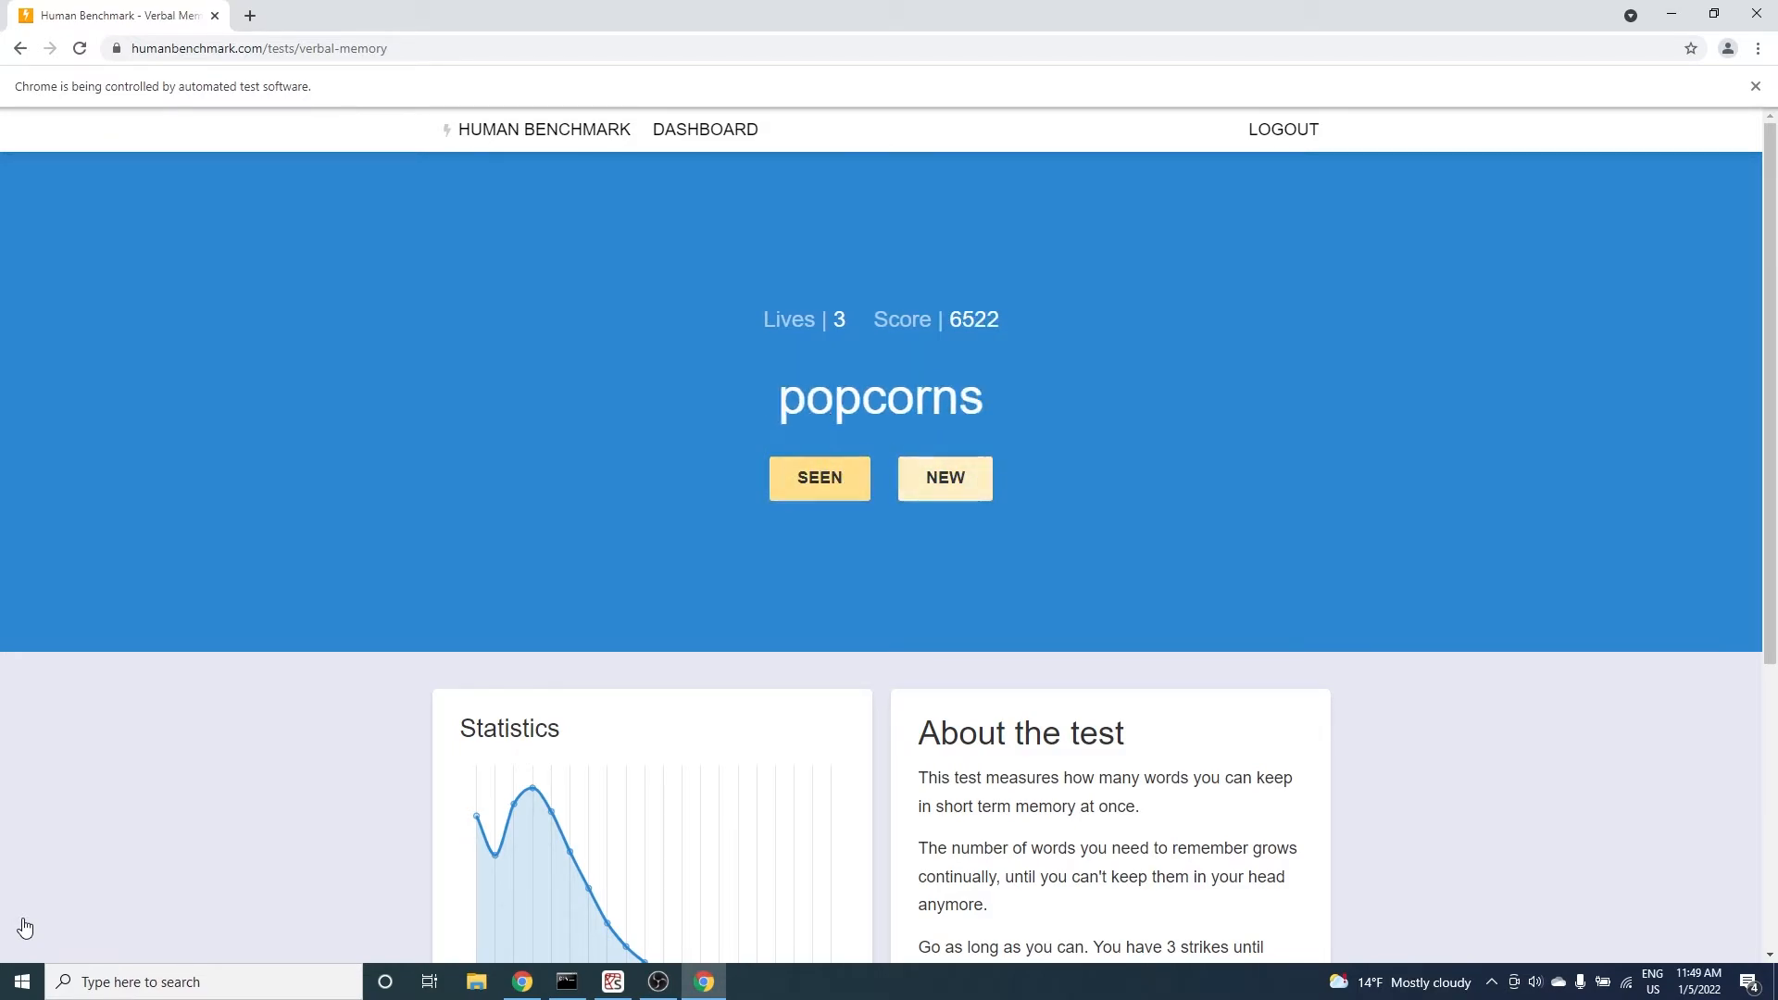
{"action": "left_click", "coordinate": [944, 478]}
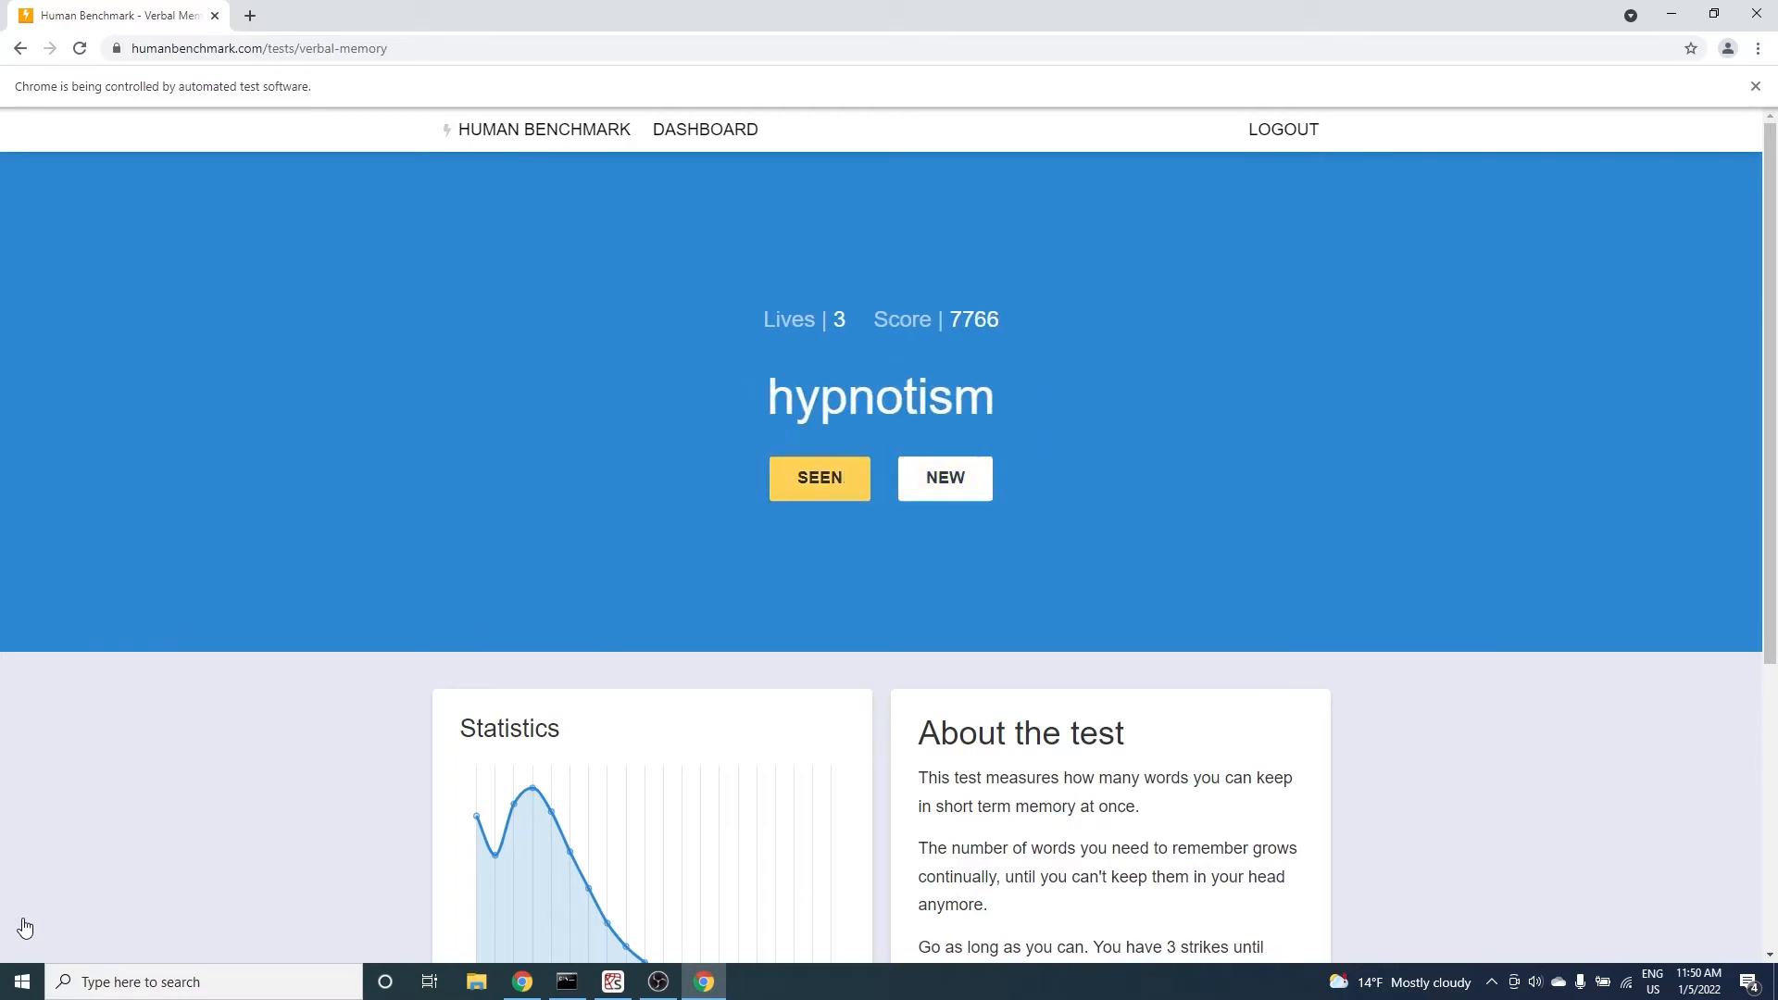
{"action": "left_click", "coordinate": [943, 478]}
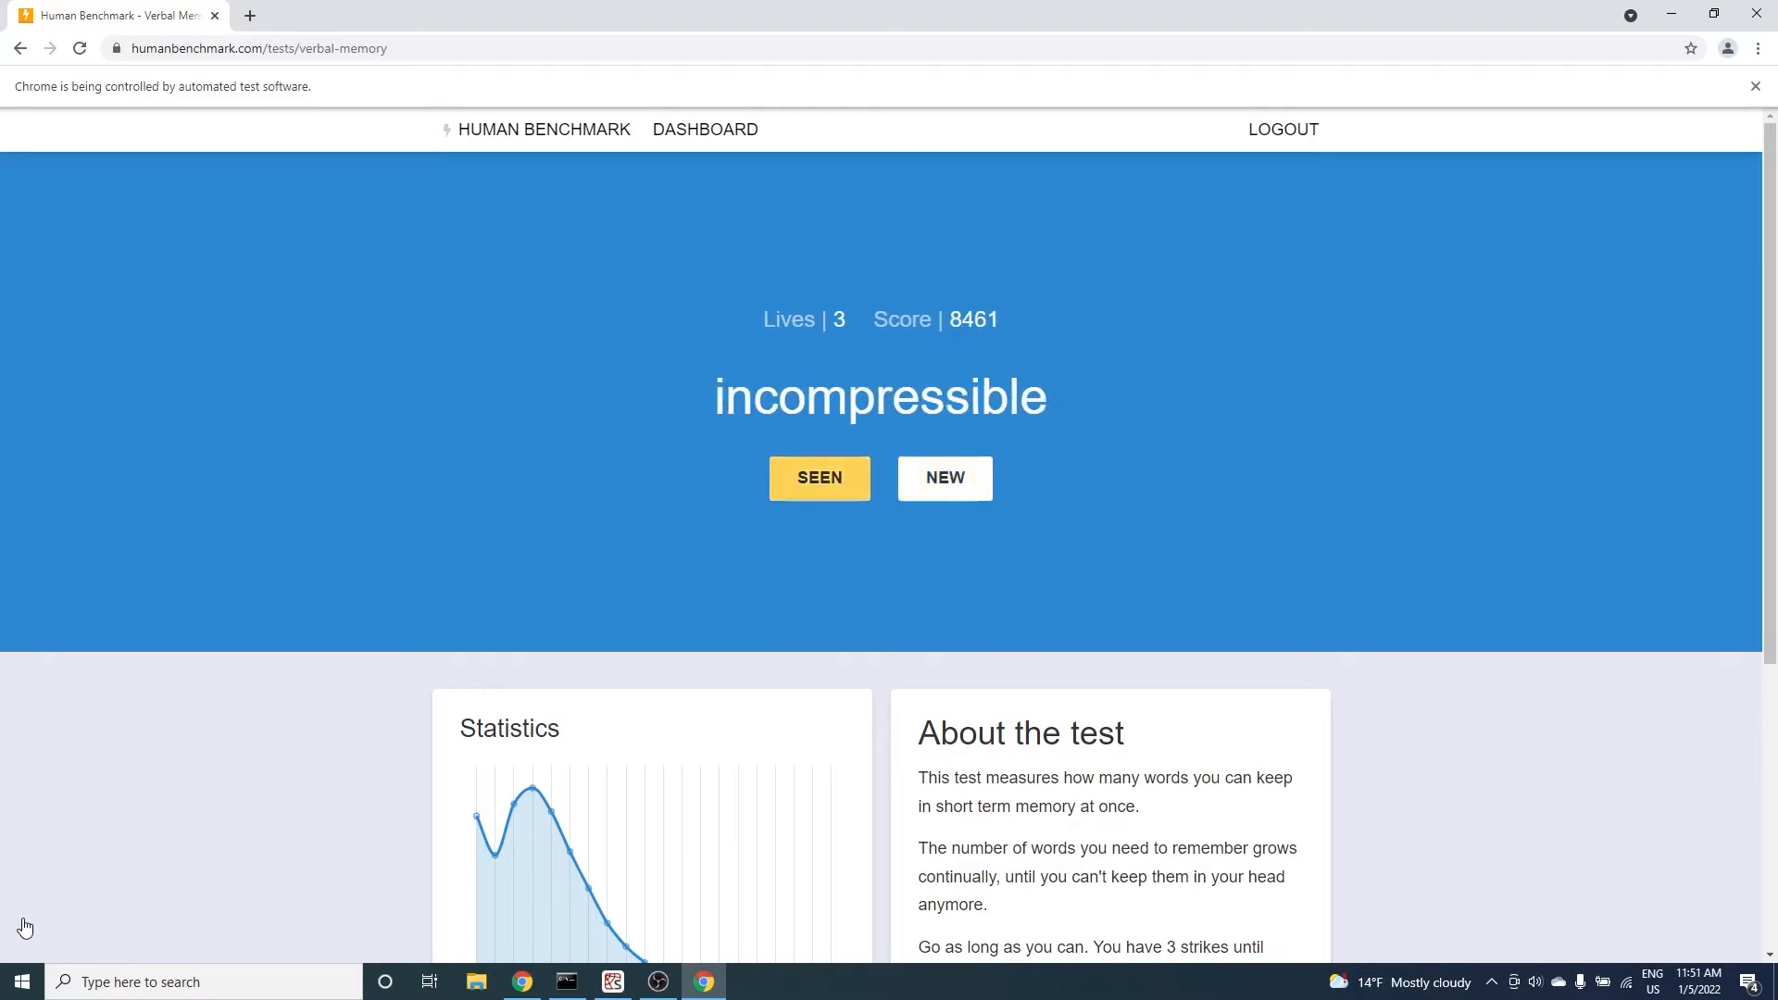
{"action": "left_click", "coordinate": [945, 478]}
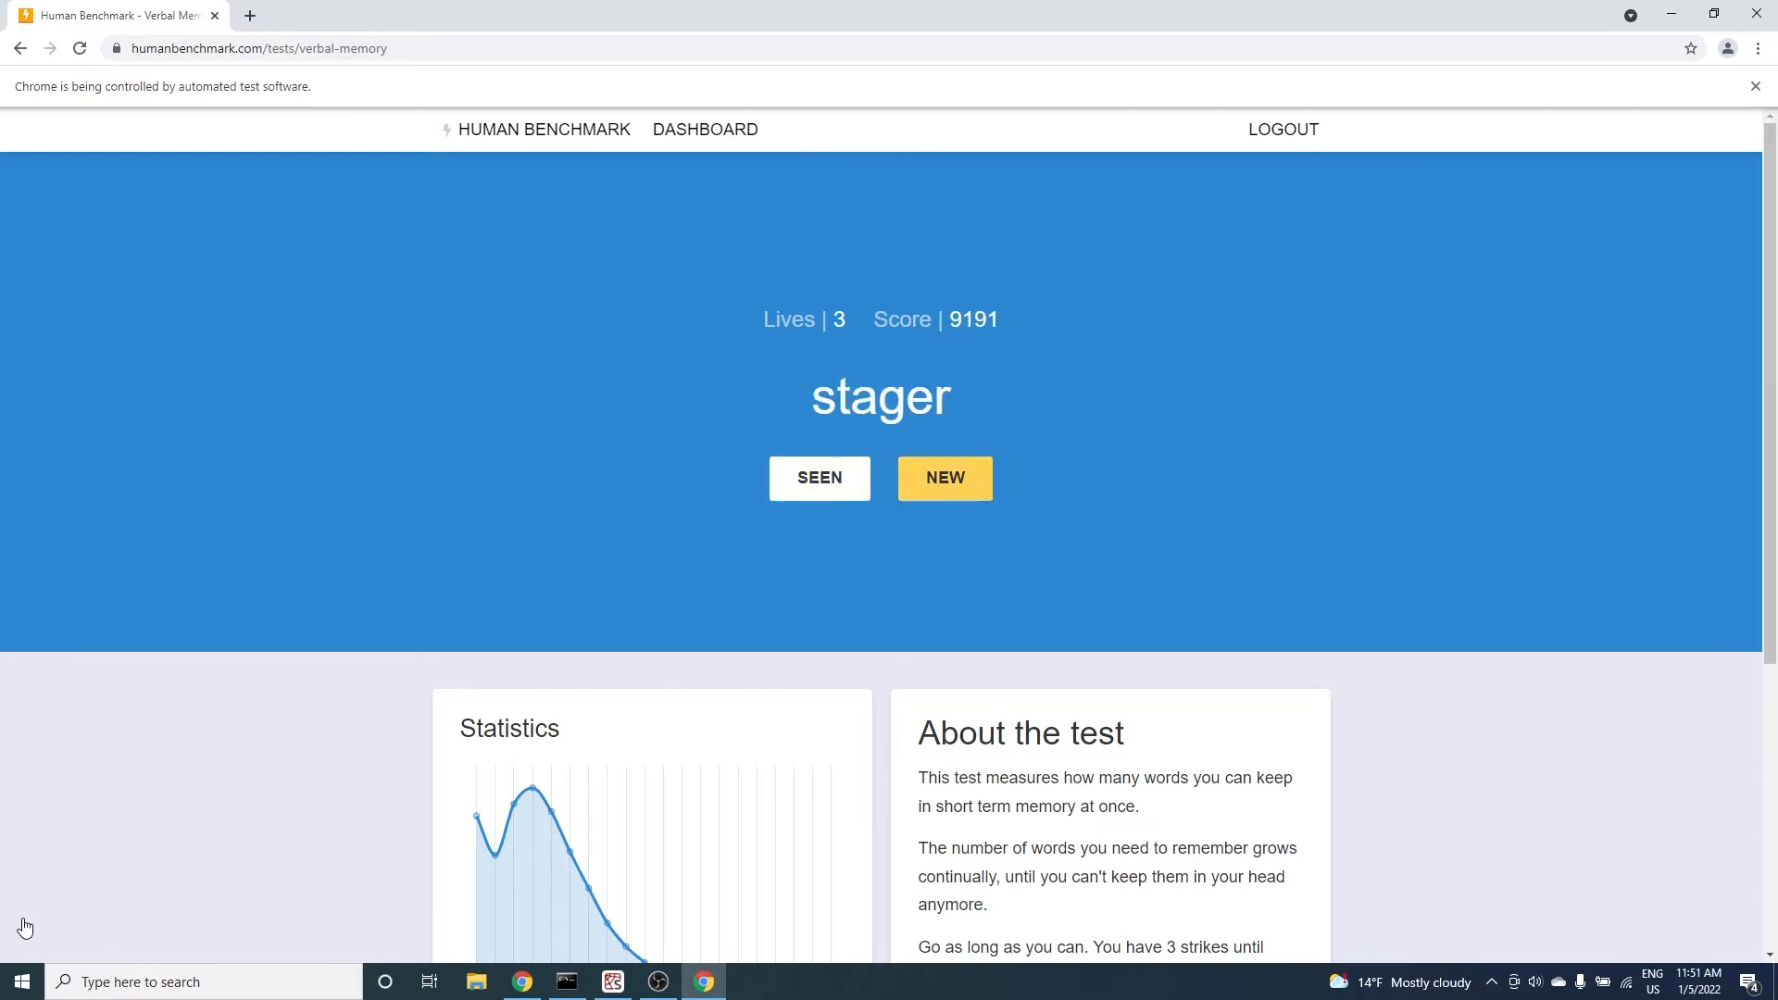
{"action": "left_click", "coordinate": [944, 478]}
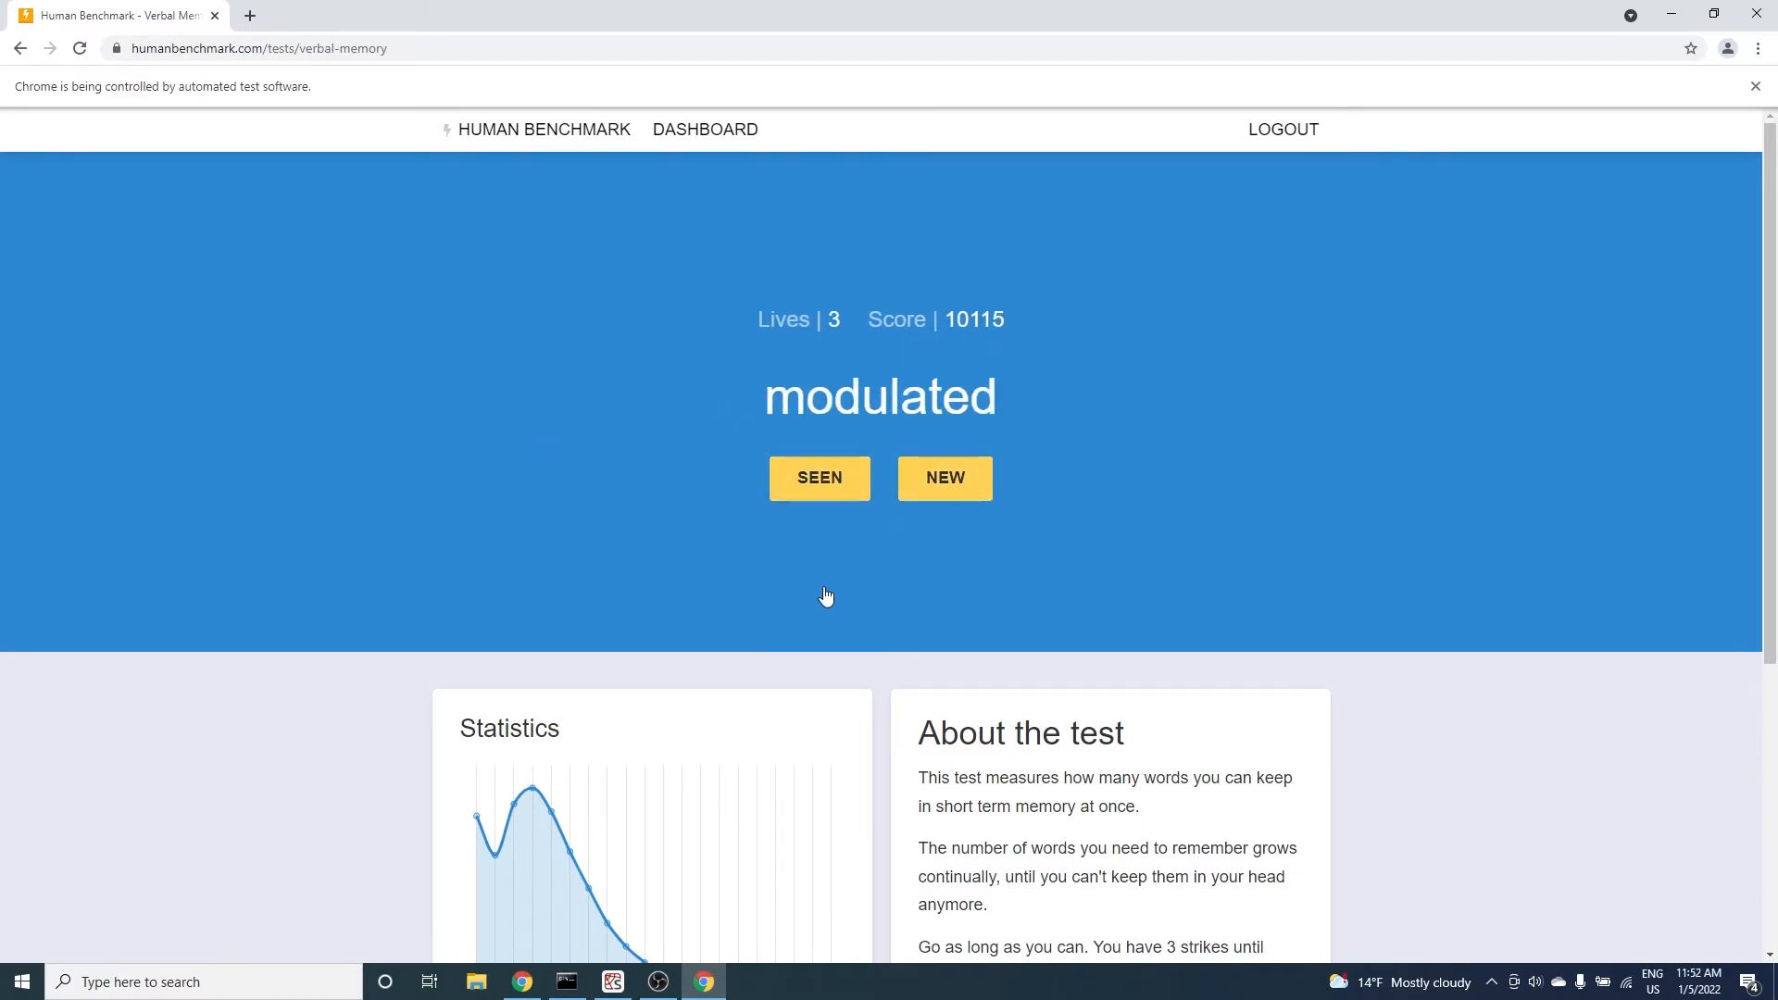
Answer SEEN wrongly three times to lose all lives, ending at 10119 words
{"action": "left_click", "coordinate": [816, 478]}
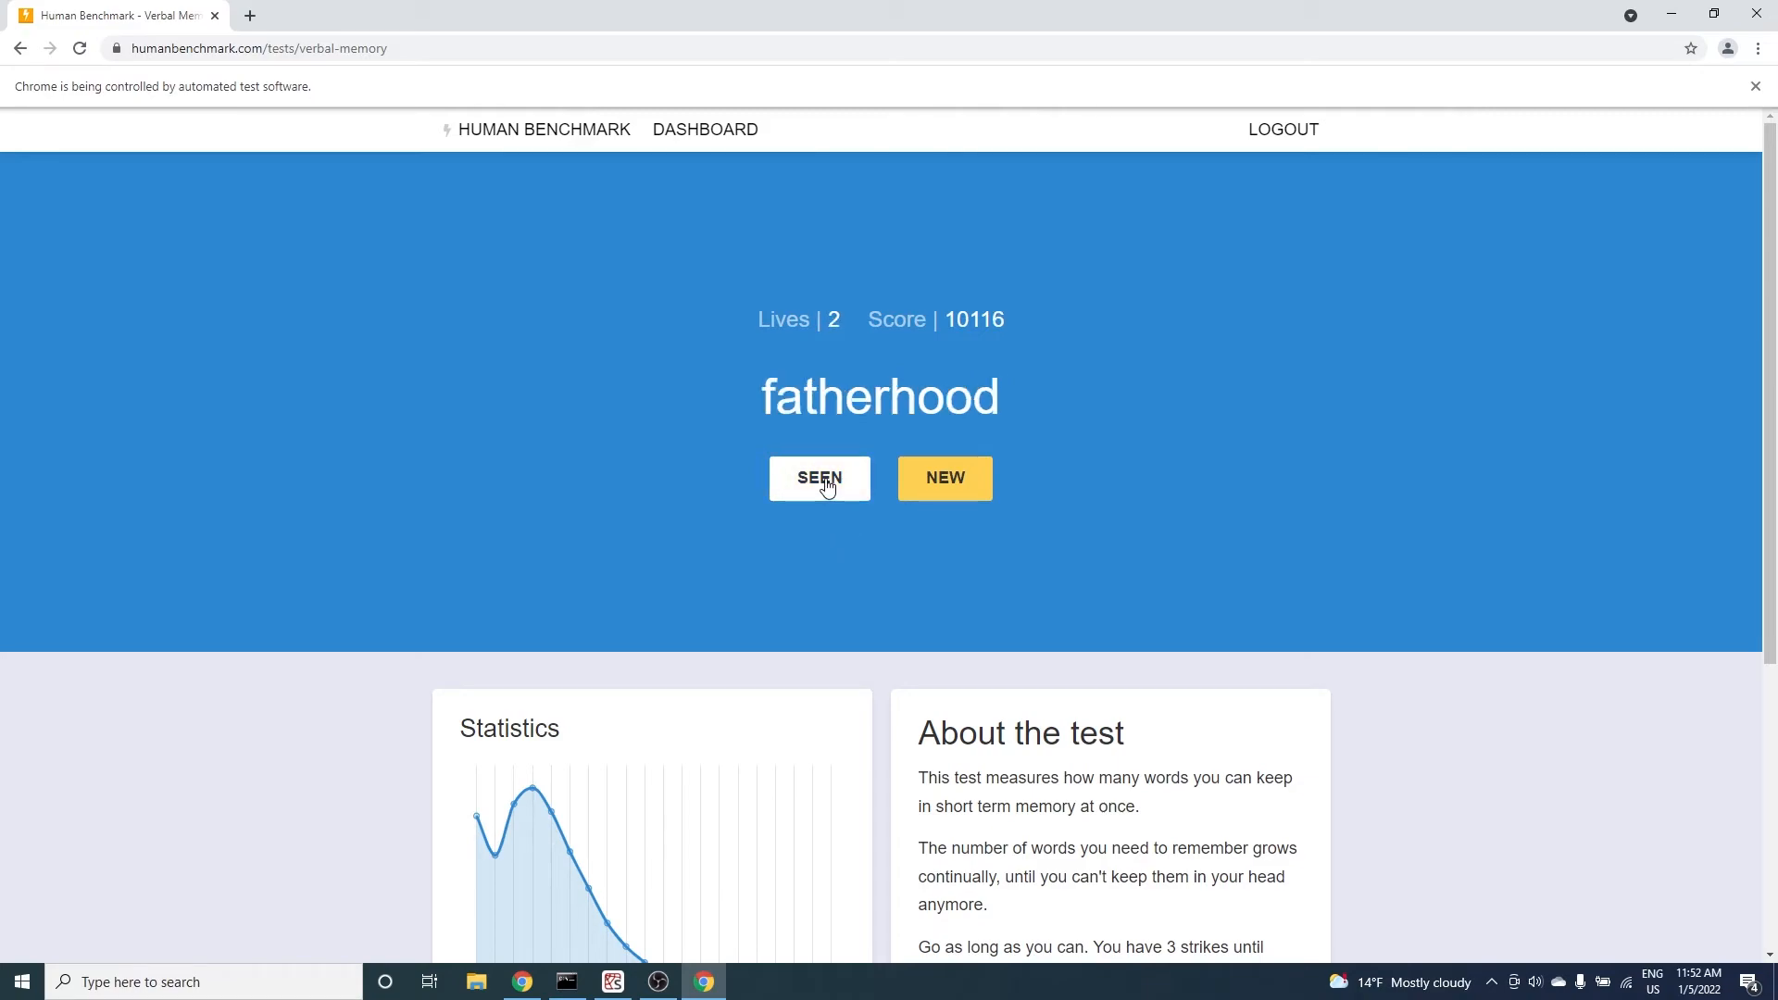
{"action": "left_click", "coordinate": [819, 478]}
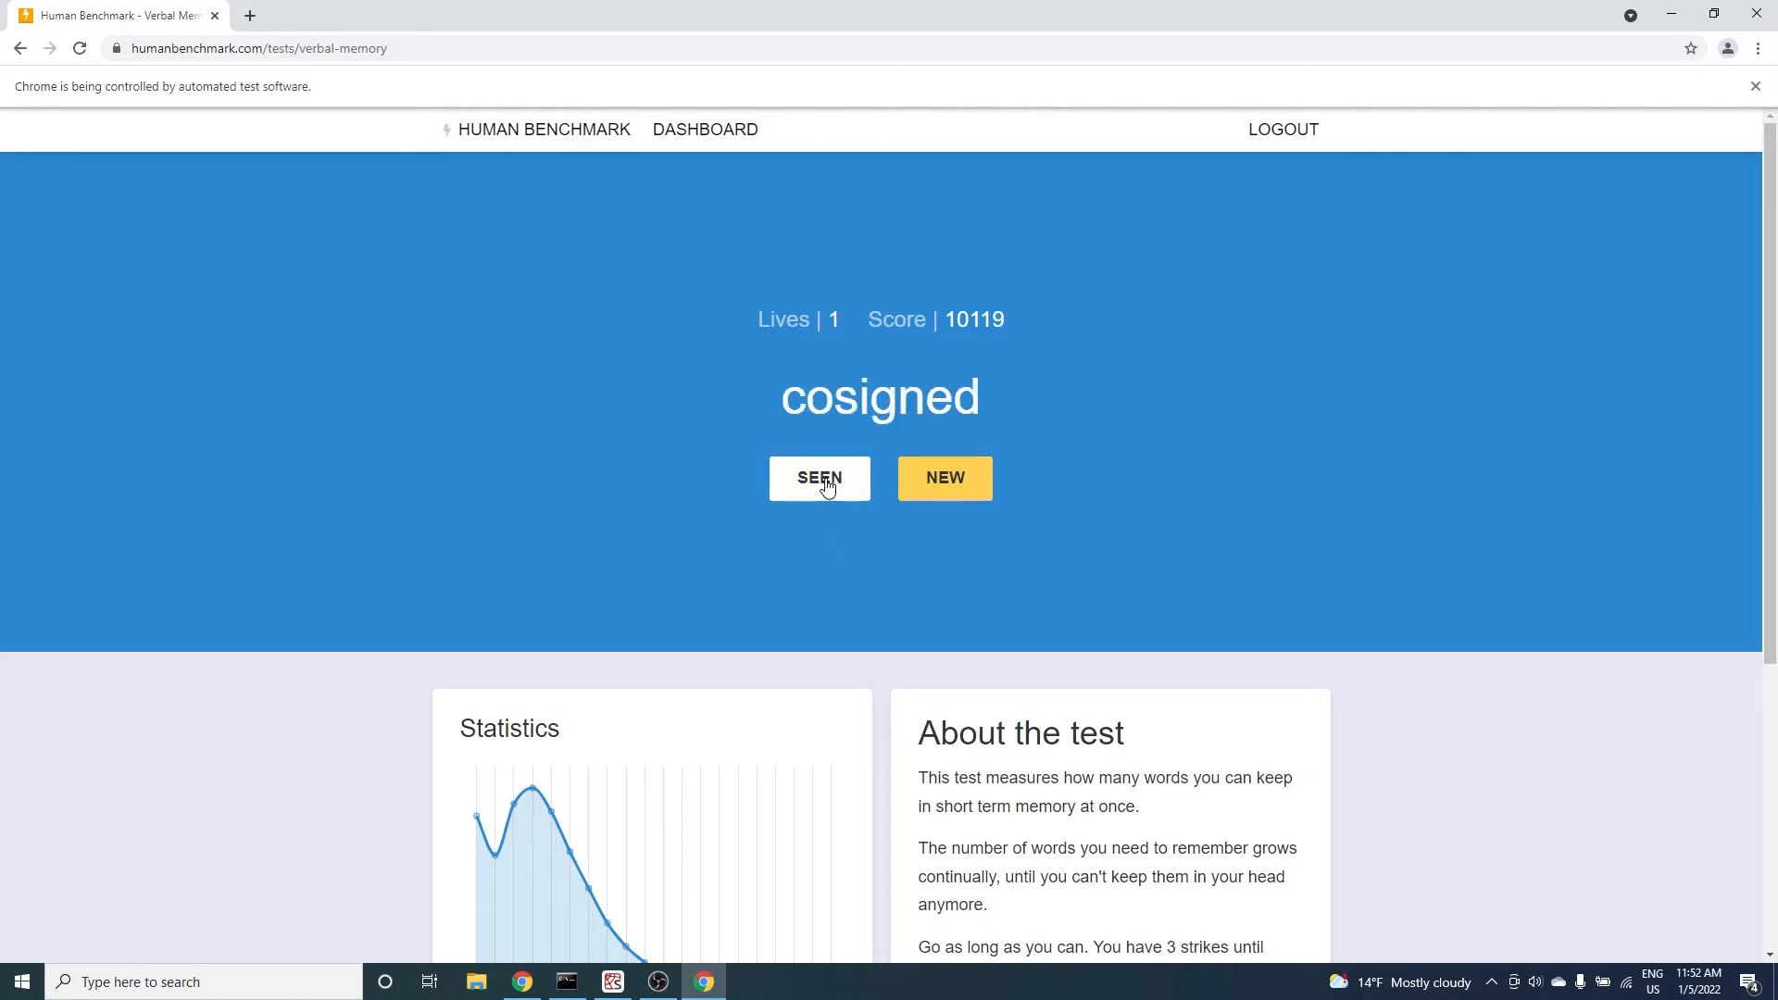
{"action": "left_click", "coordinate": [819, 478]}
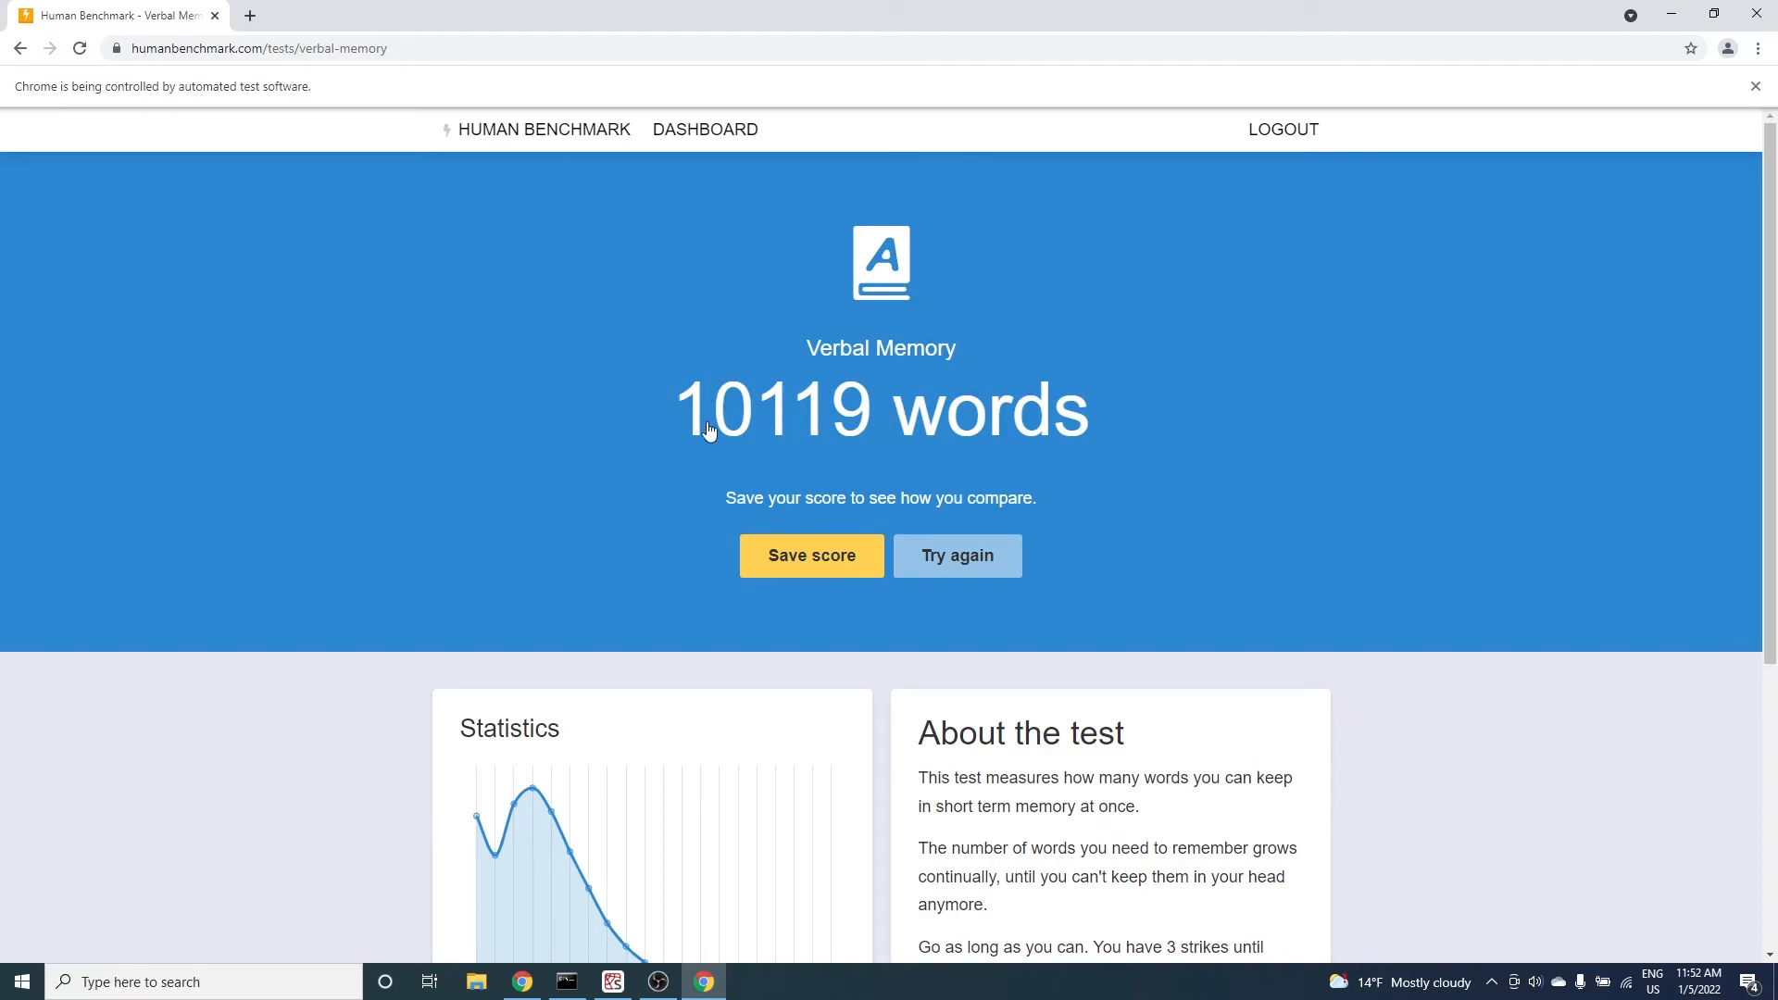
{"action": "mouse_move", "coordinate": [498, 532]}
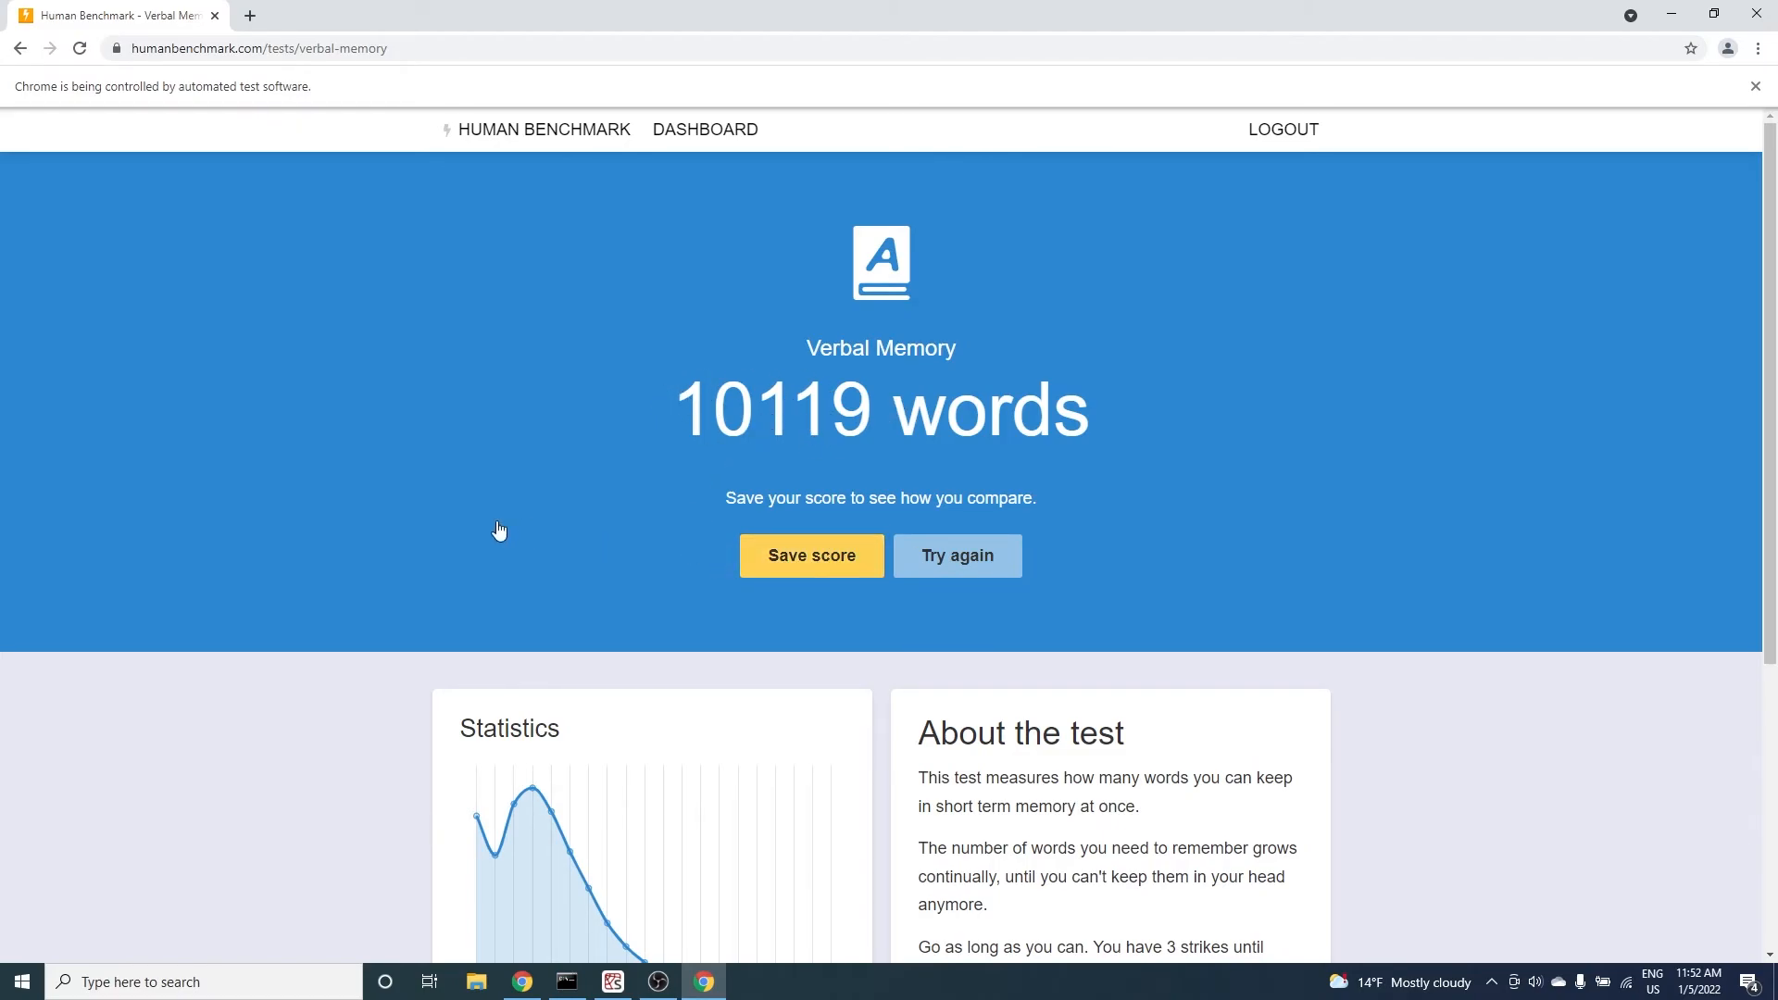
Save the 10119 score and view the Verbal Memory stats showing 100th percentile
{"action": "left_click", "coordinate": [704, 128]}
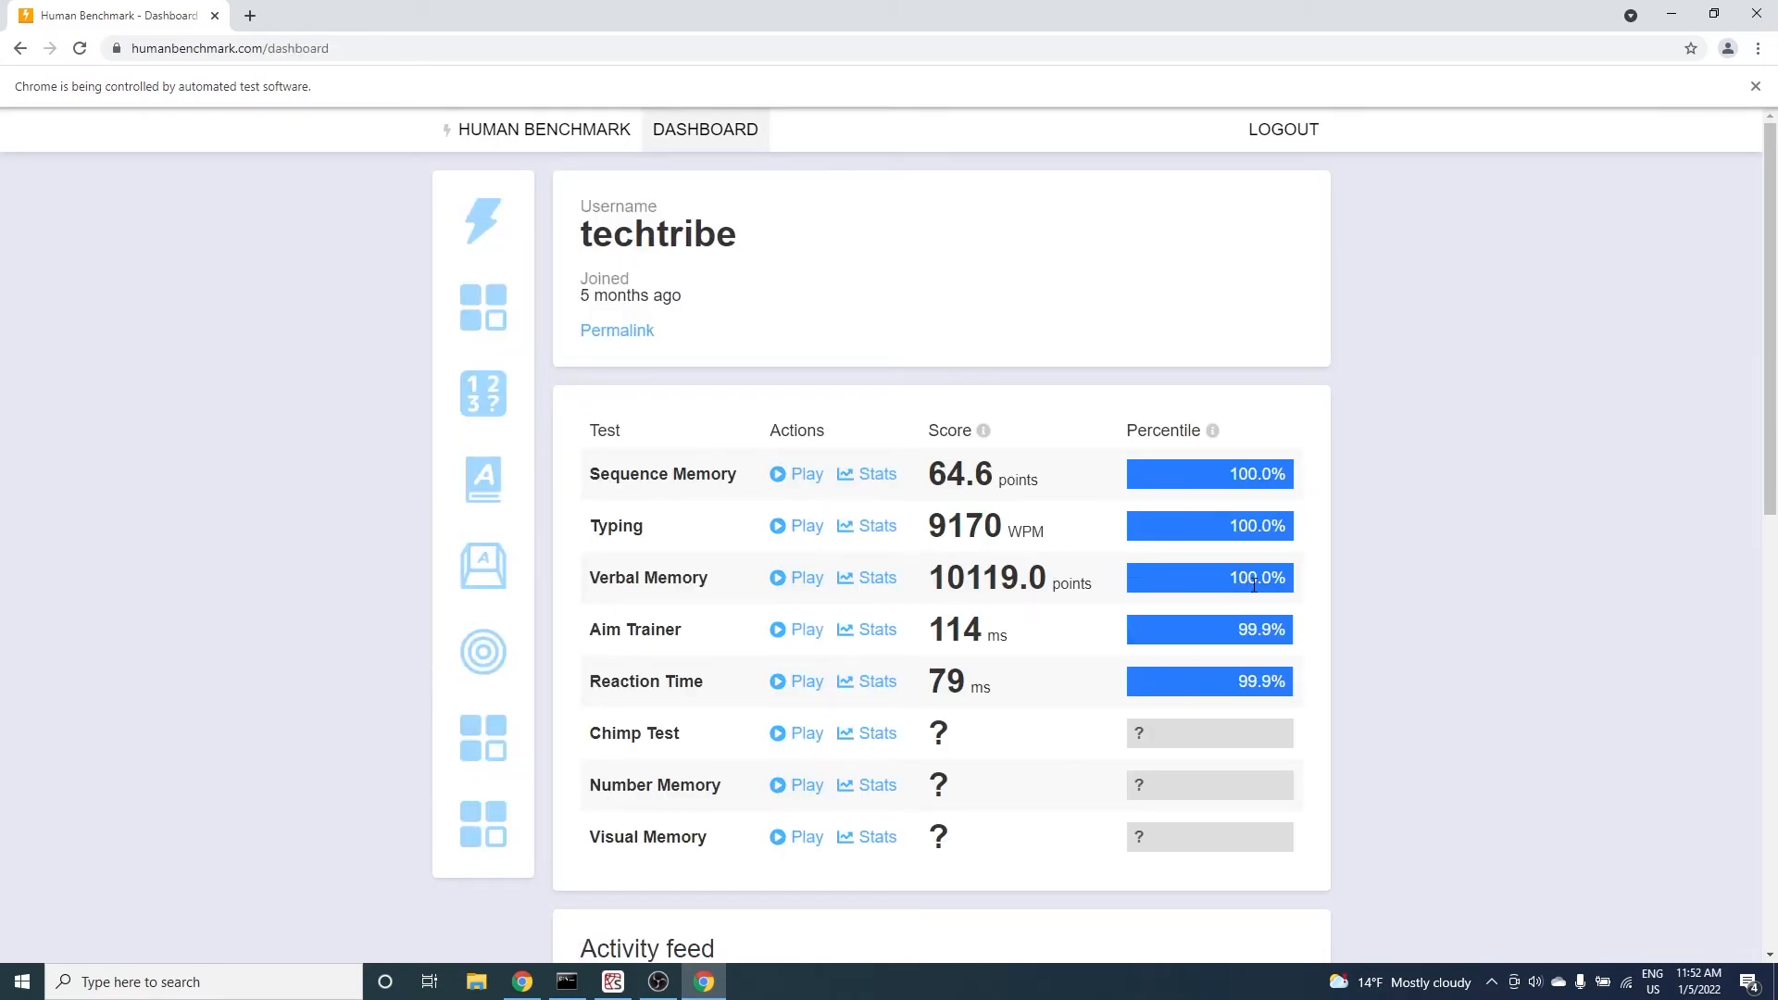
{"action": "left_click", "coordinate": [867, 578]}
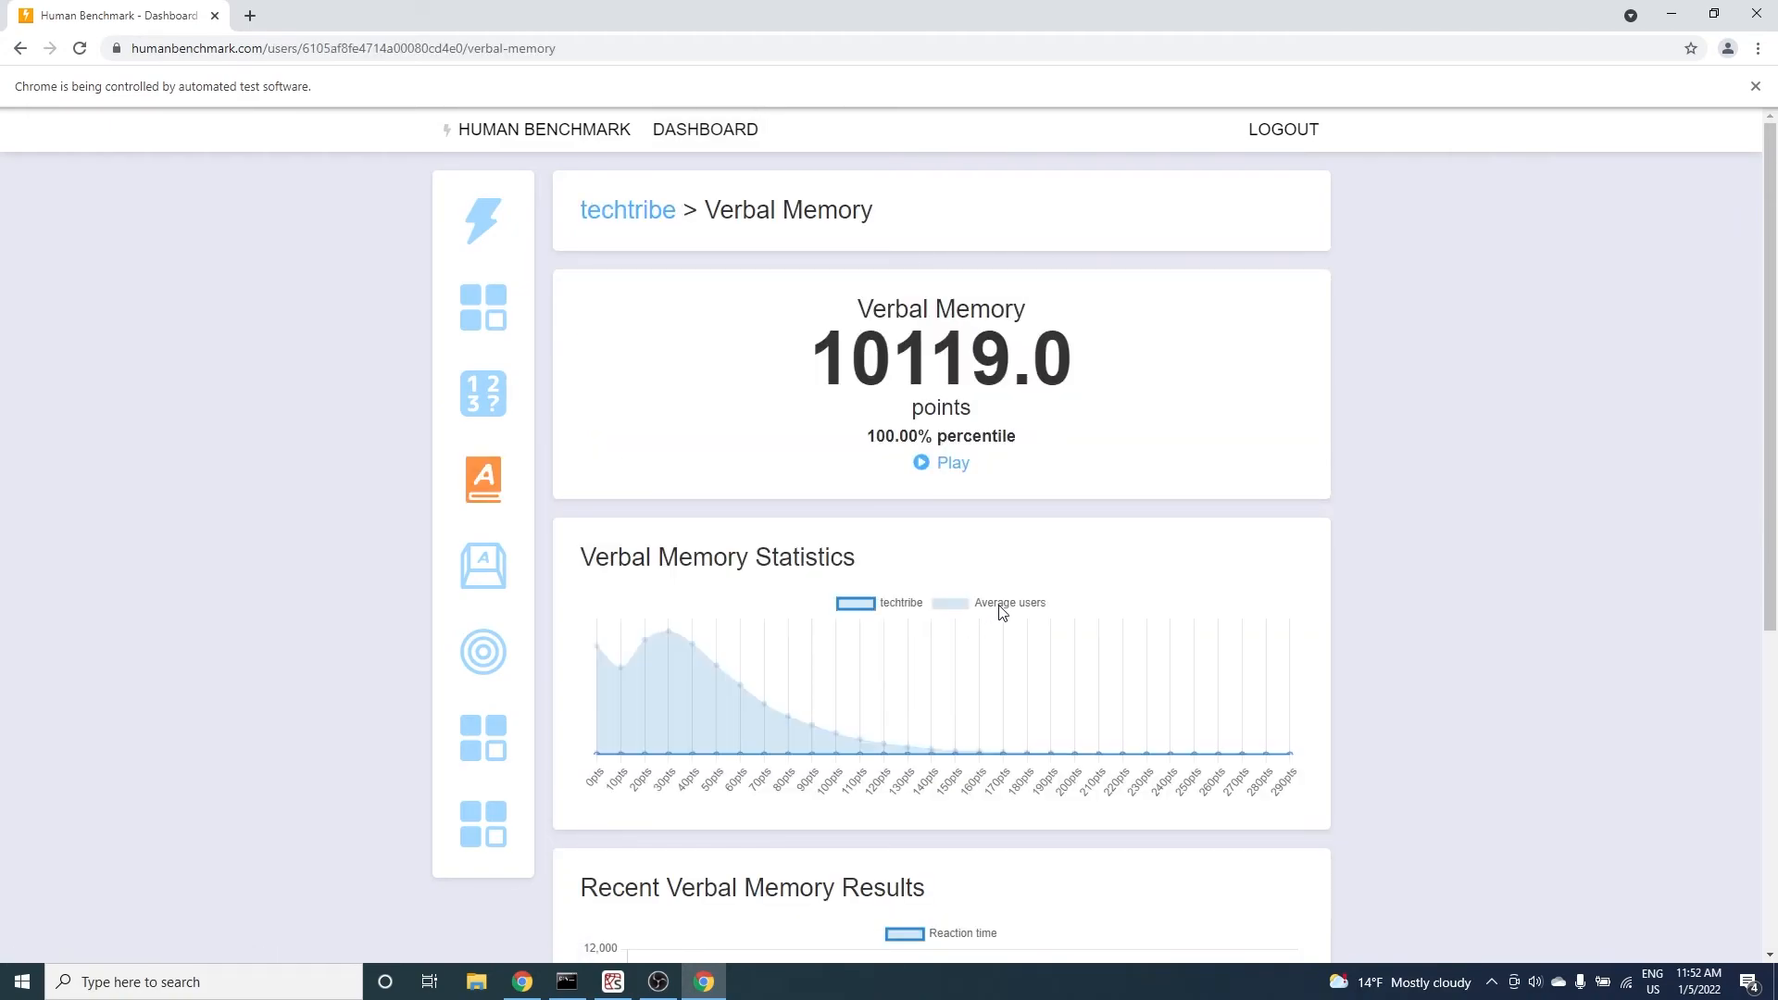
{"action": "scroll", "scroll_direction": "down", "scroll_amount": 3}
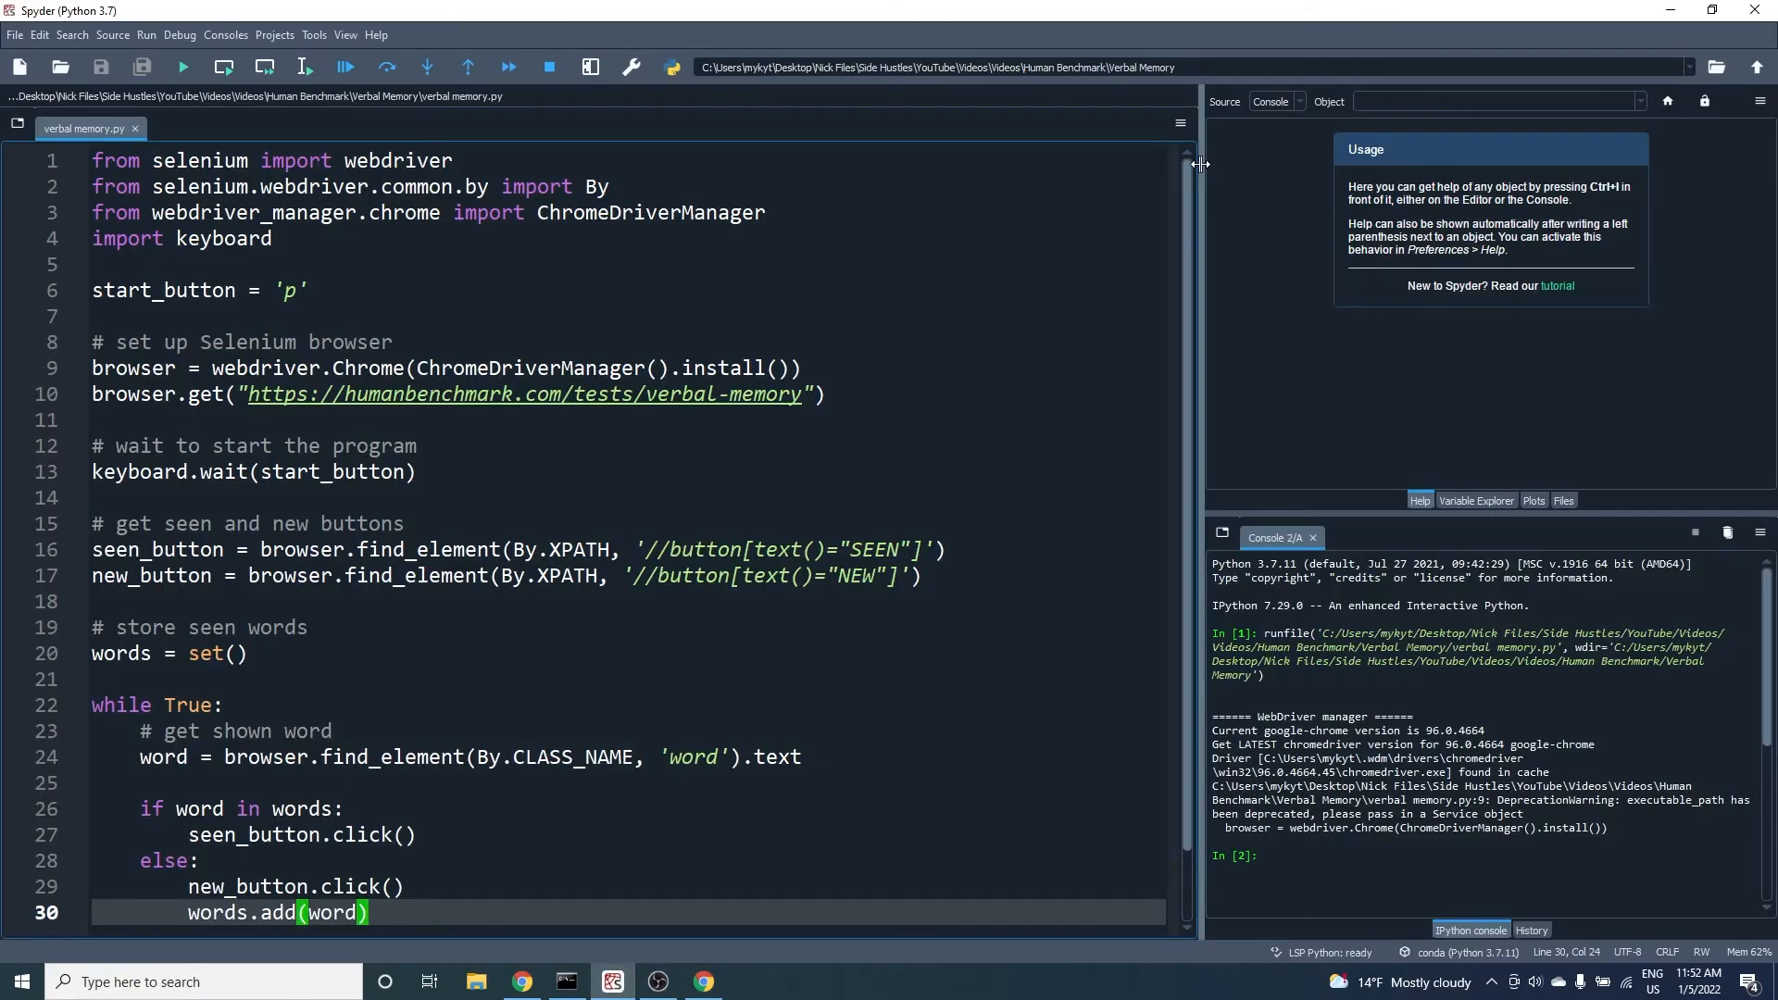
{"action": "scroll", "scroll_direction": "down", "scroll_amount": 3}
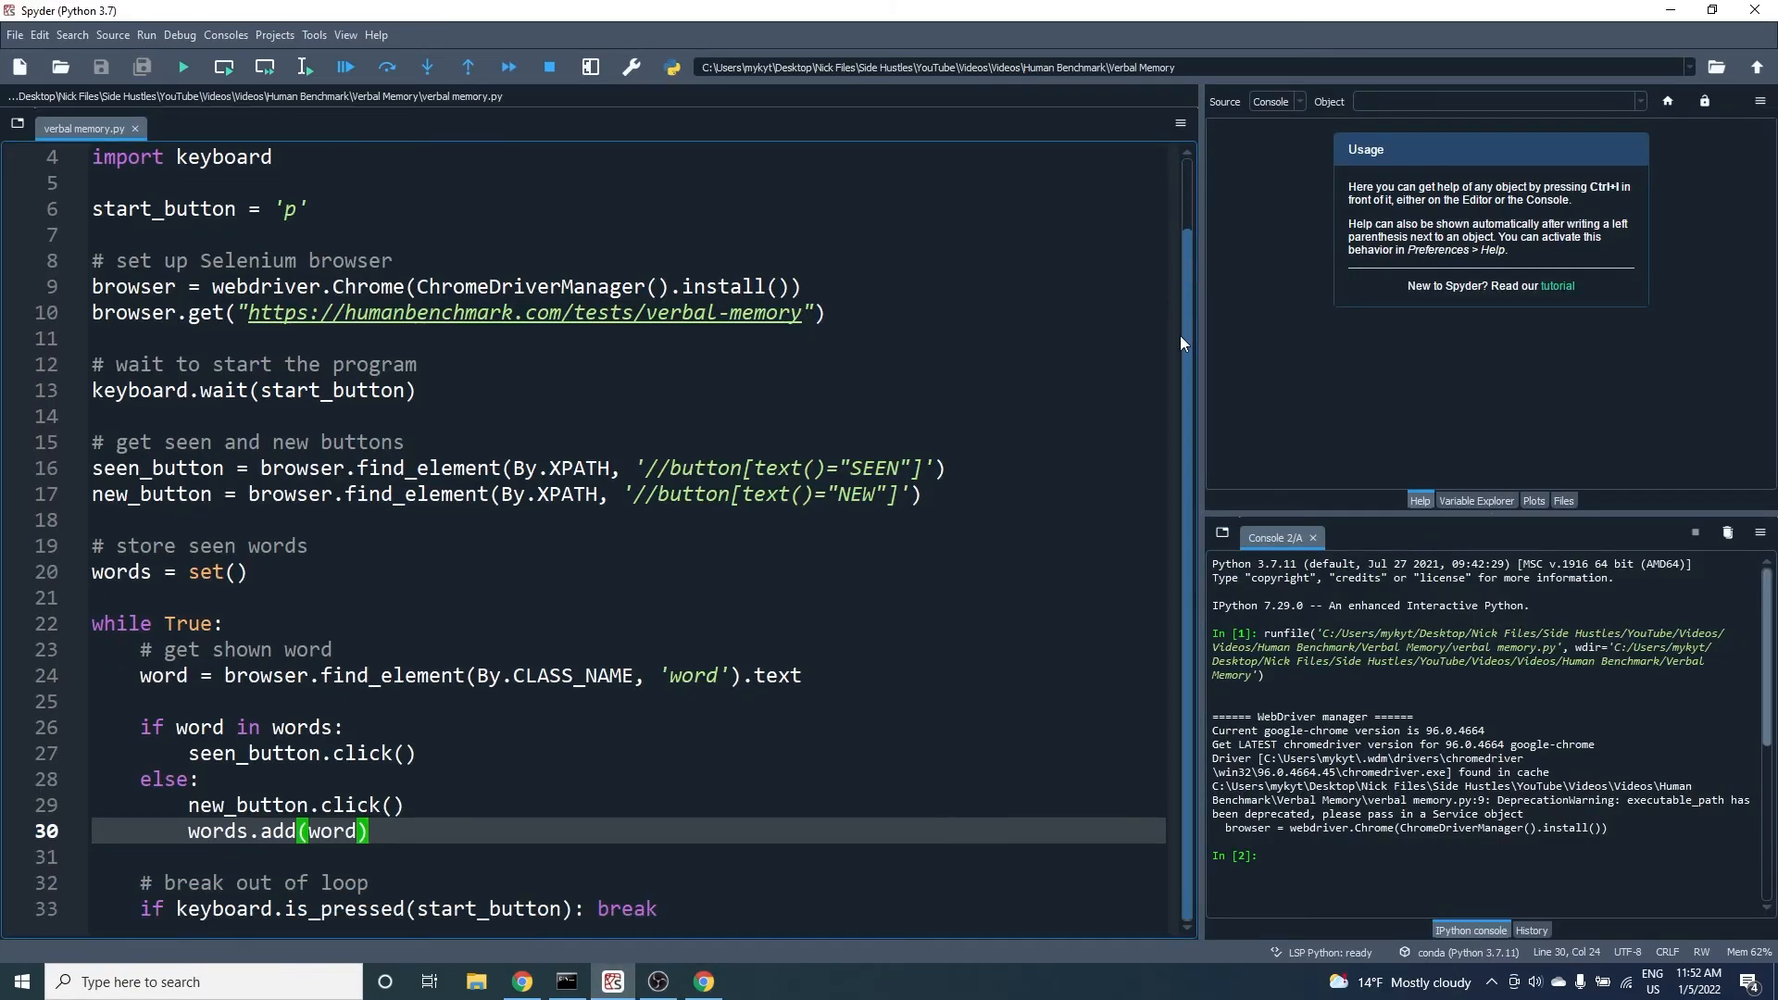